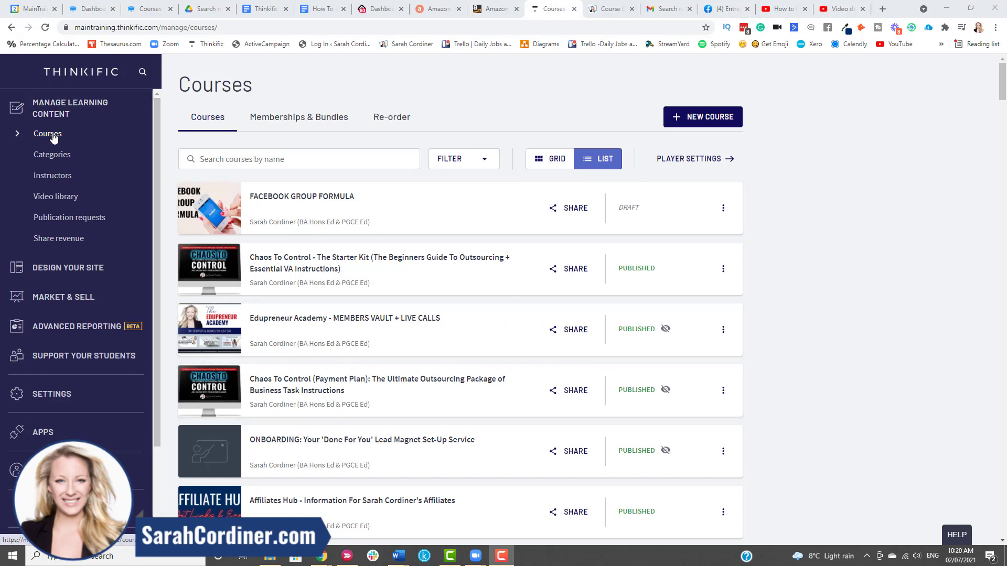
Open the FACEBOOK GROUP FORMULA course from the Courses list.
left_click(47, 133)
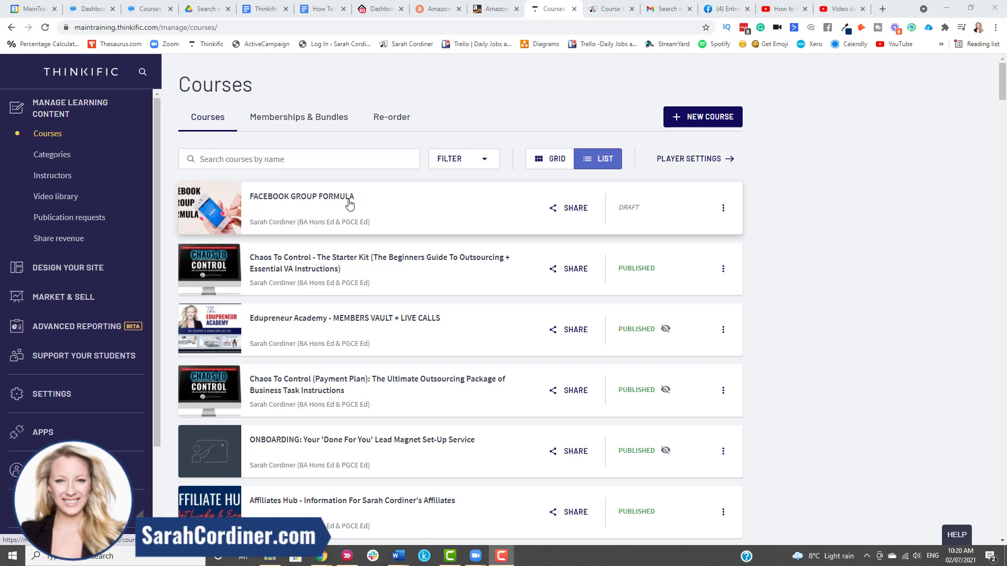
left_click(301, 197)
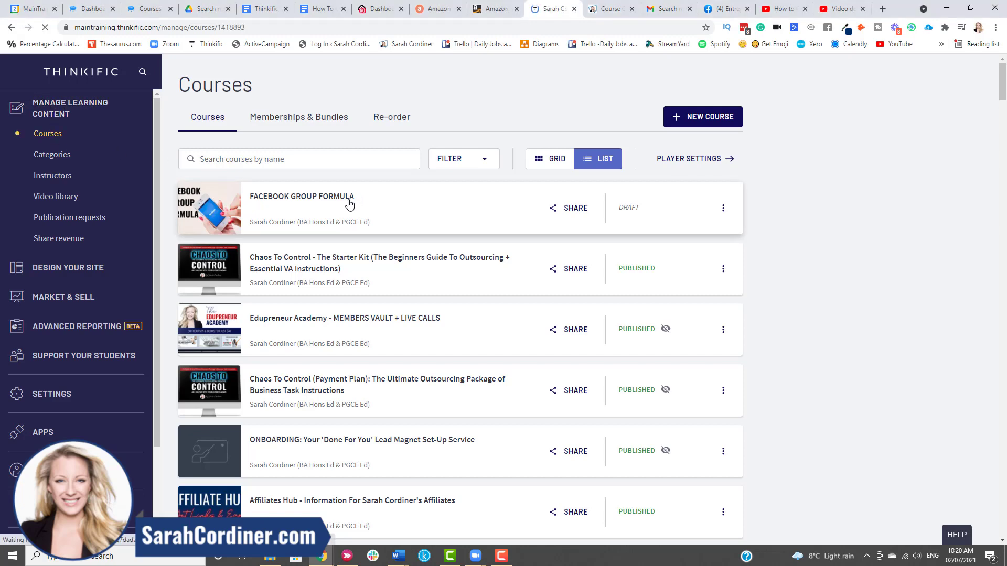
left_click(301, 197)
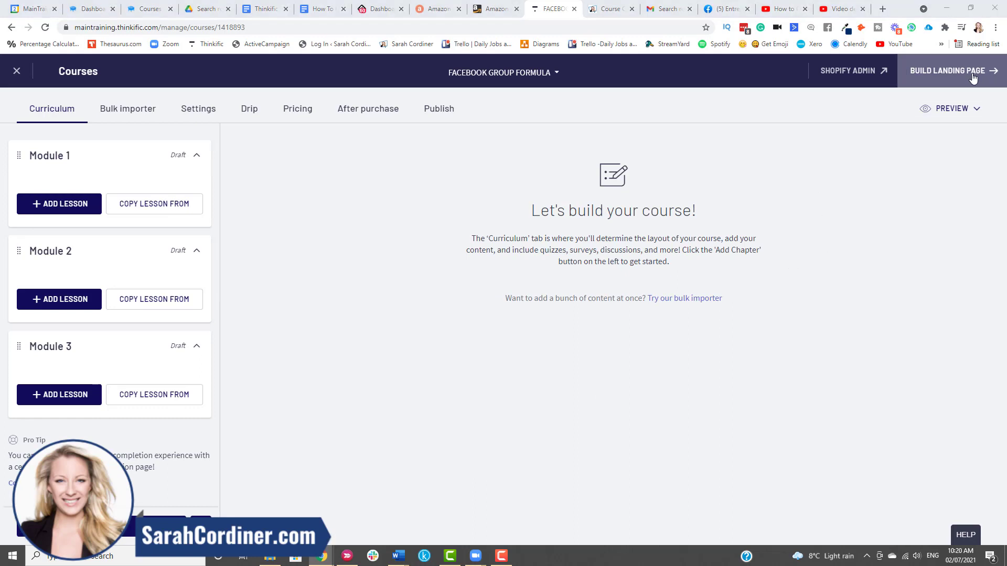
mouse_move(951, 70)
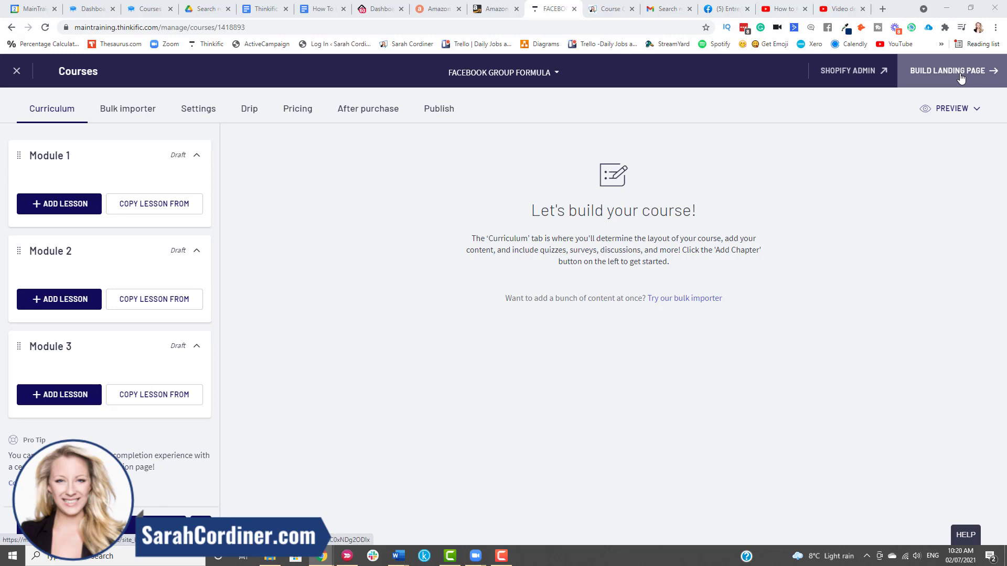
Launch Build Landing Page to load the course's landing page in the Site Builder.
left_click(952, 71)
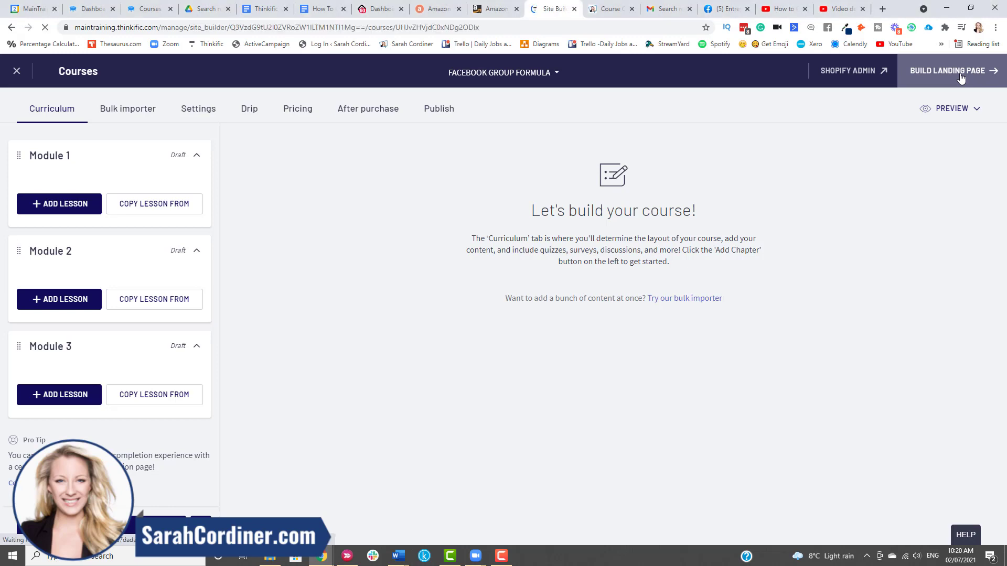
left_click(951, 71)
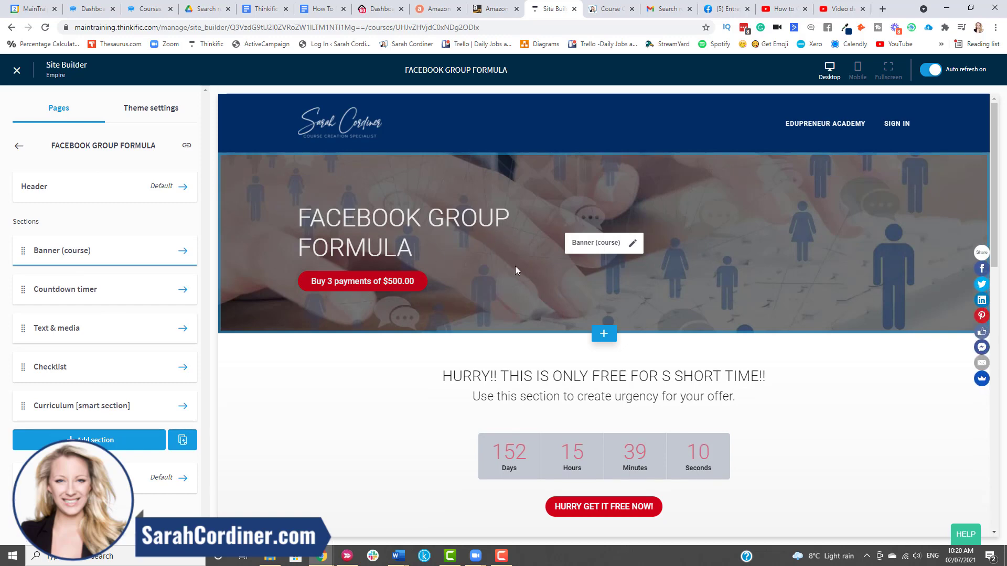
scroll("down", 3)
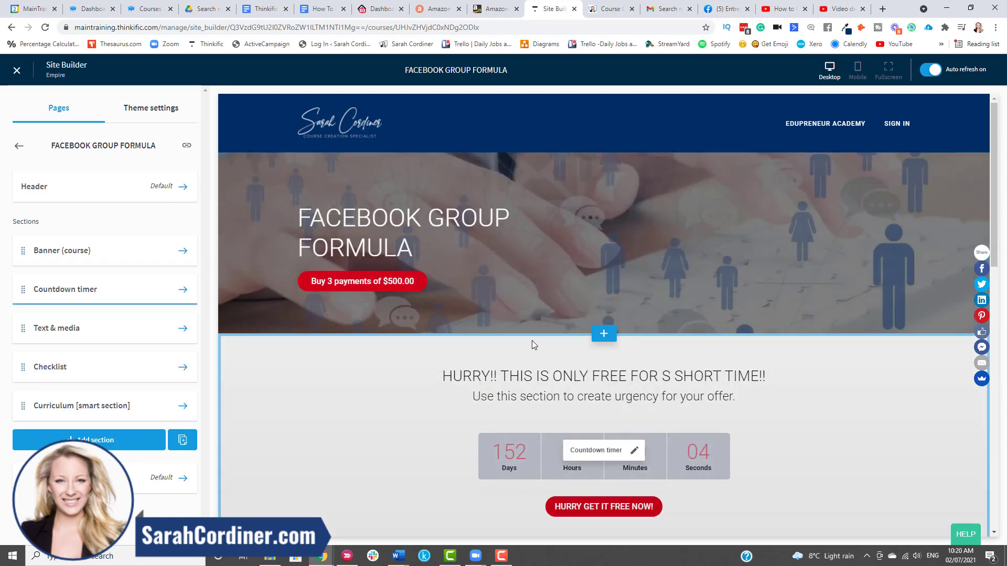
mouse_move(585, 284)
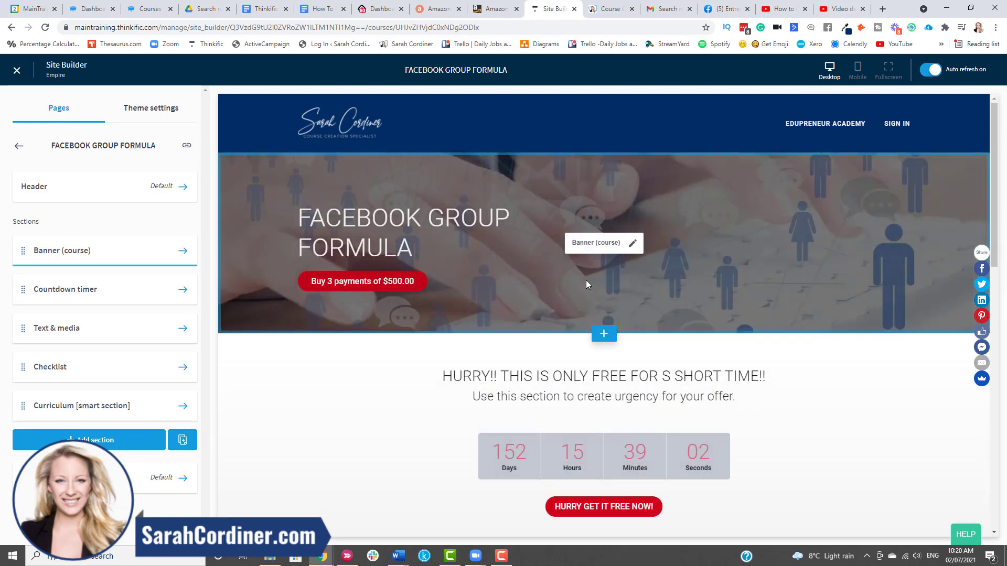
mouse_move(911, 176)
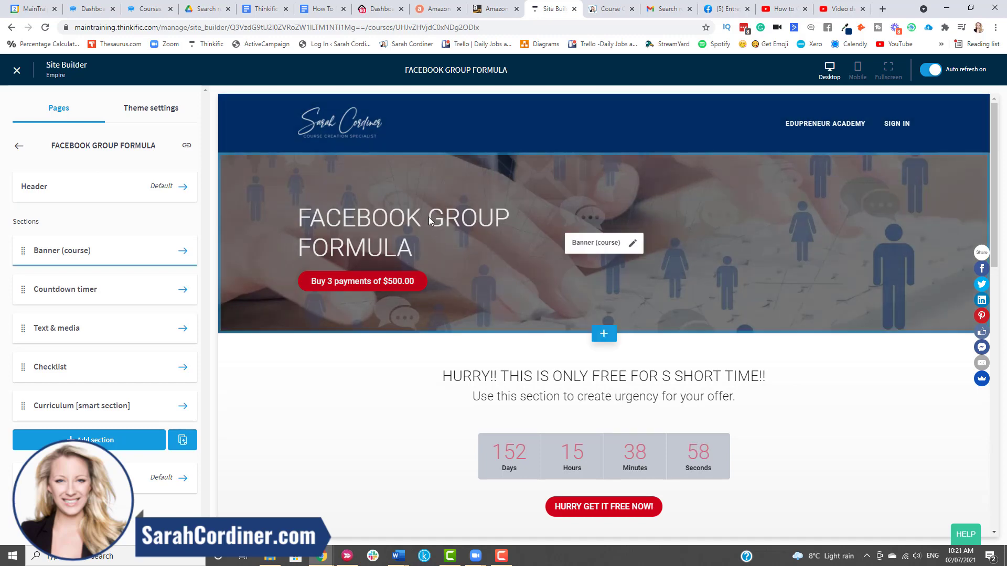
mouse_move(377, 338)
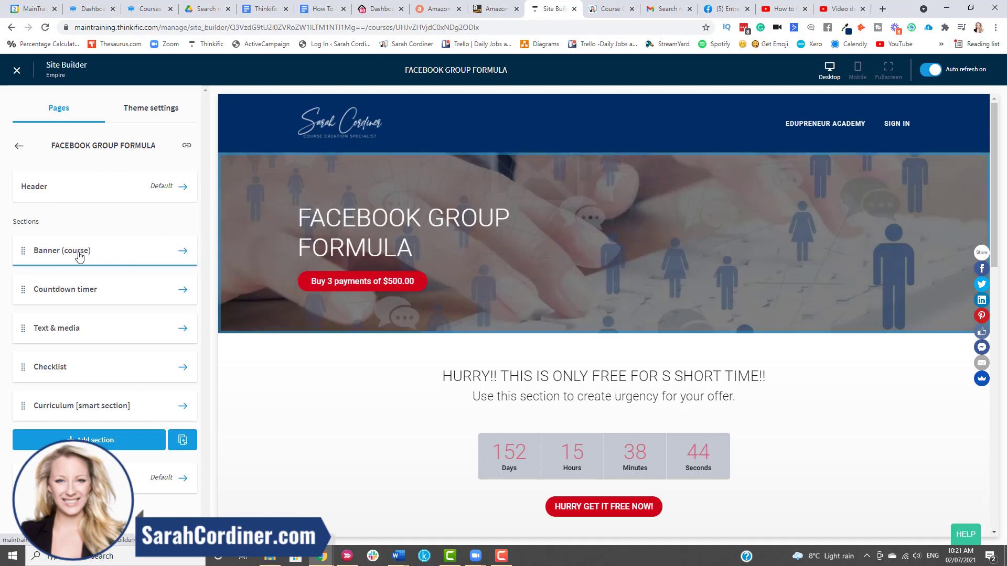
mouse_move(137, 254)
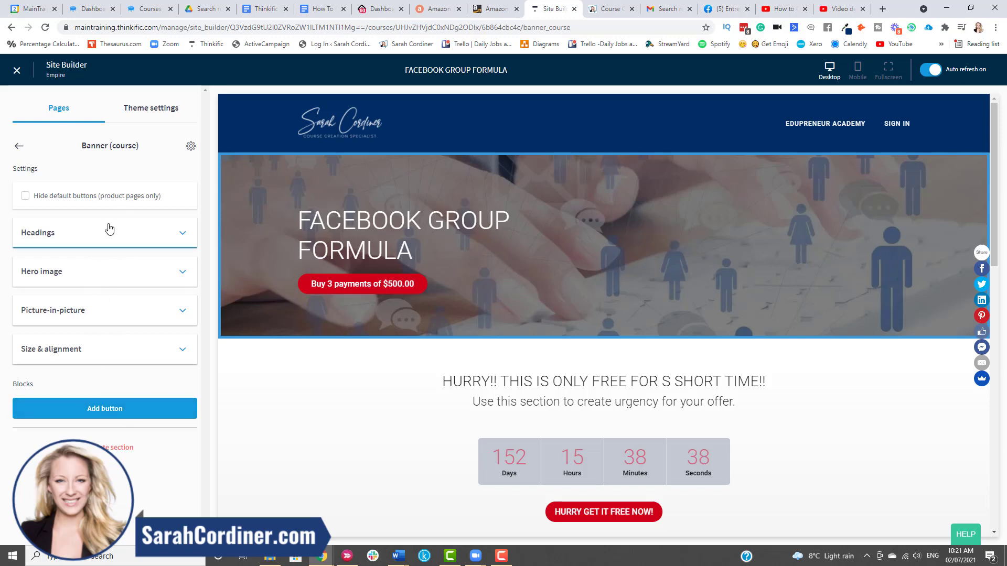
Check the banner's hero image overlay opacity and size settings, then return to the sections list.
left_click(104, 232)
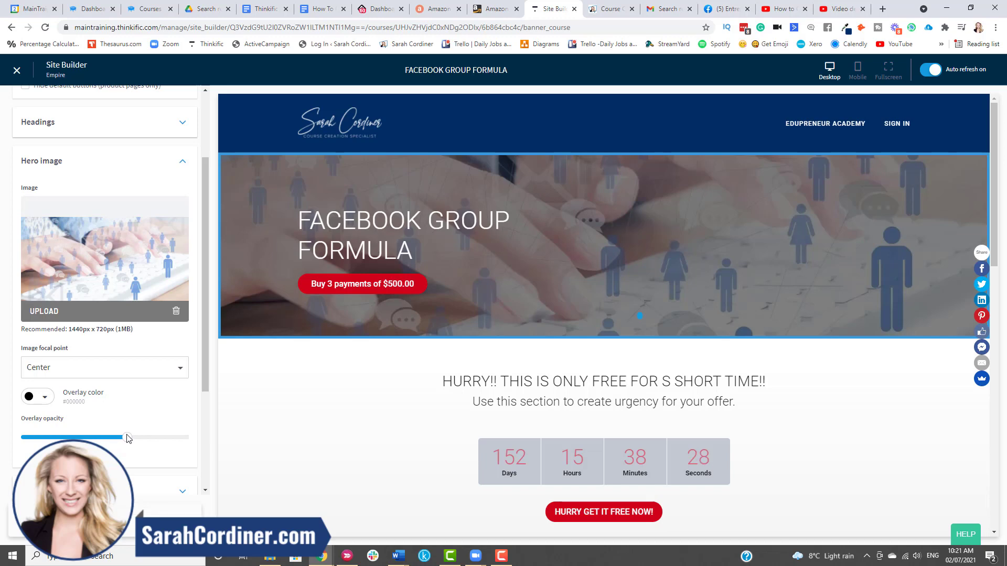
left_click_drag(129, 437, 127, 437)
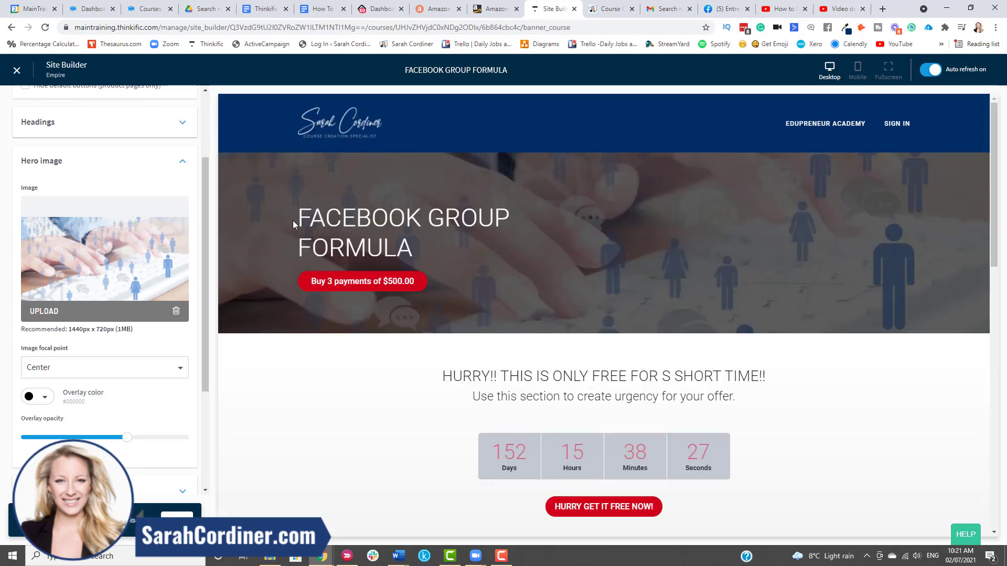
left_click(603, 244)
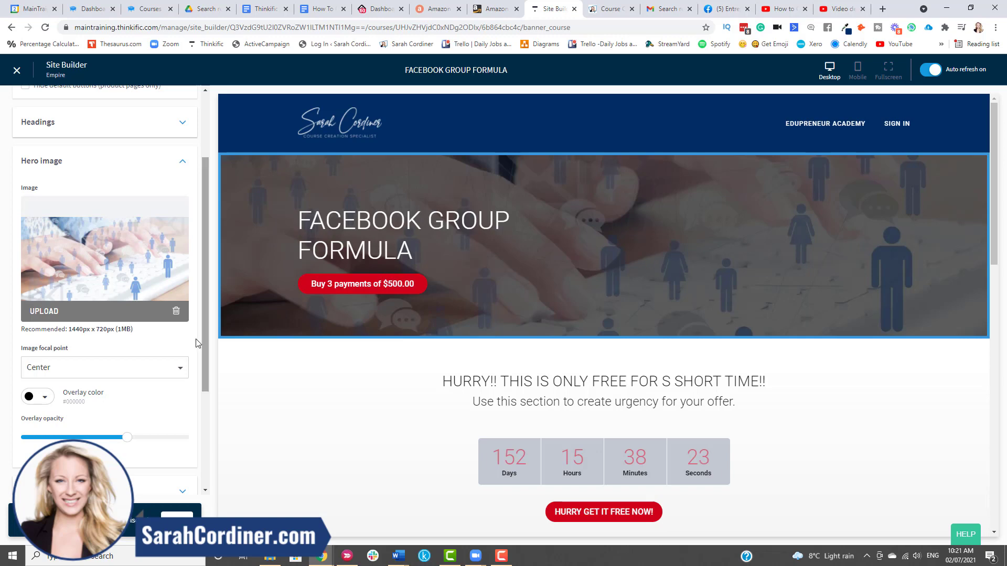
left_click(183, 161)
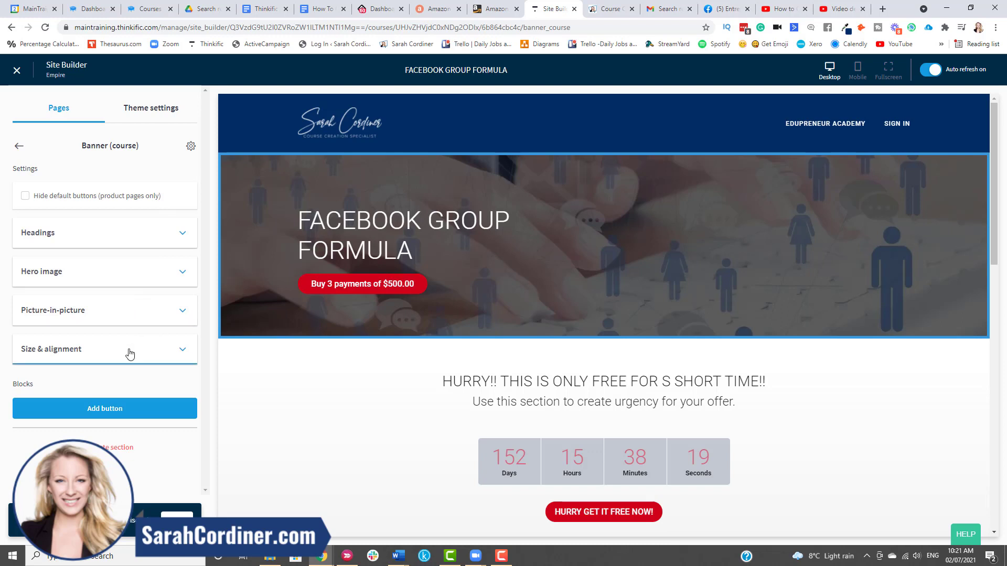
left_click(104, 349)
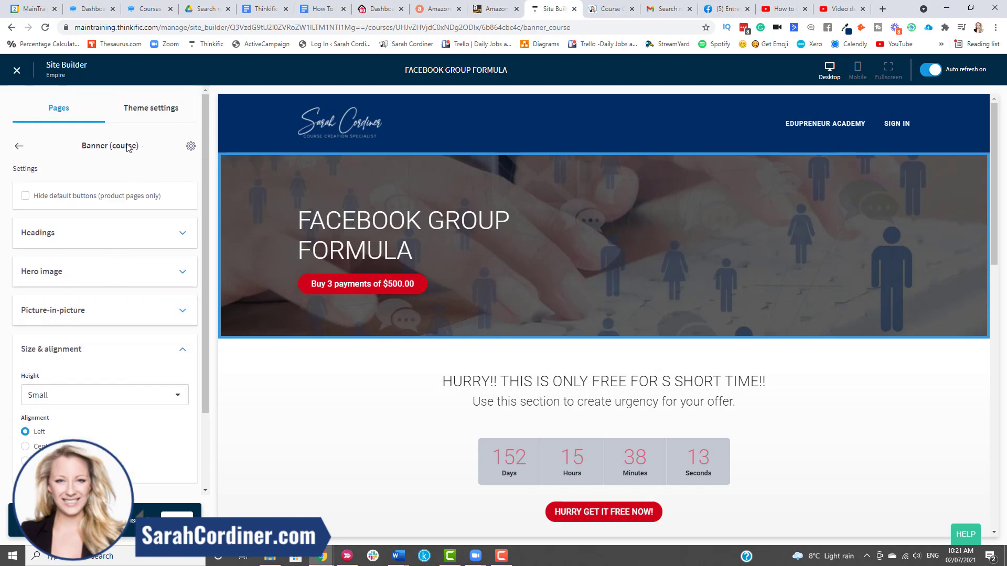
left_click(19, 146)
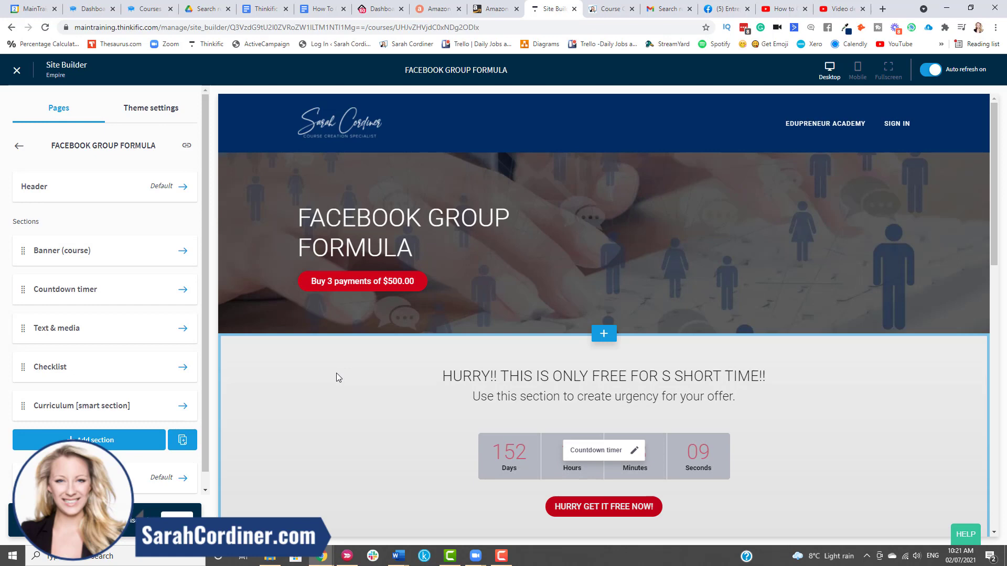
scroll("down", 3)
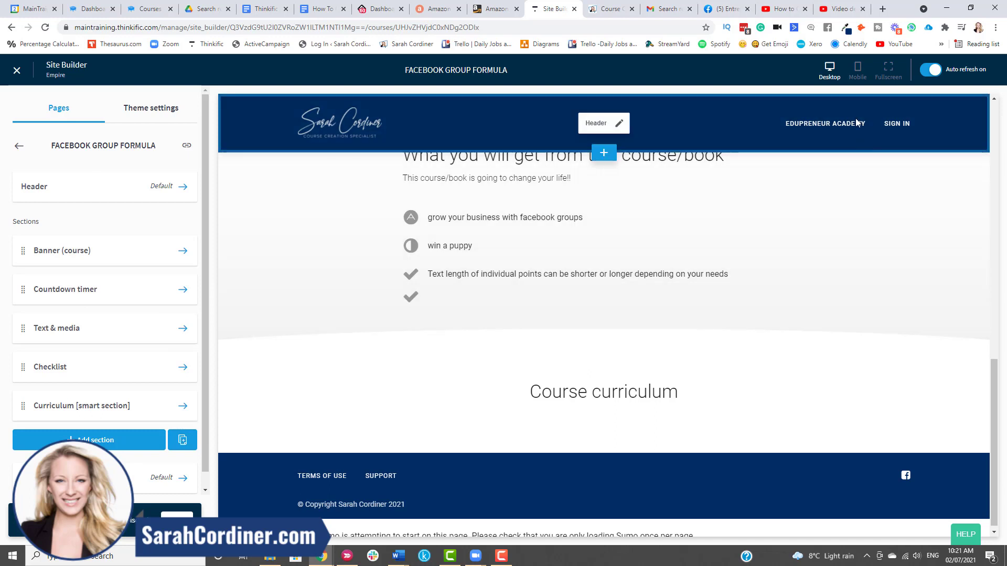
left_click(856, 66)
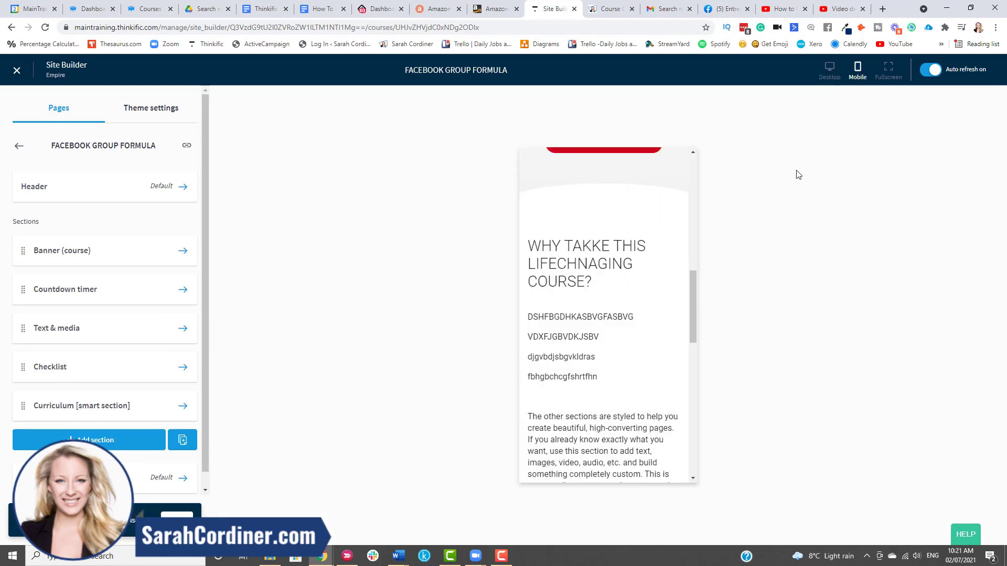
mouse_move(621, 228)
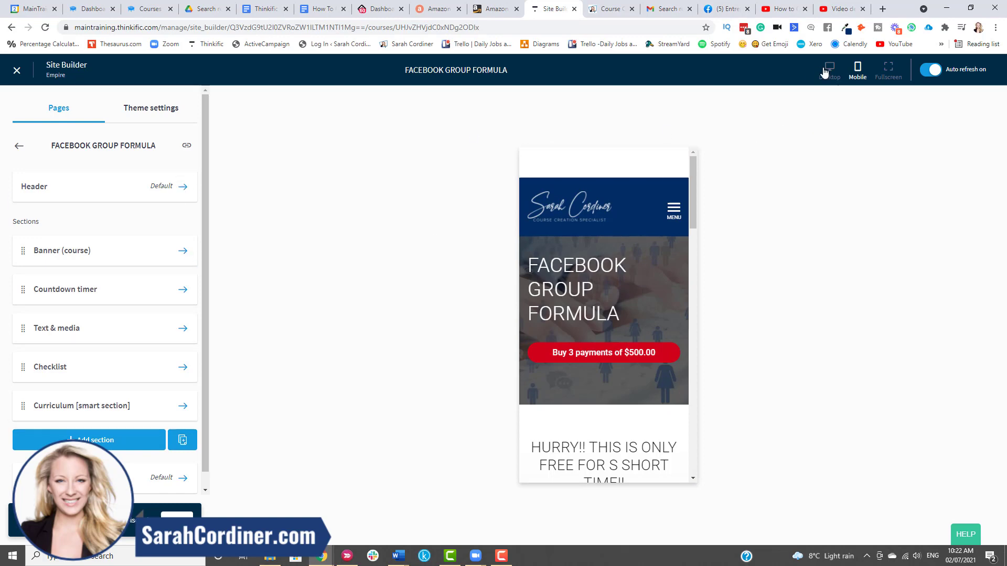
left_click(829, 67)
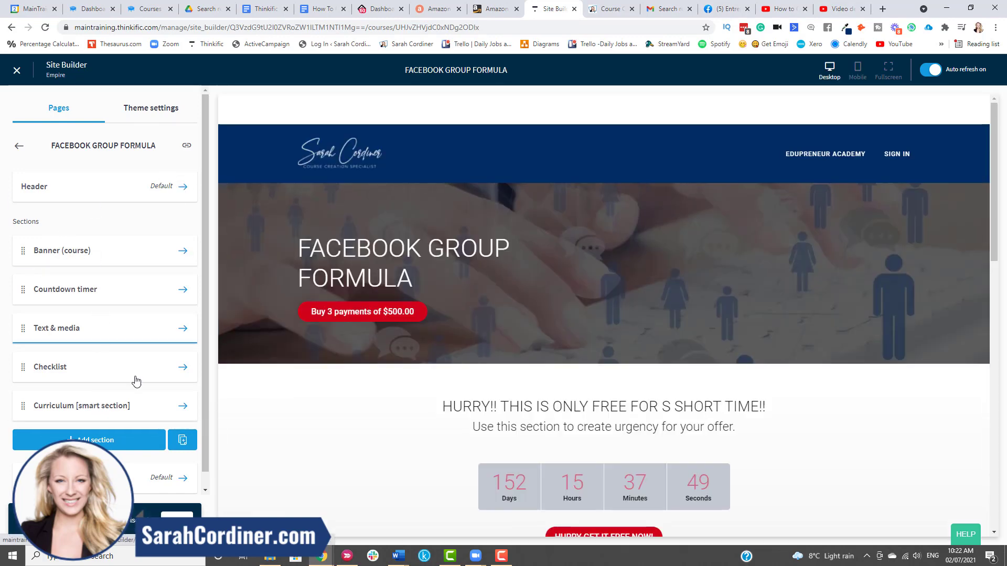
scroll("down", 3)
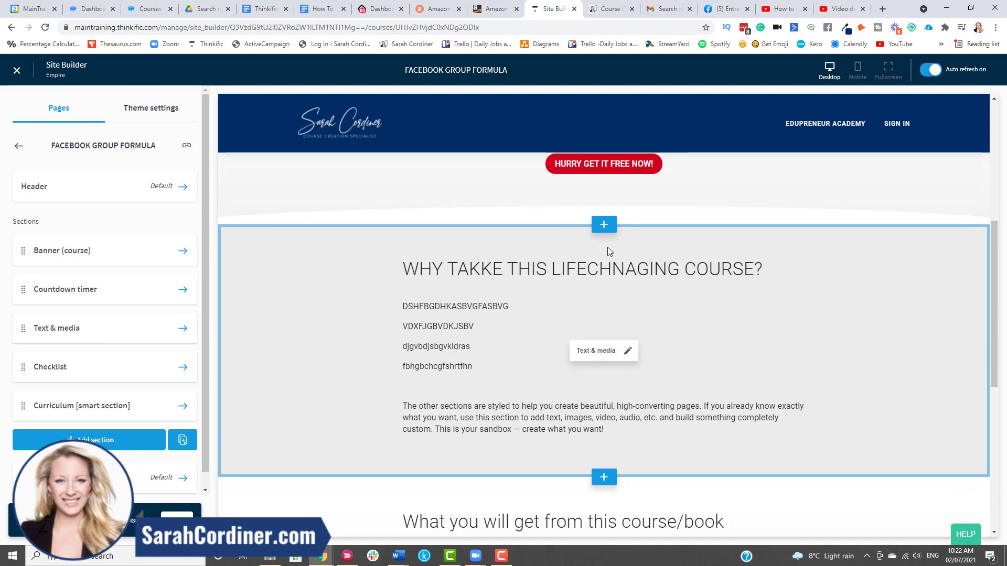
mouse_move(603, 225)
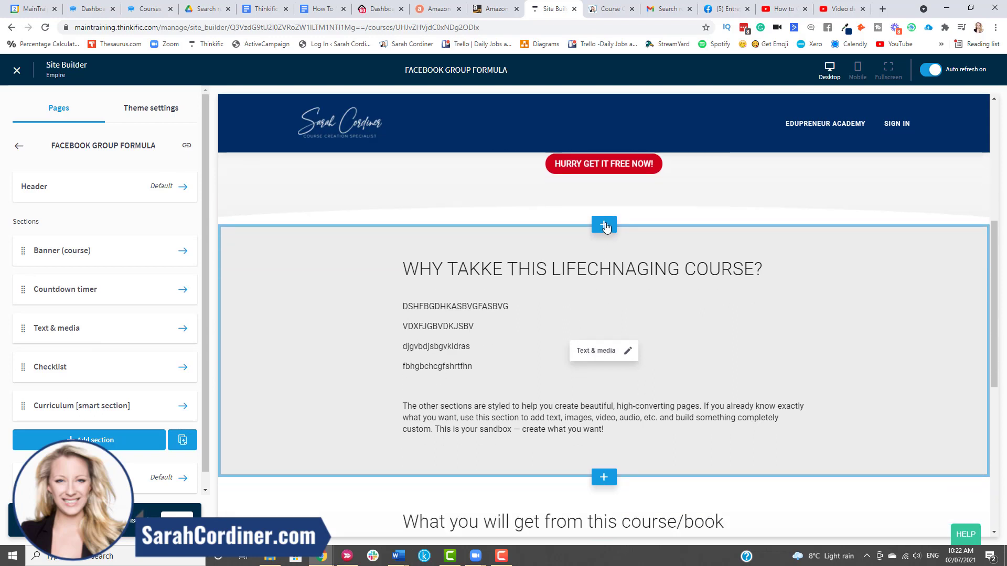
Insert a Bonus material section below the Curriculum smart section.
left_click(603, 225)
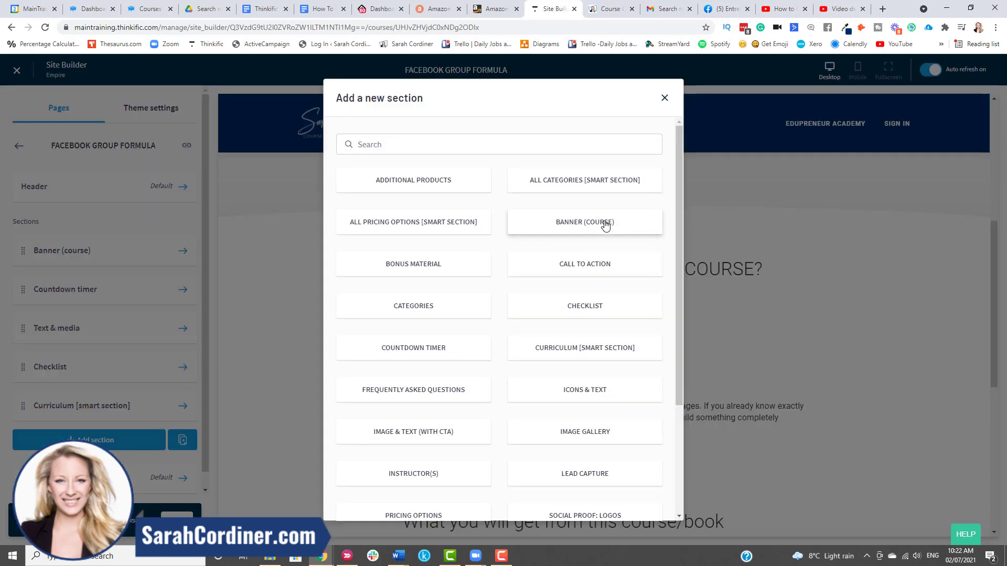
left_click(663, 97)
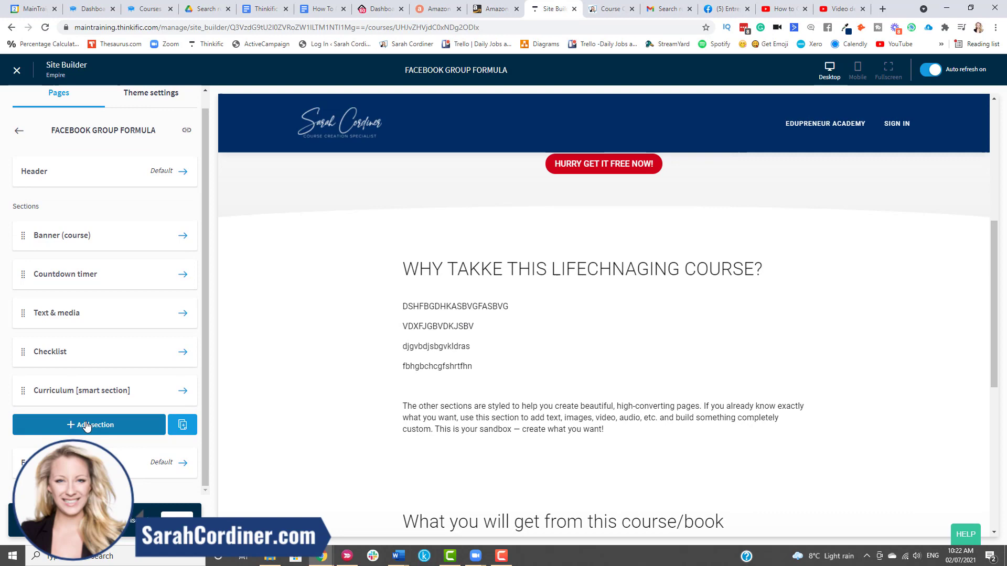
left_click(88, 425)
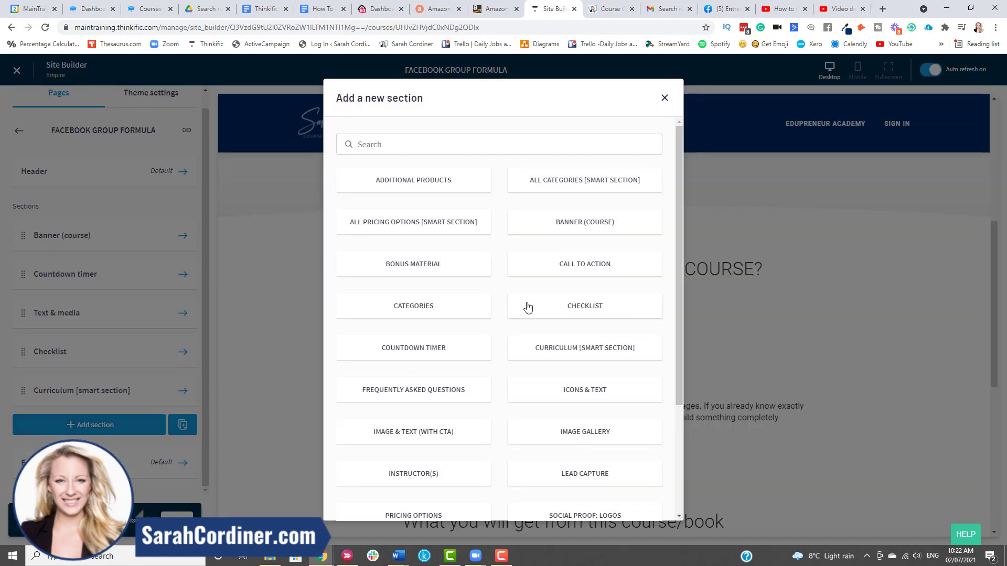
mouse_move(413, 263)
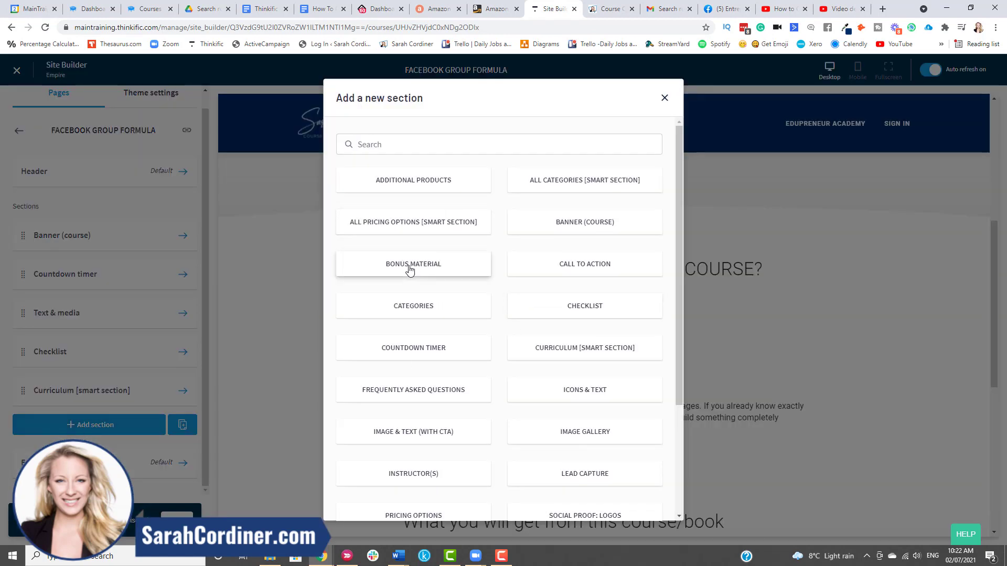
left_click(413, 264)
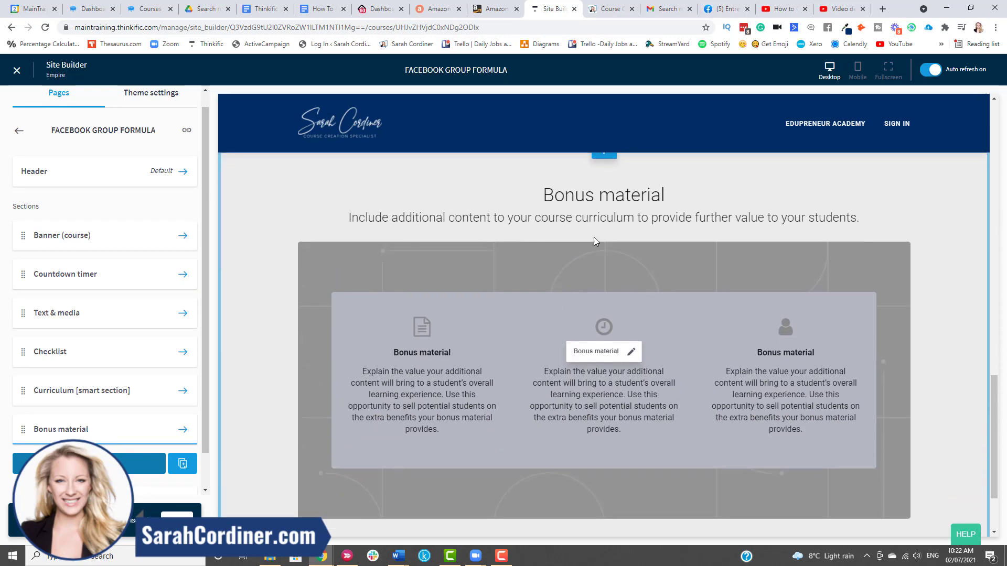
scroll("down", 3)
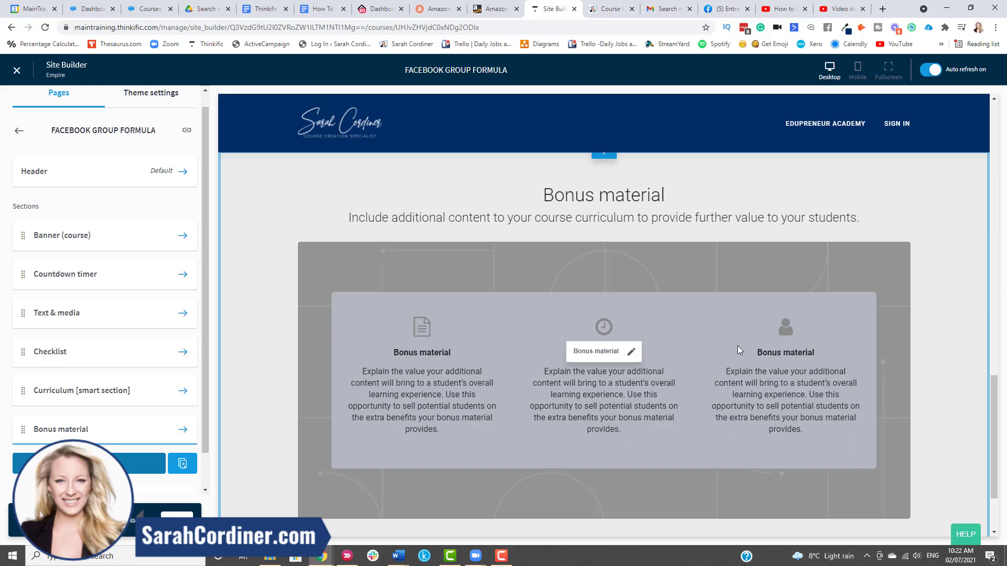
mouse_move(321, 314)
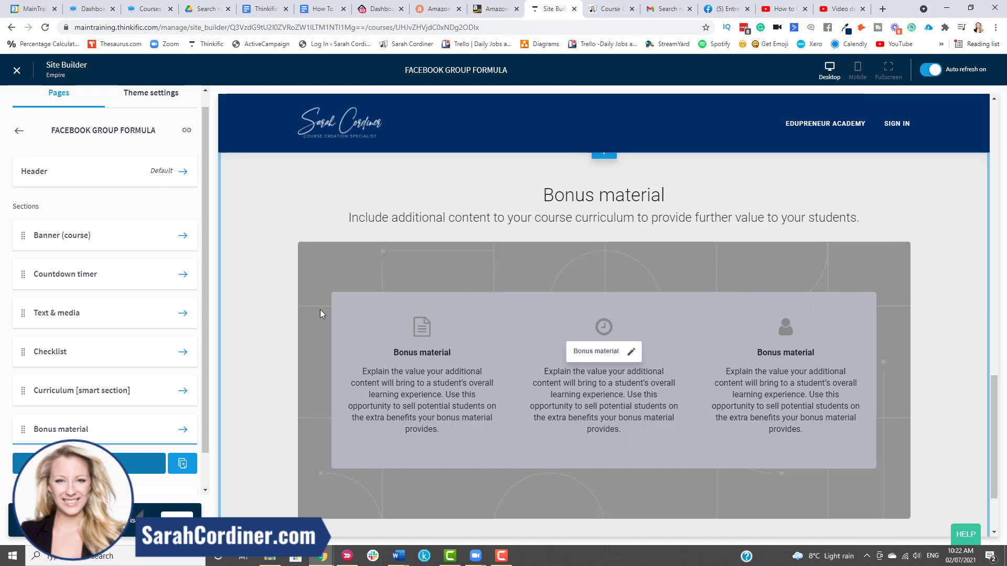
mouse_move(612, 231)
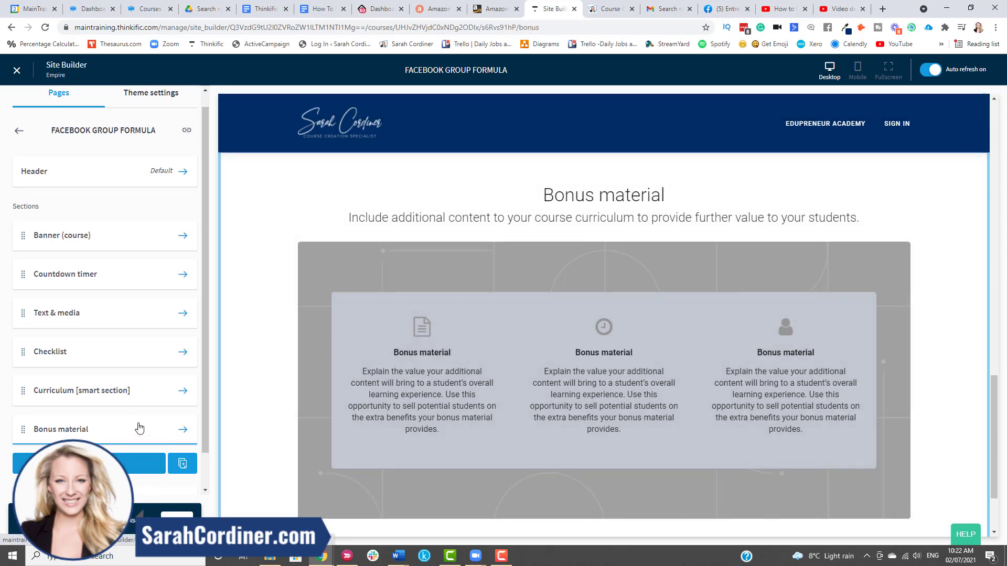
Set the Bonus material heading to 'WHAT YOU GET IN THIS COURSE!' and overwrite the subheading.
left_click(61, 429)
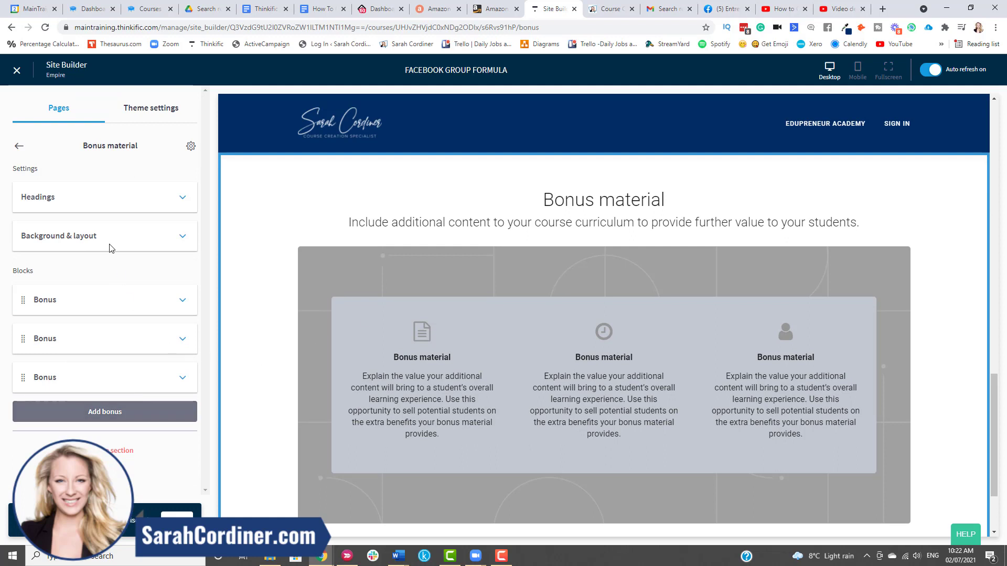
mouse_move(146, 142)
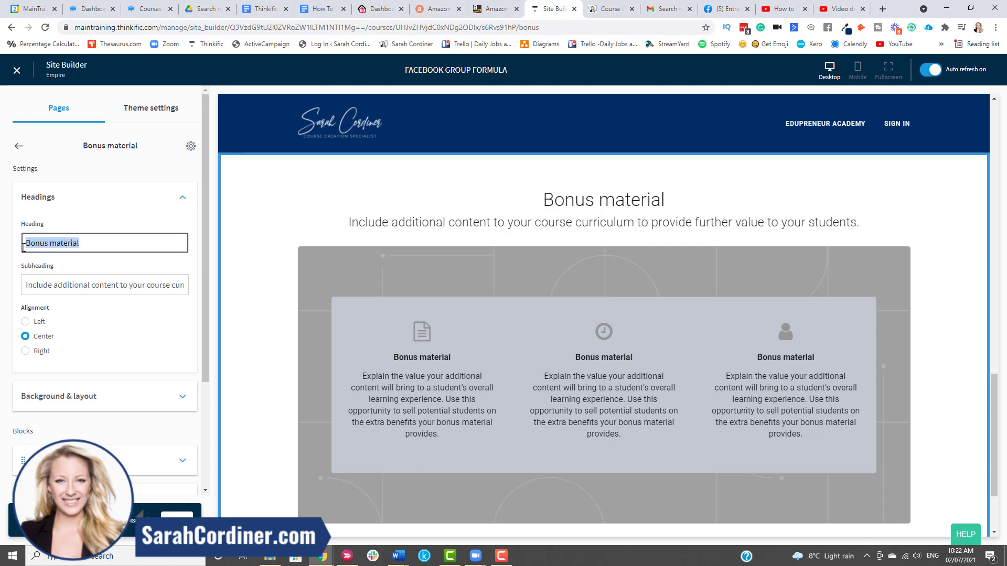
type("WHAT YOU")
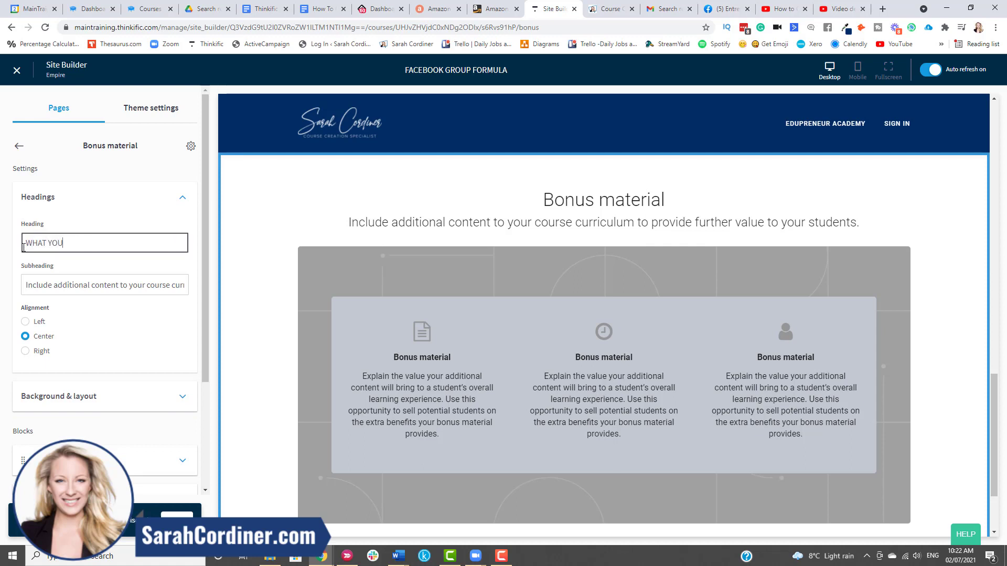
type("GET IN THIS COURSE!")
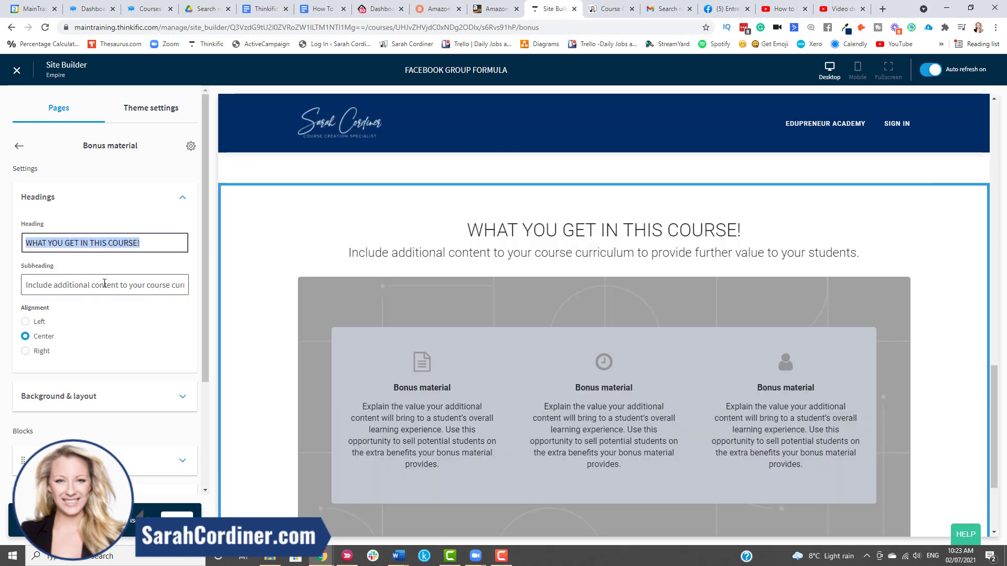
type("DS.")
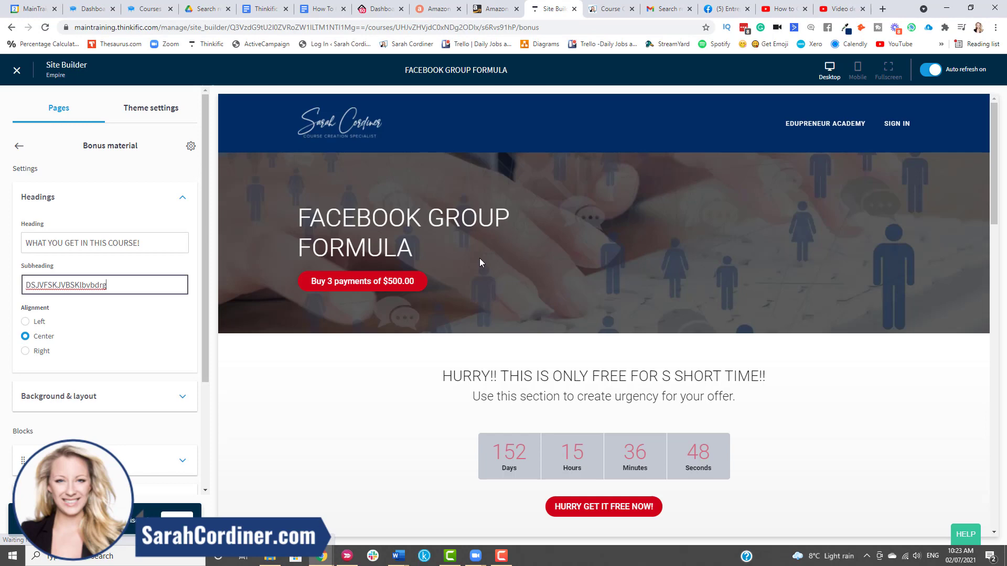
scroll("down", 3)
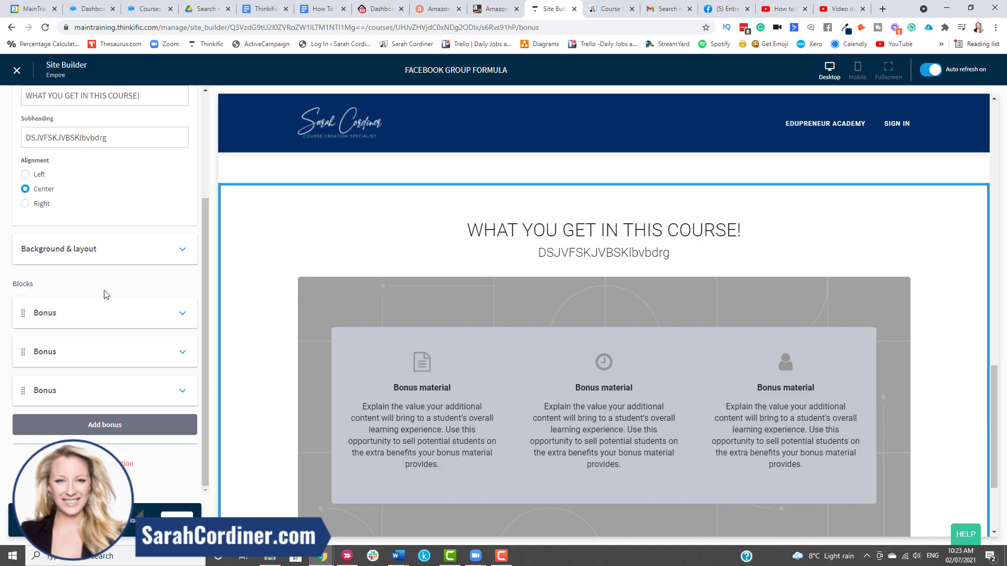
Give the first bonus item the fa-arrow-circle-down icon and rename it 'free puppy!'.
left_click(45, 313)
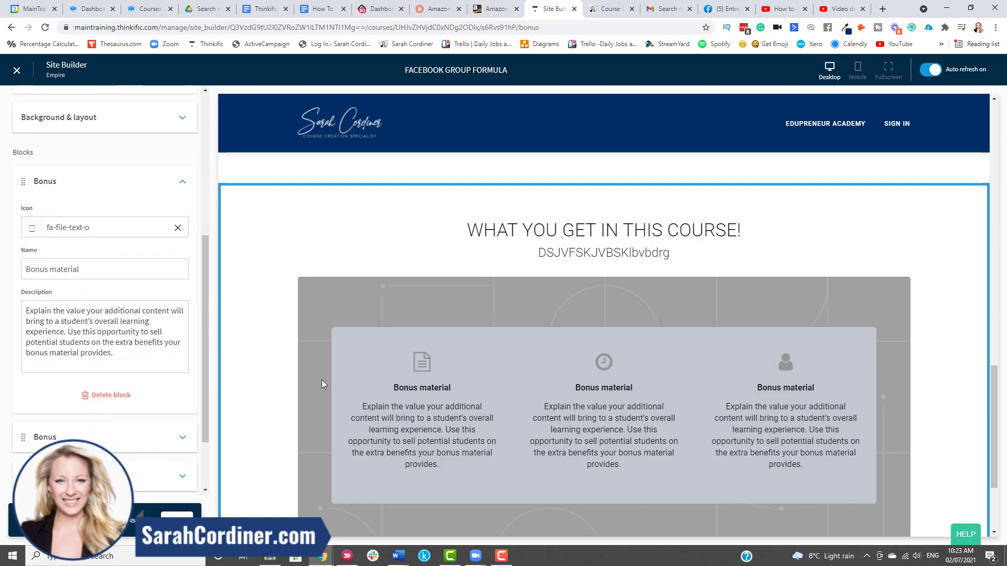
left_click(102, 226)
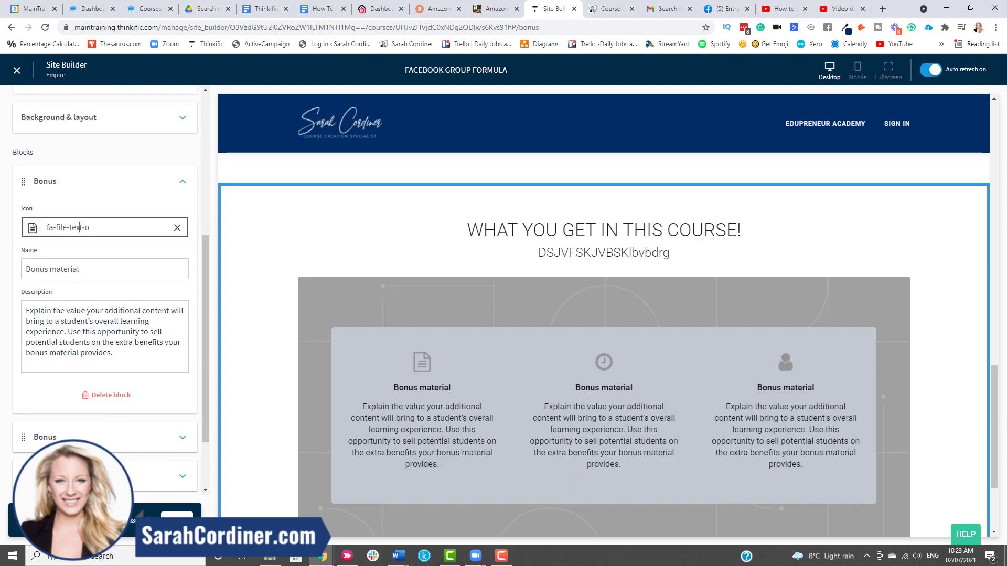
left_click(96, 226)
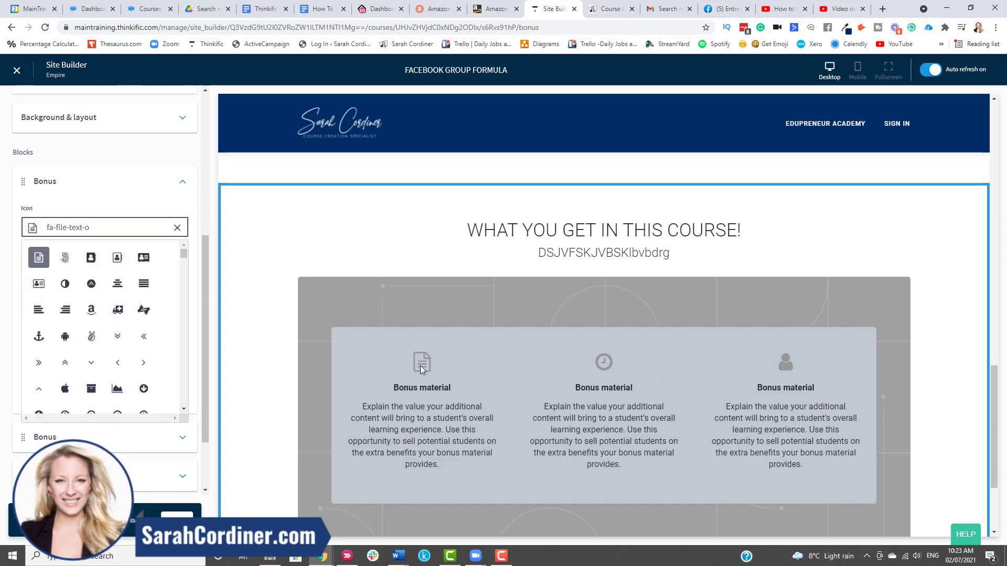
mouse_move(144, 388)
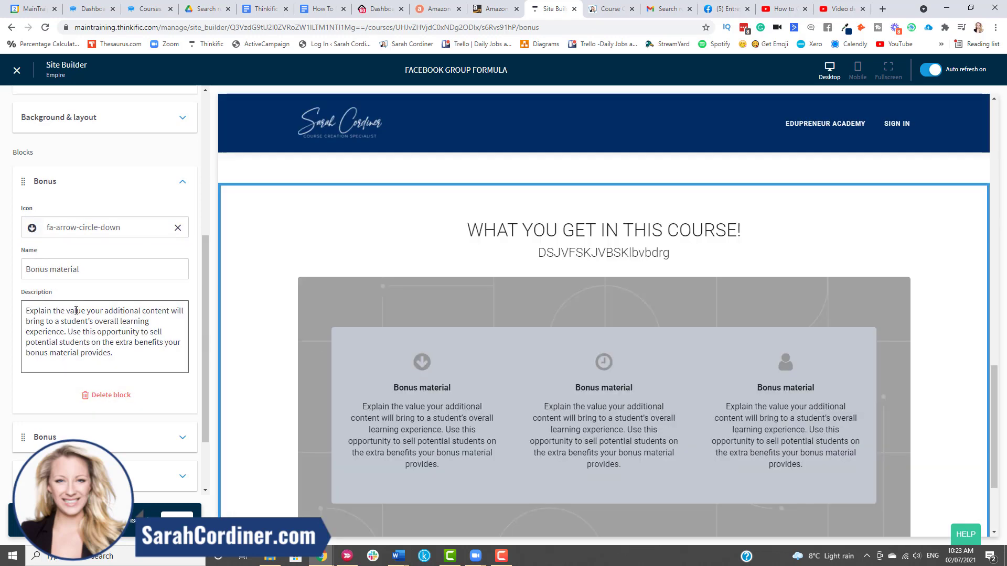
triple_click(64, 269)
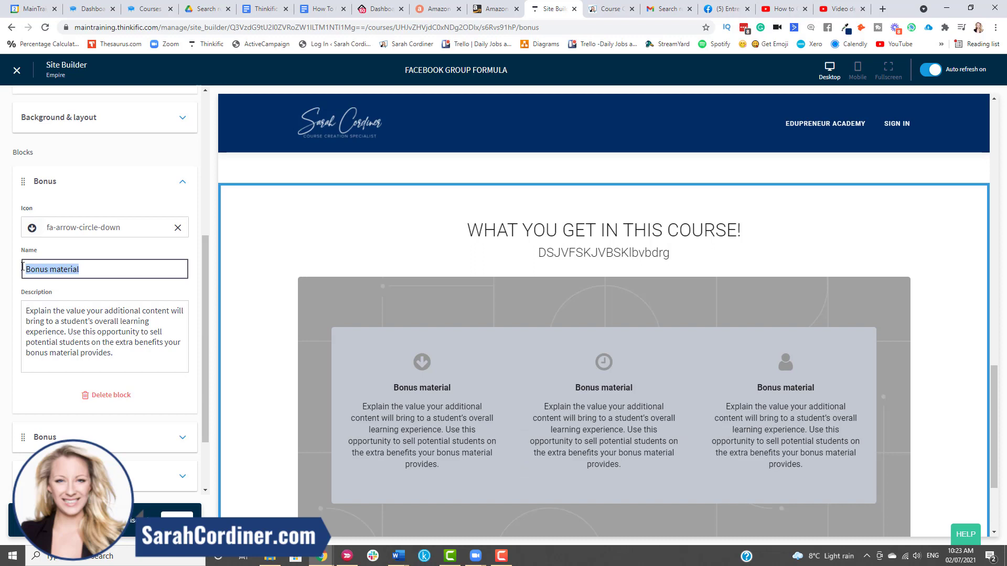
type("free puppy!")
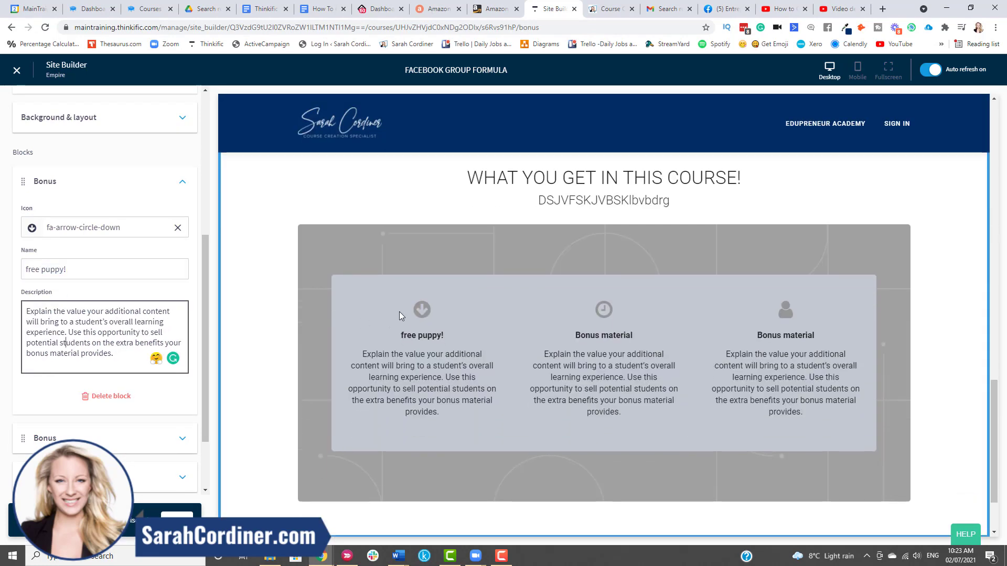
scroll("down", 3)
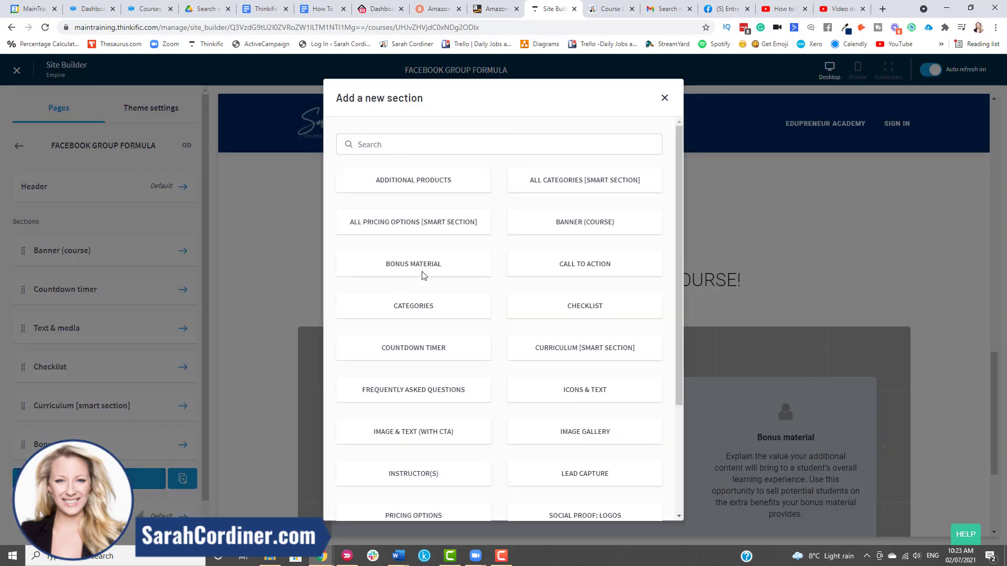
mouse_move(629, 223)
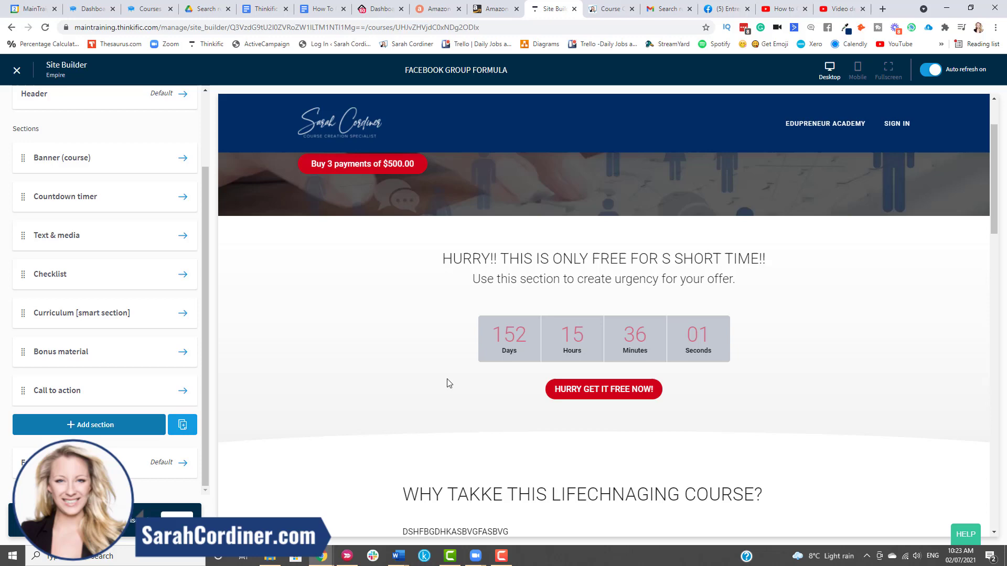
Scroll down to the newly added Call to action section at the page's end.
scroll("down", 3)
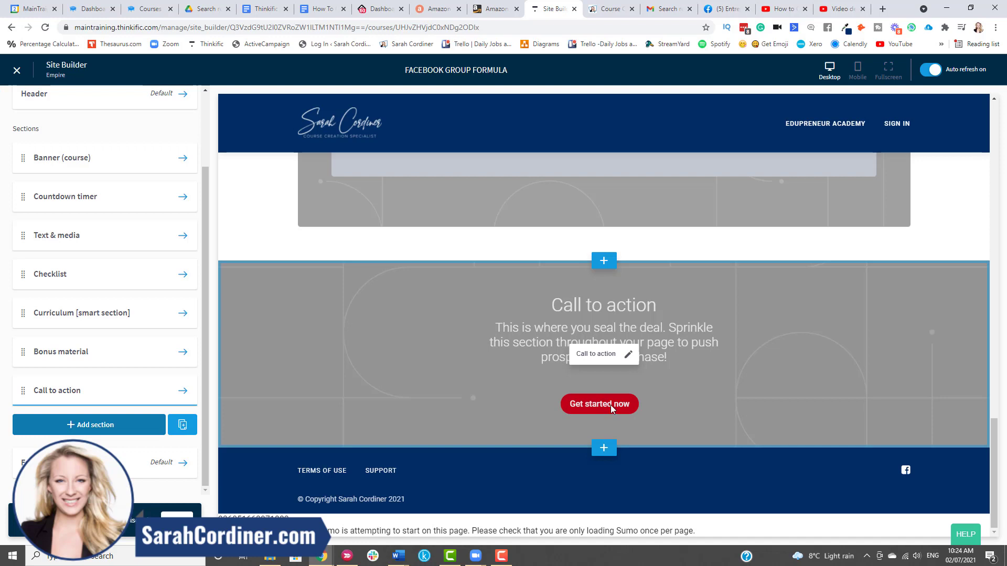
mouse_move(180, 390)
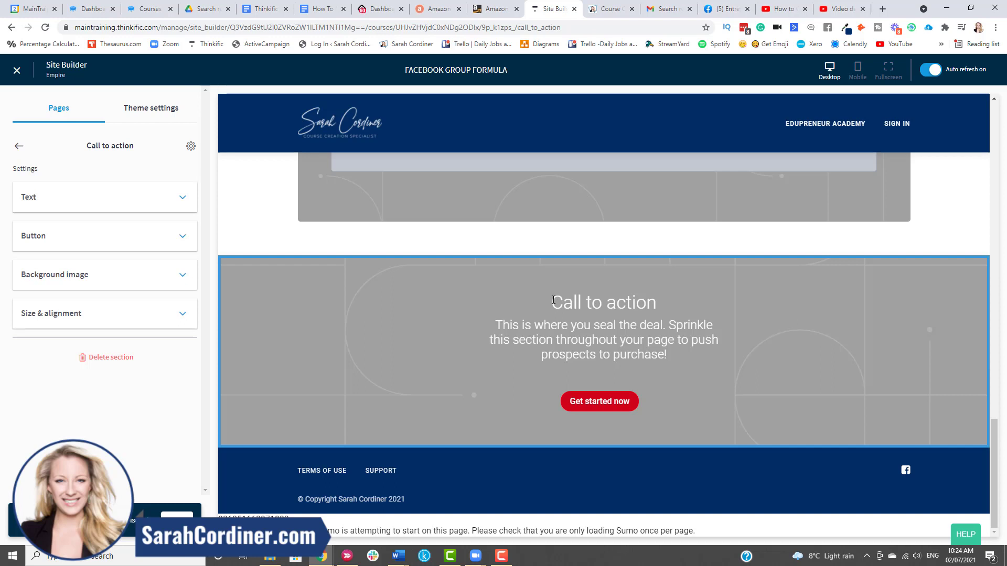
mouse_move(72, 226)
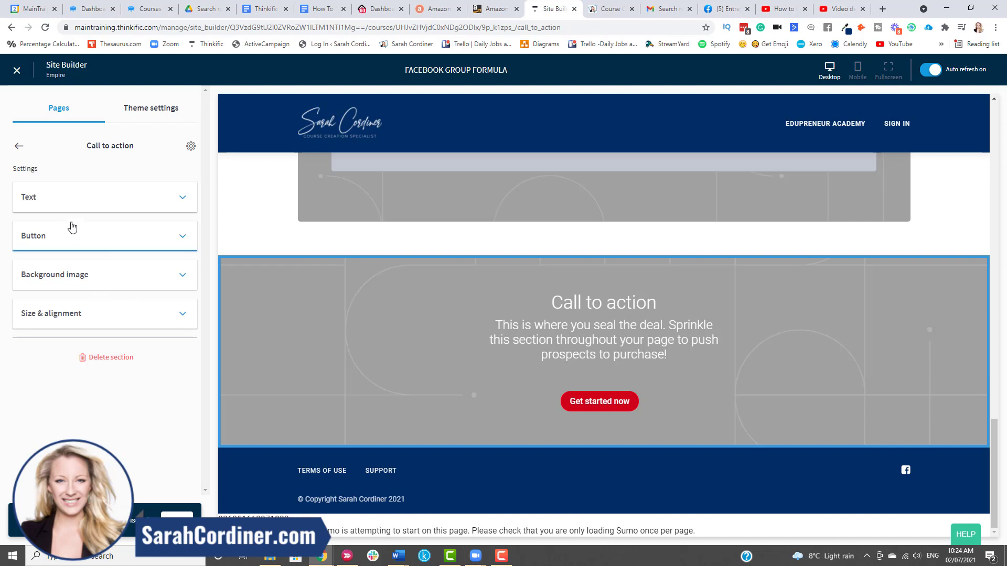
Change the call-to-action heading to 'enroll now to et your free puppy'.
left_click(100, 197)
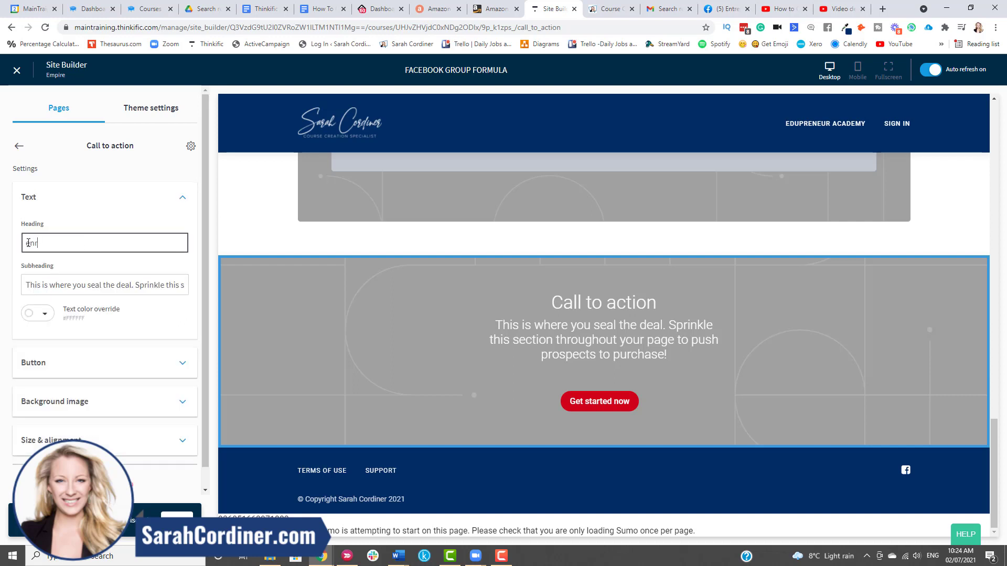
type("Enroll now to et")
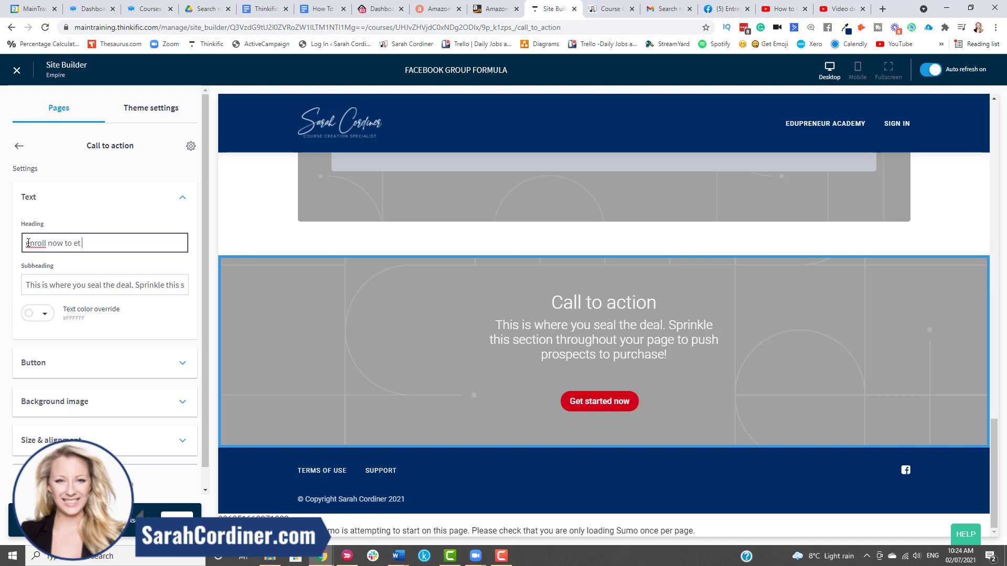
type("your free puppy")
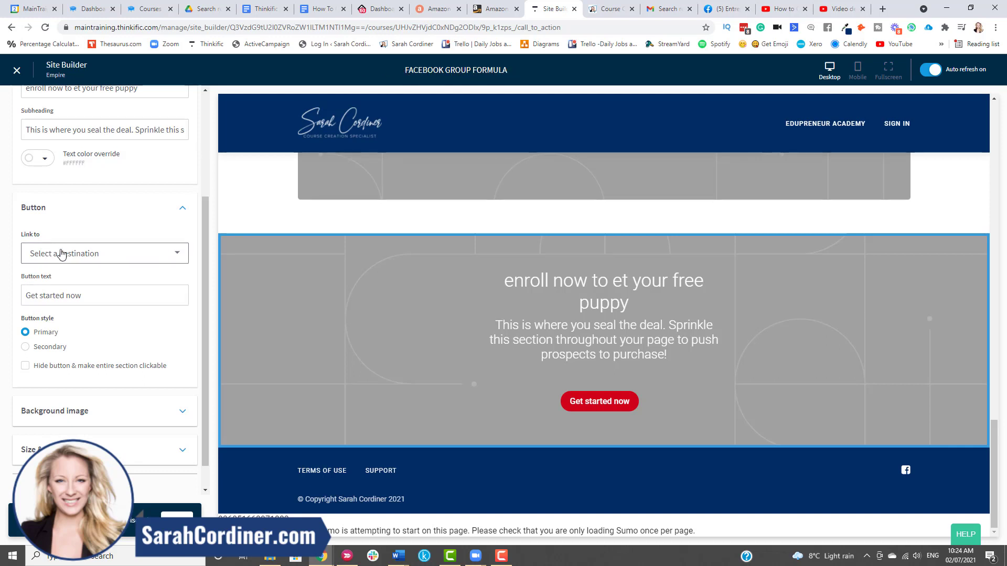
left_click(105, 253)
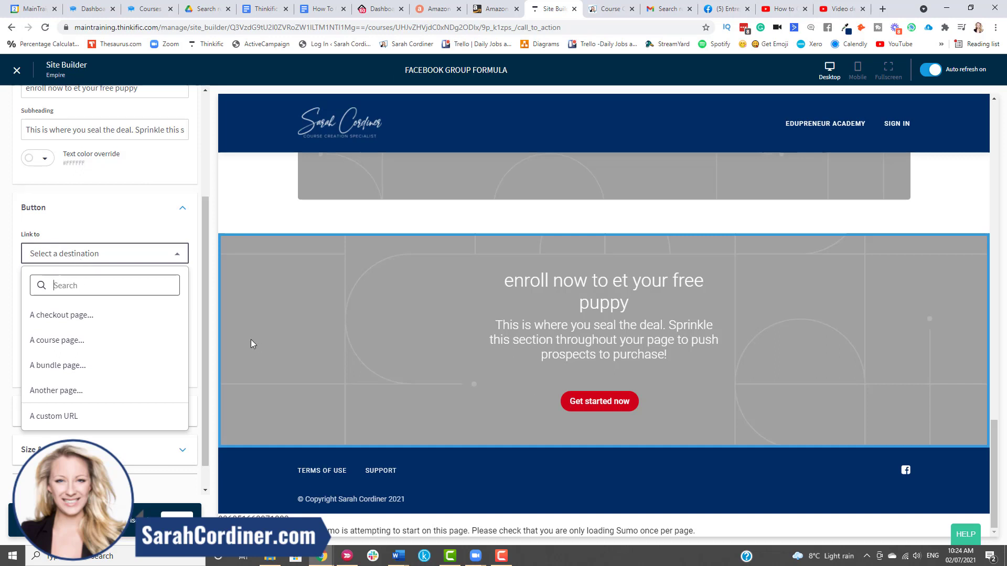
mouse_move(62, 314)
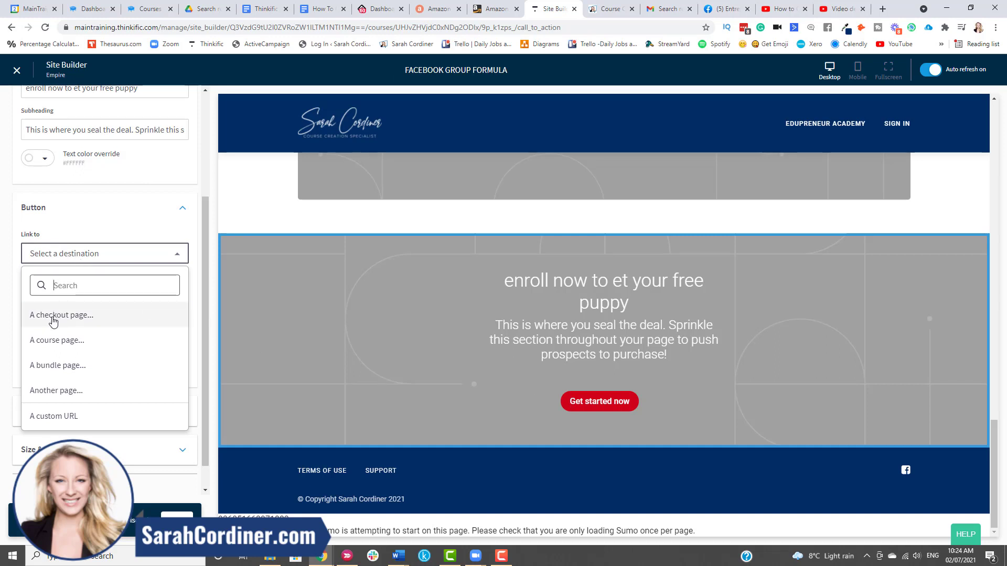
Link the button to the FACEBOOK GROUP FORMULA checkout at 3 x $500.00, labelled 'enrol now'.
left_click(62, 314)
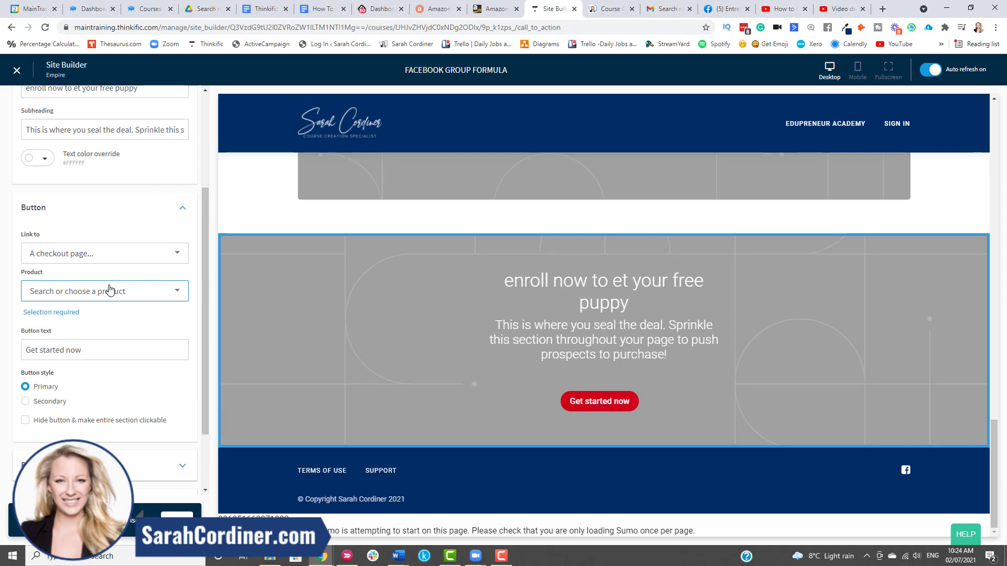
mouse_move(109, 292)
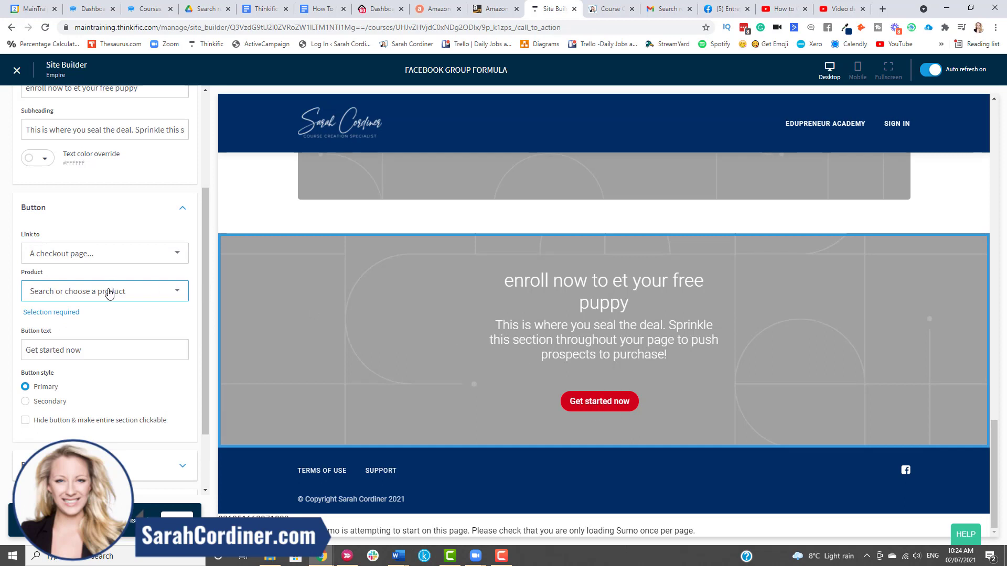
left_click(104, 291)
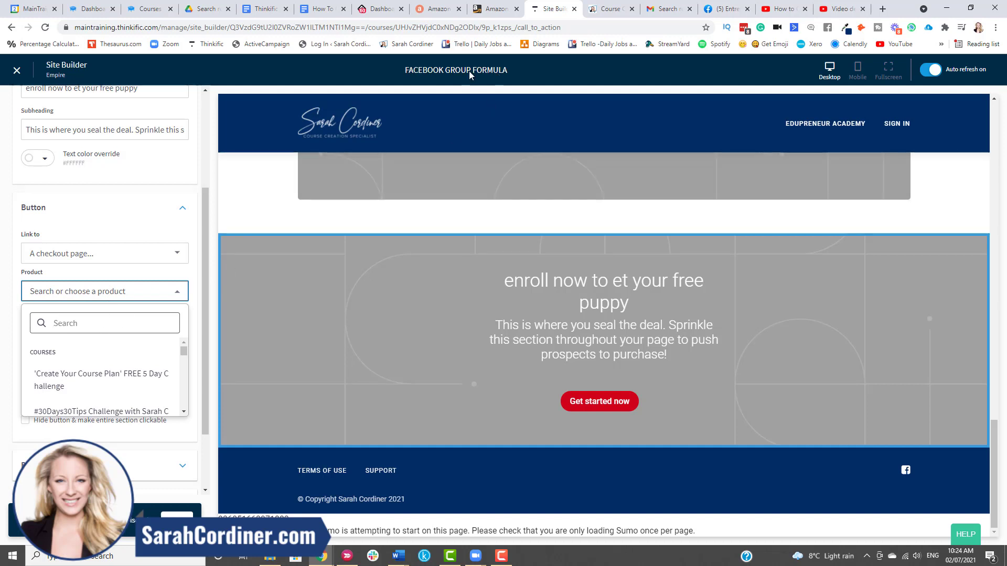
type("face")
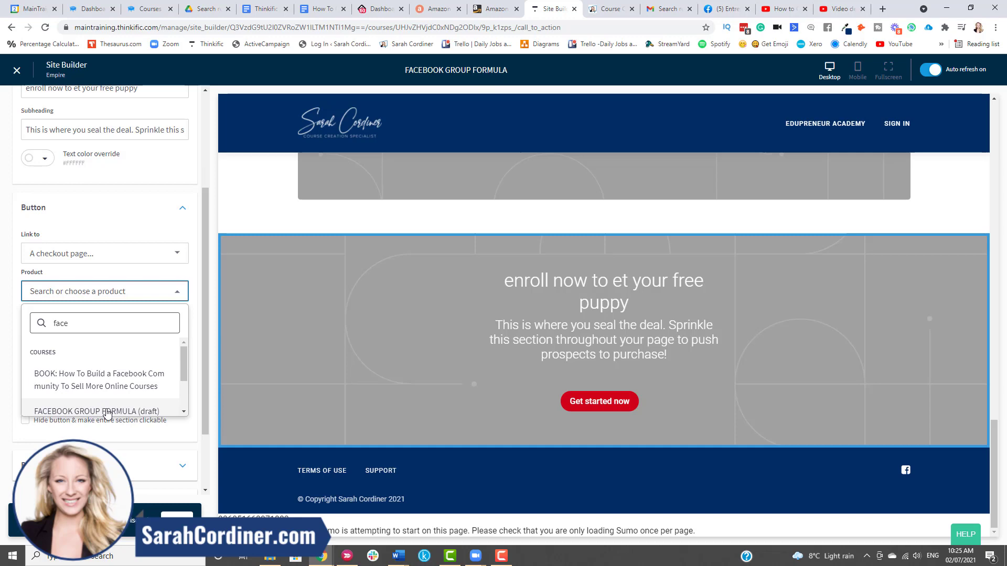
left_click(100, 411)
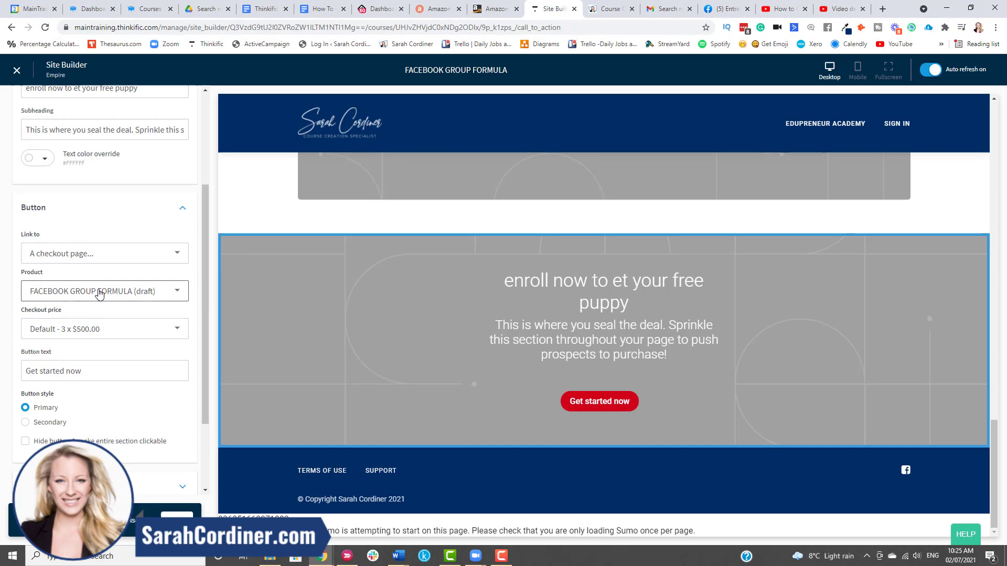
left_click(104, 329)
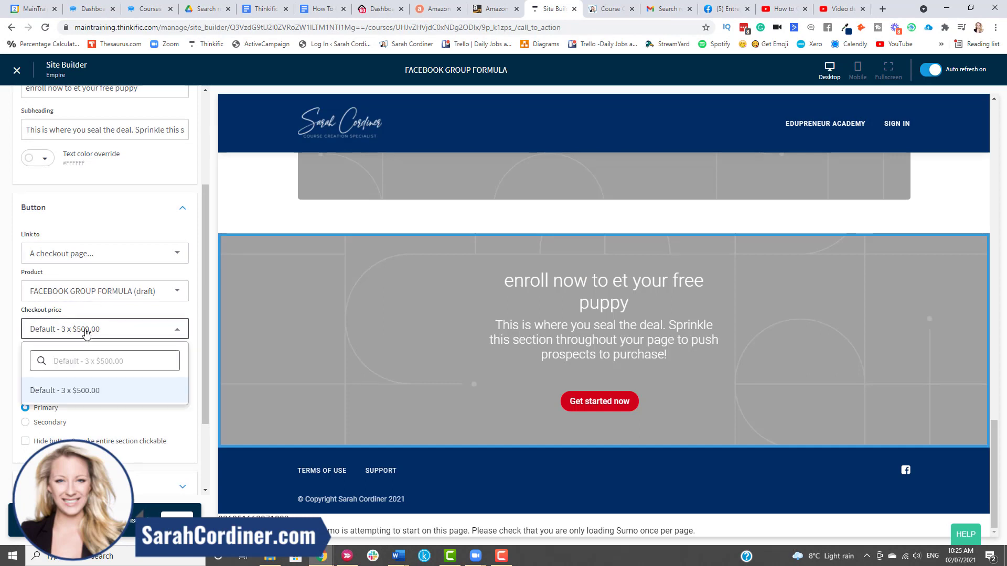
left_click(64, 390)
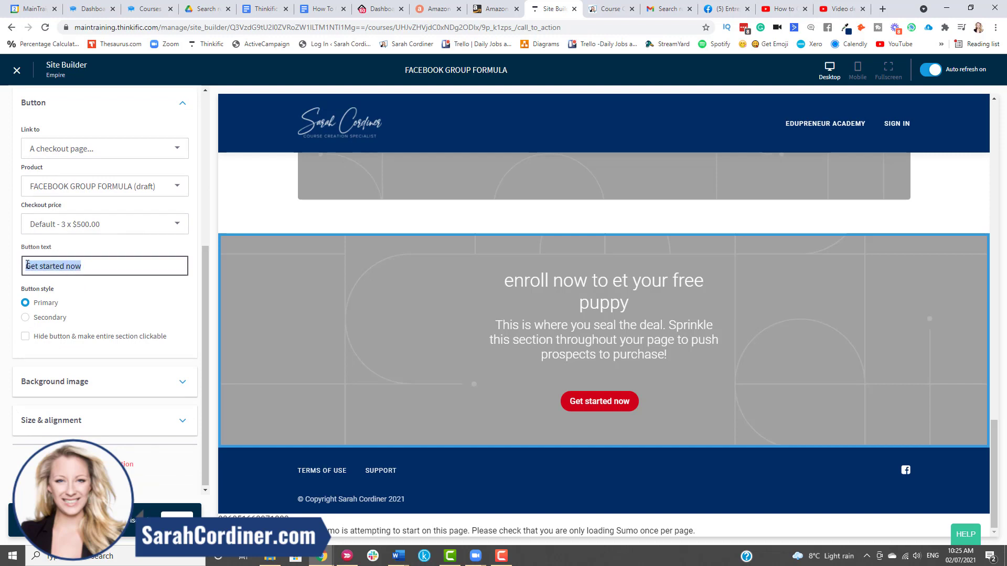
type("Enrol")
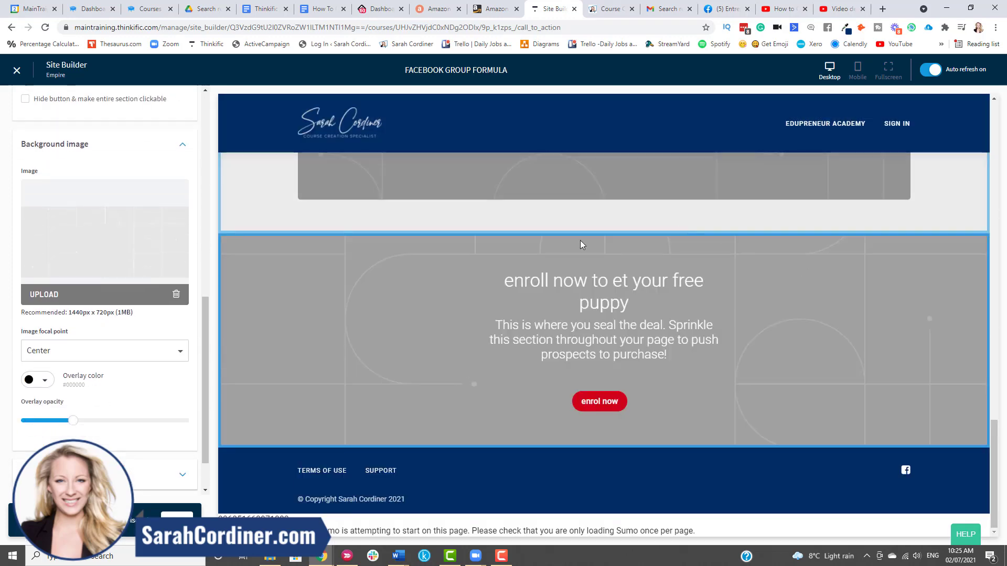
Upload the 'How To Write and Self-Publish' book image as the call-to-action background, then open a new tab.
left_click(43, 294)
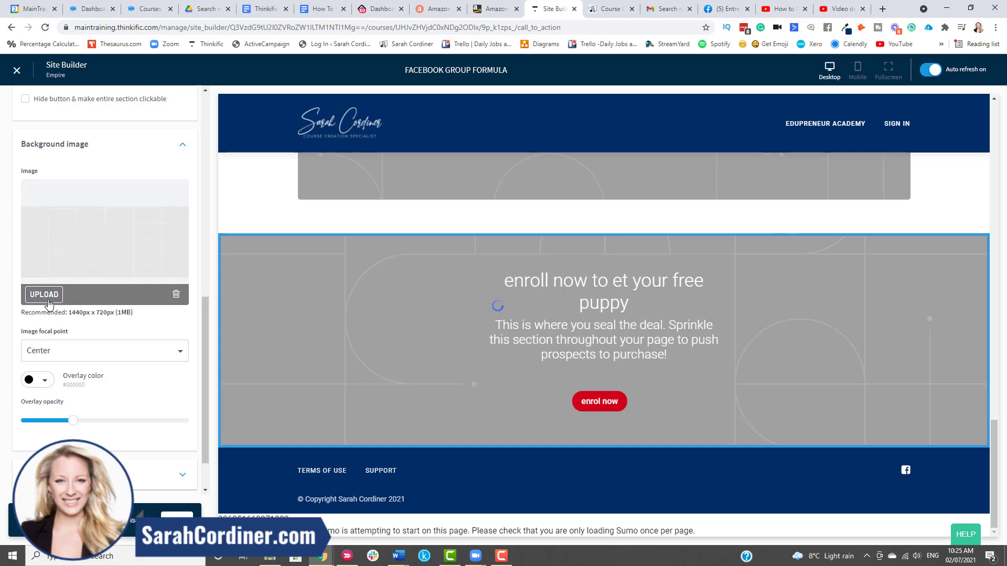
left_click(44, 294)
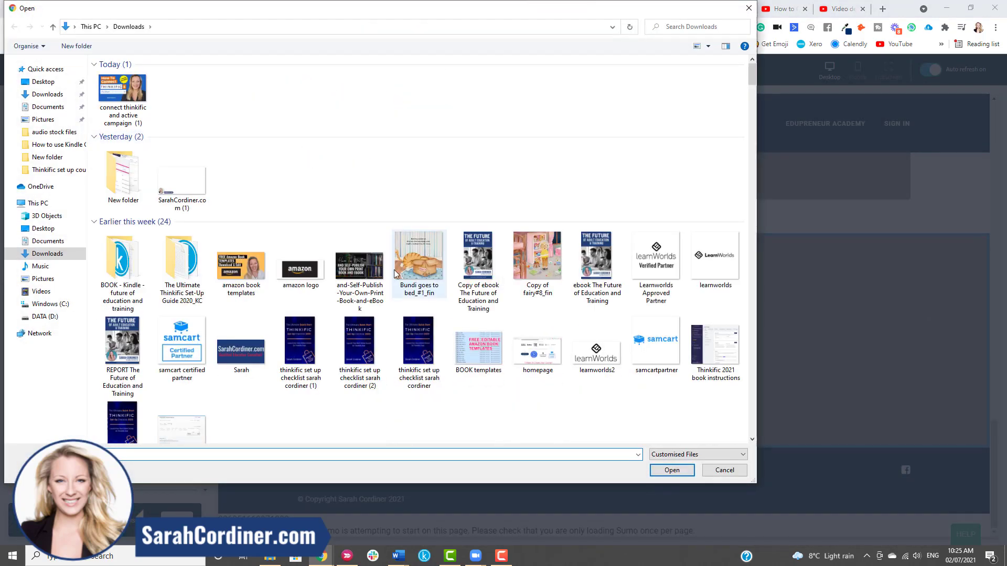
scroll("down", 3)
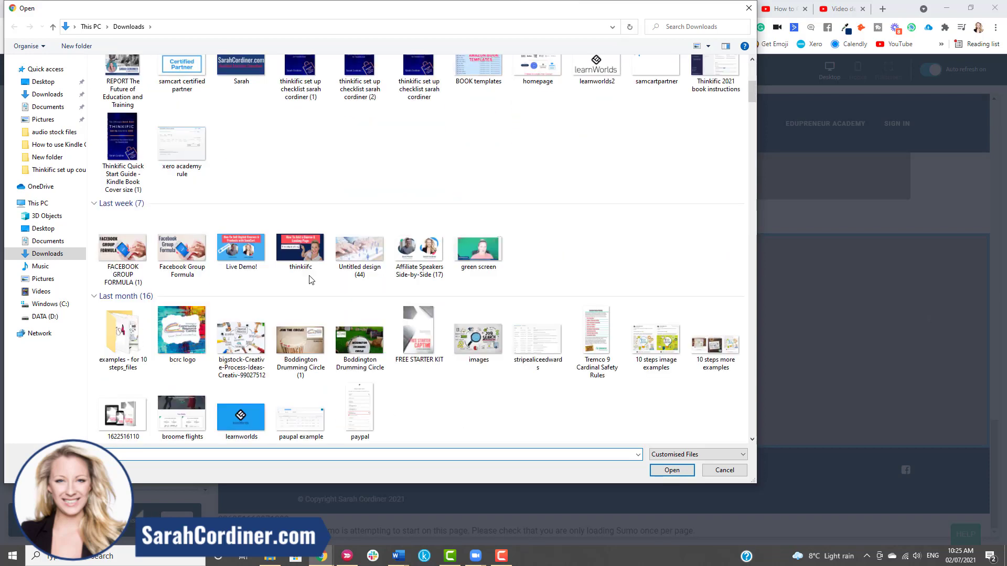
scroll("down", 3)
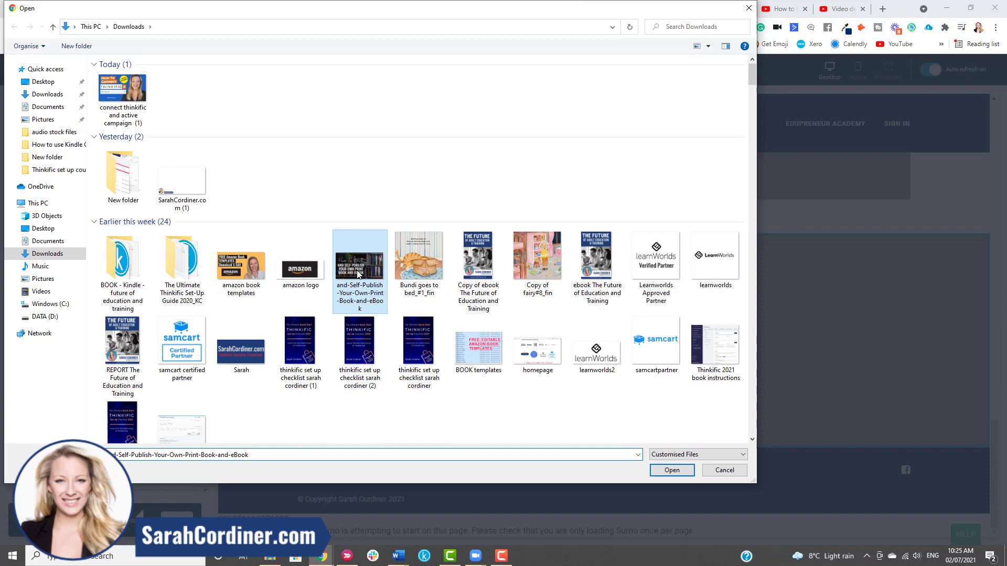
left_click(672, 469)
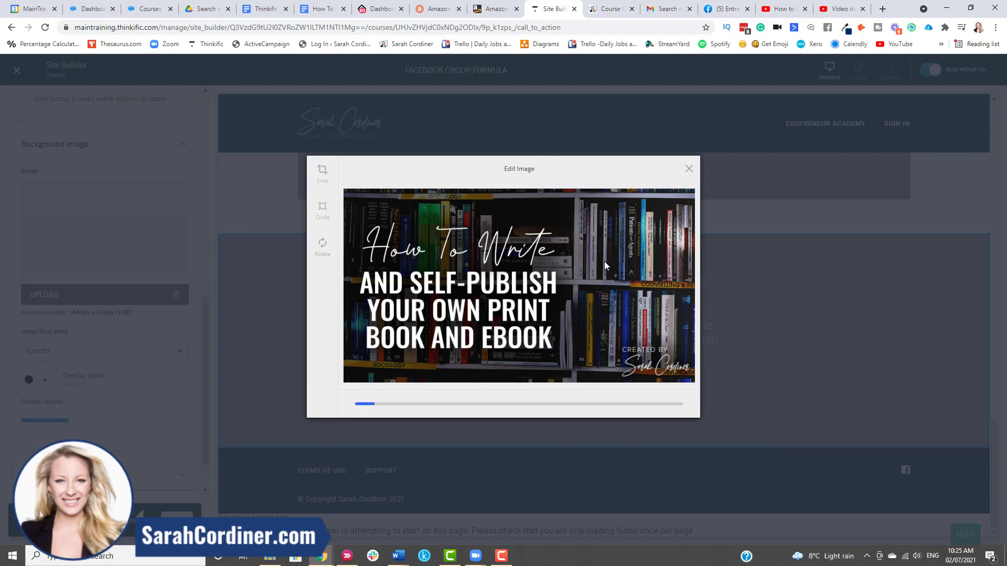
left_click(689, 168)
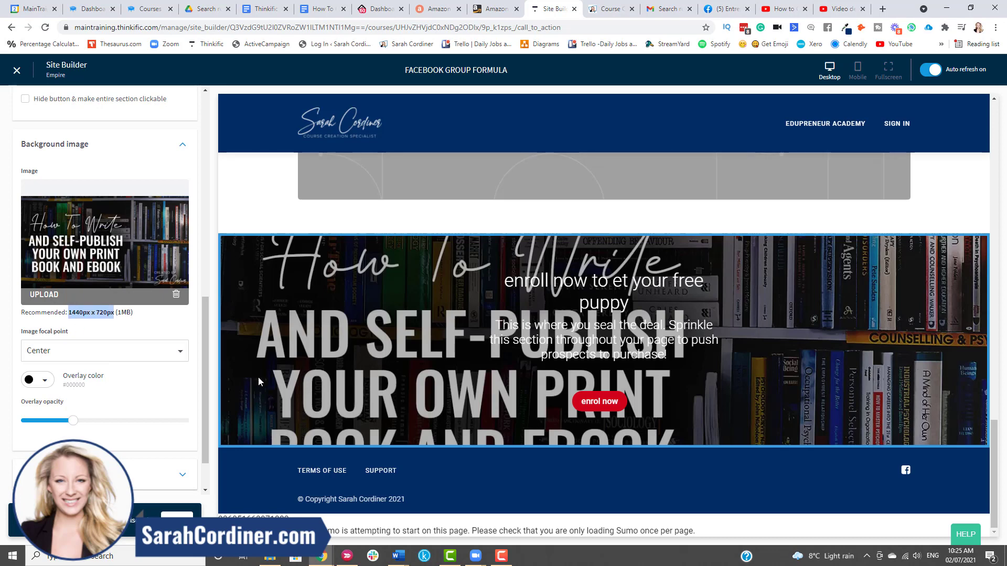
mouse_move(852, 4)
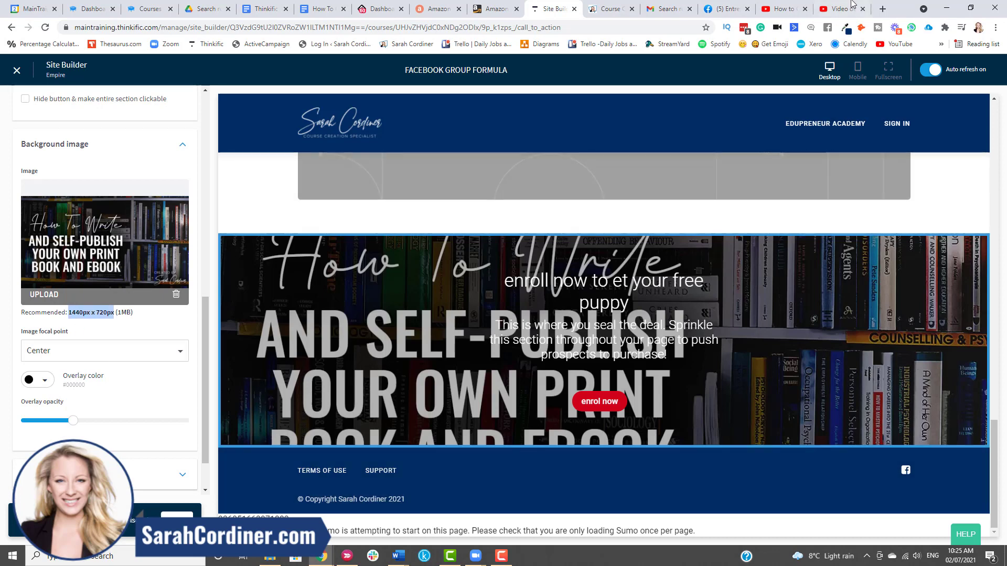
left_click(882, 8)
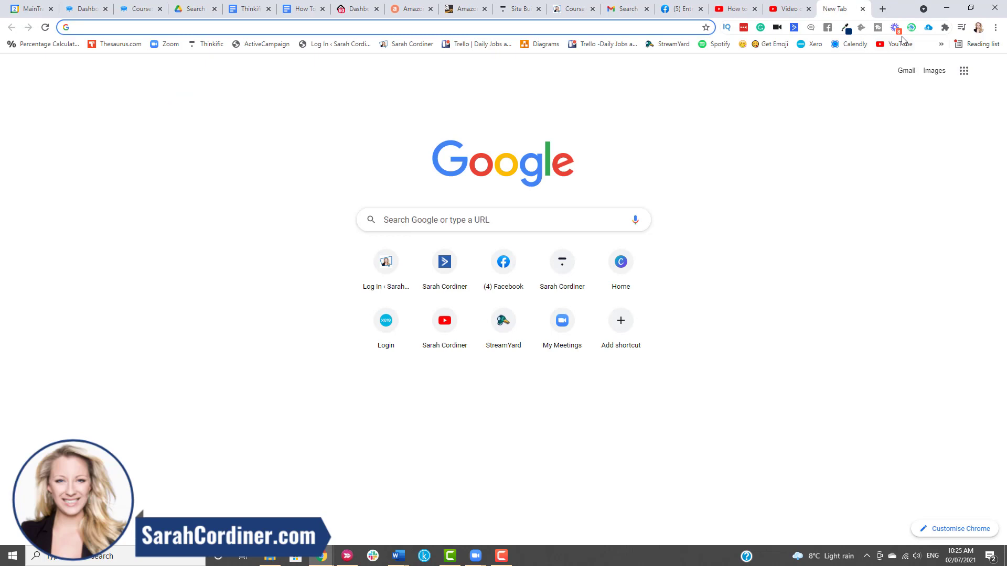
On canva.com, create a custom-size 1440 × 720 px design.
type("canva.com")
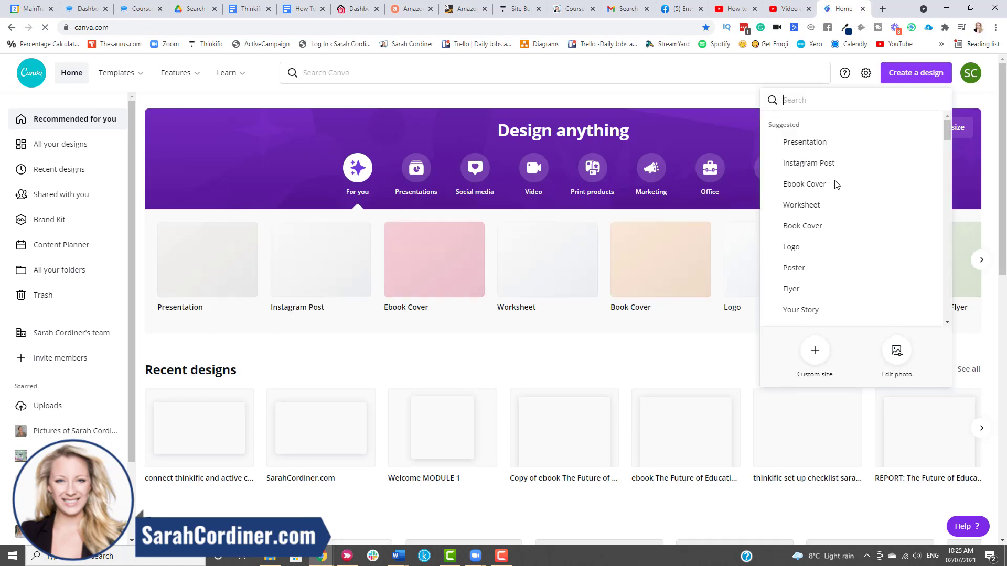
left_click(813, 356)
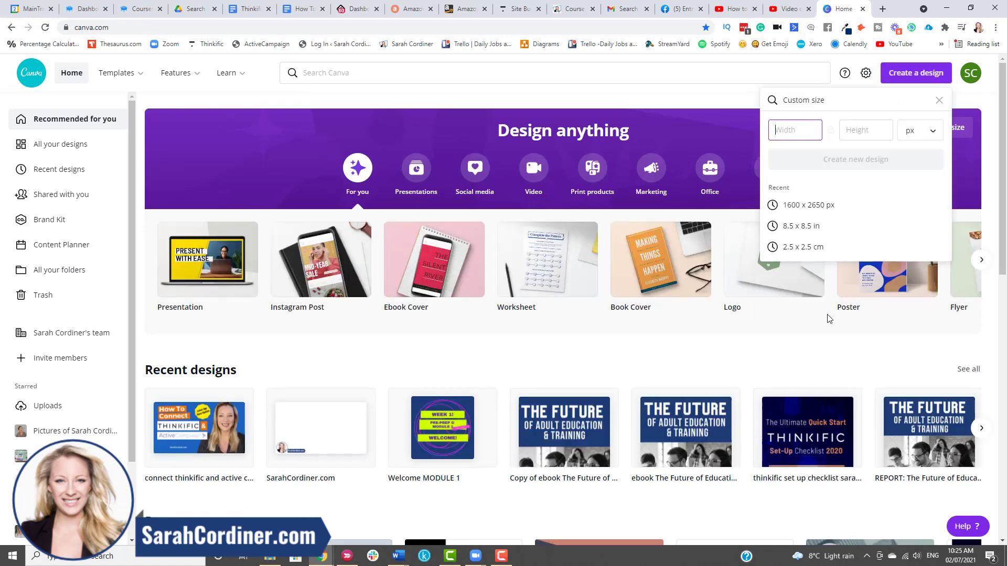
type("1440")
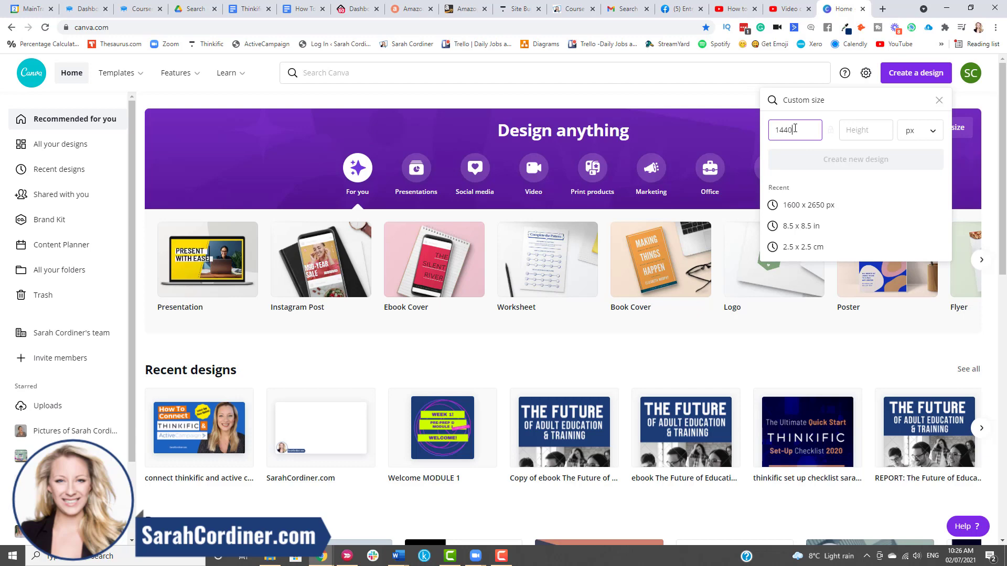
type("7")
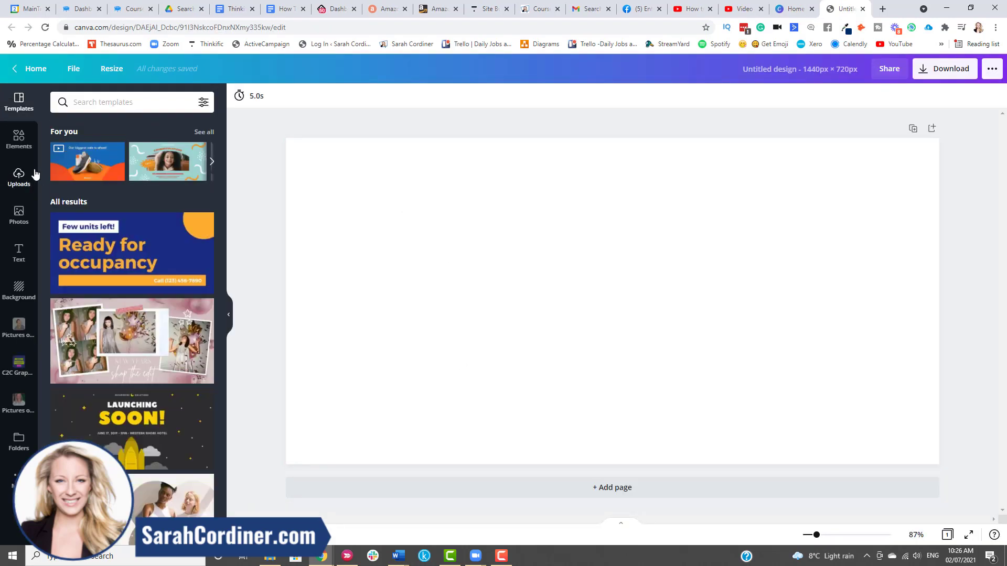
Add a 'facebook' stock photo stretched to fill the design, then return to Thinkific.
left_click(18, 217)
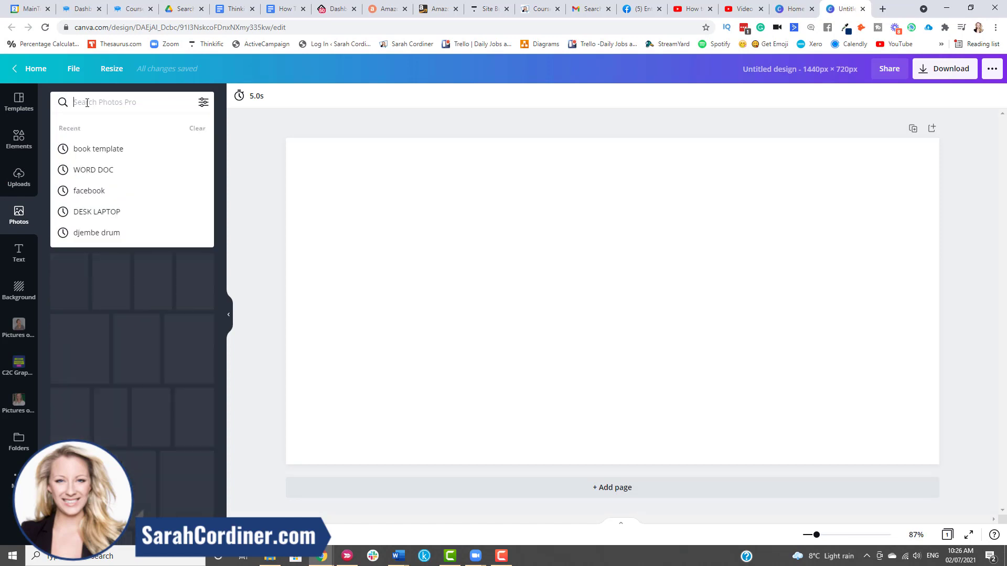
type("facebook")
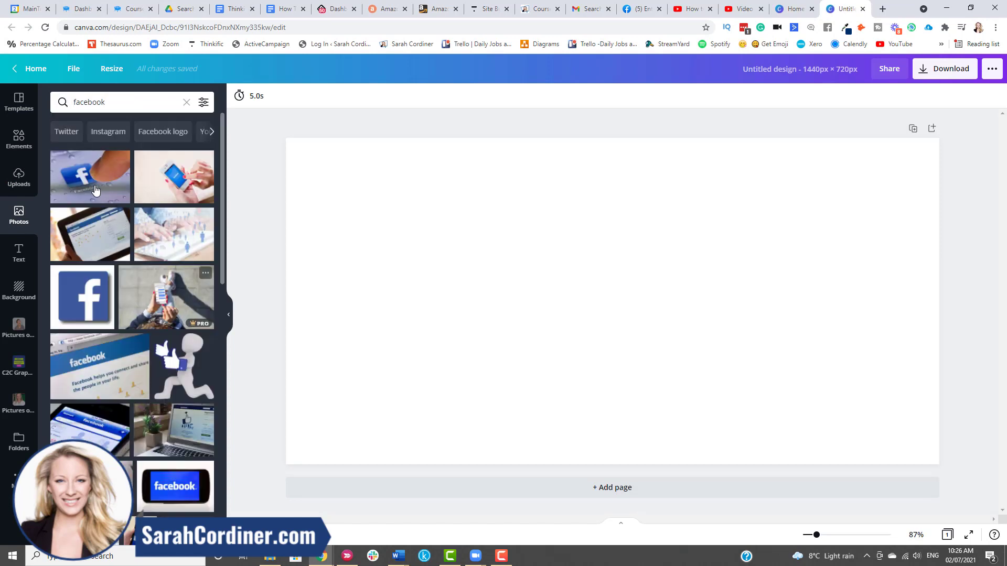
left_click(89, 176)
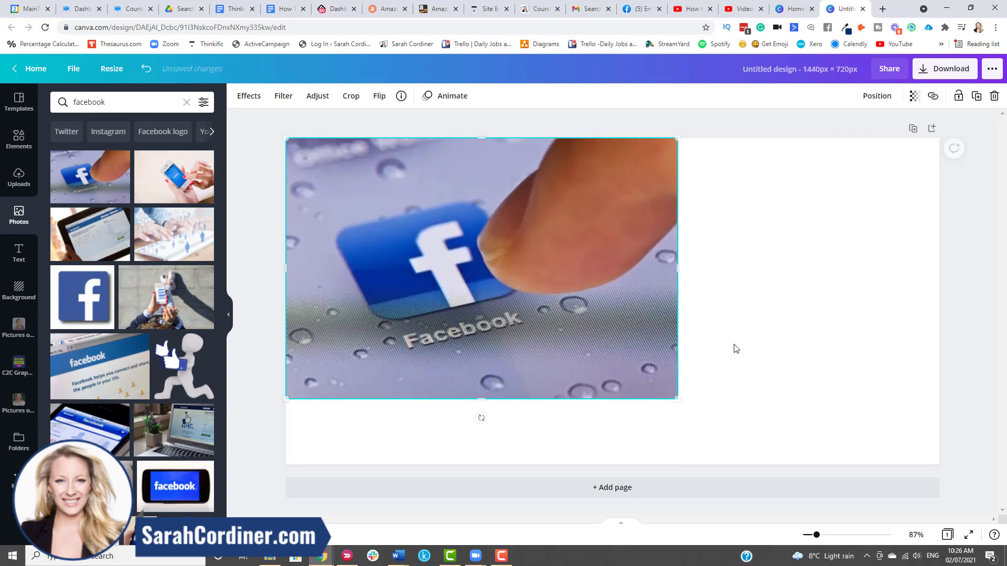
left_click_drag(676, 398, 919, 476)
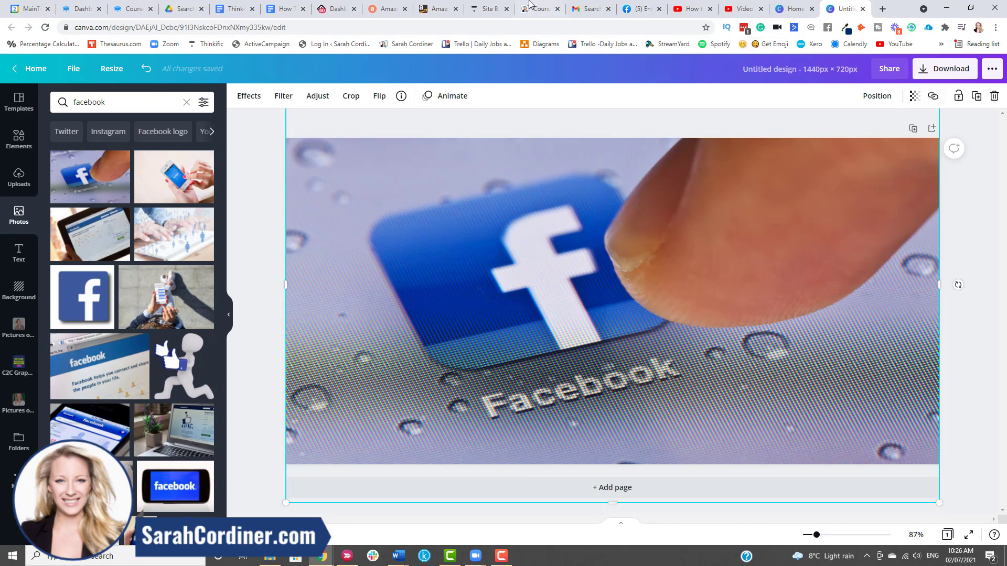
left_click(488, 8)
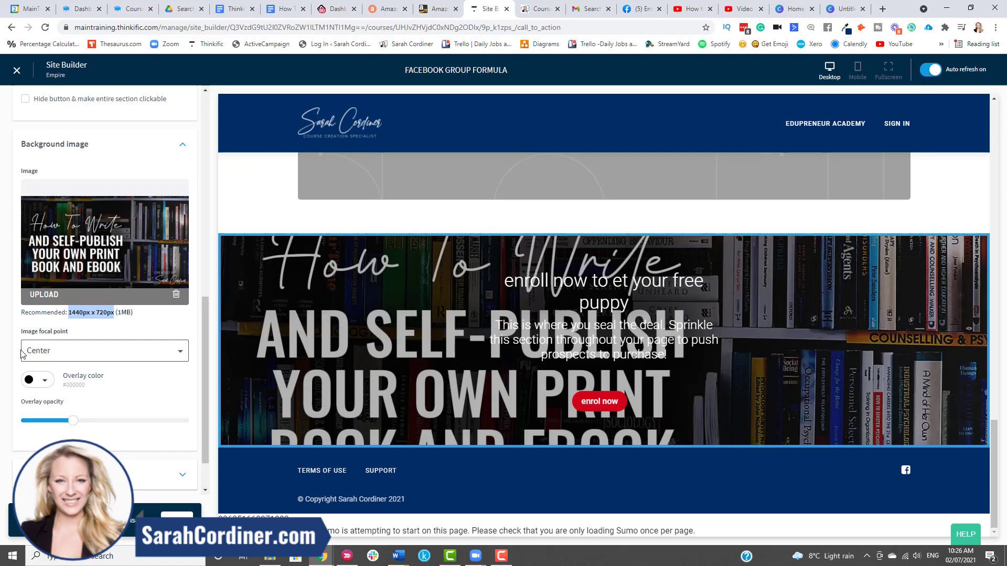
Push the call-to-action Overlay opacity slider far right for a much darker background.
left_click_drag(73, 421, 127, 420)
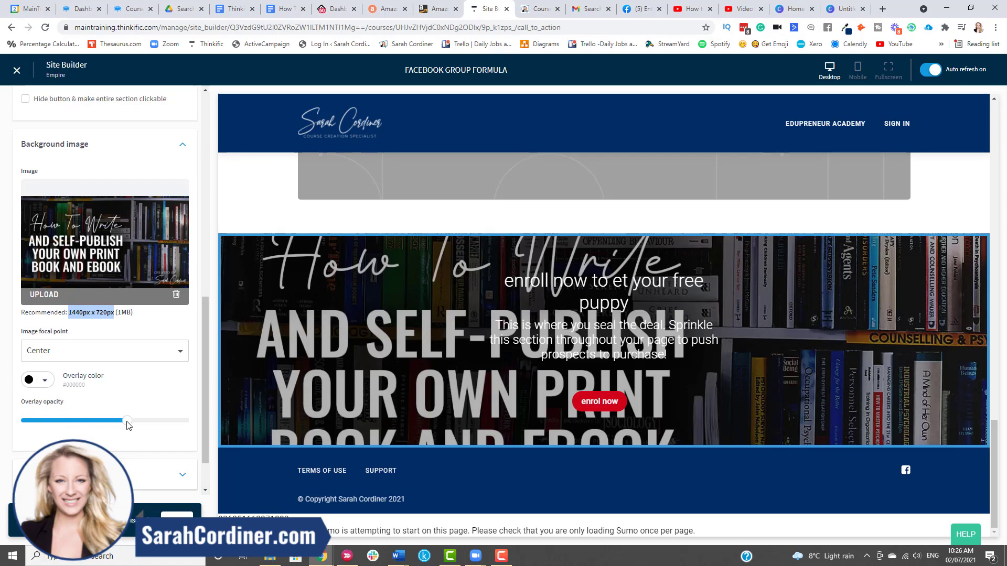
left_click_drag(127, 421, 127, 421)
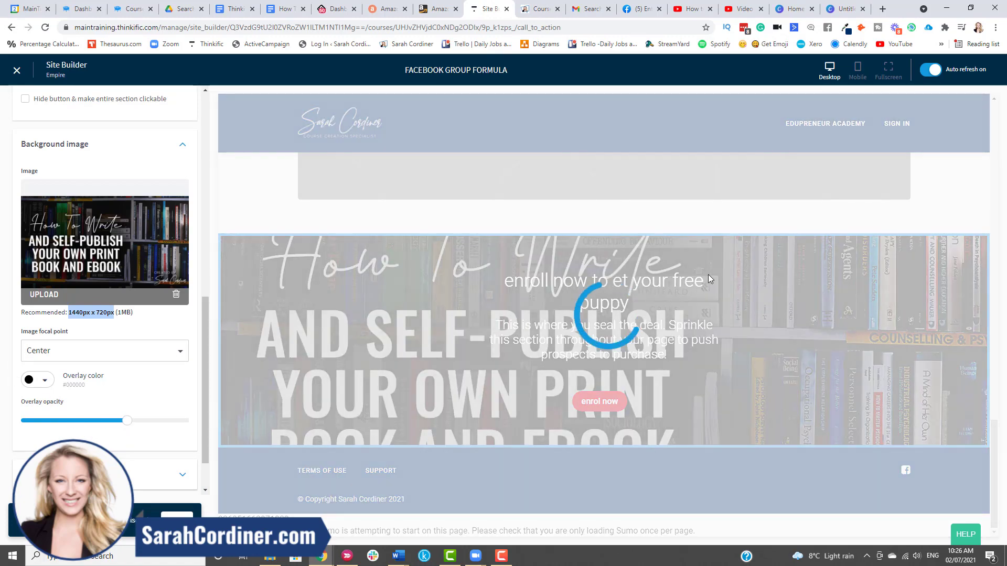
left_click_drag(127, 421, 128, 420)
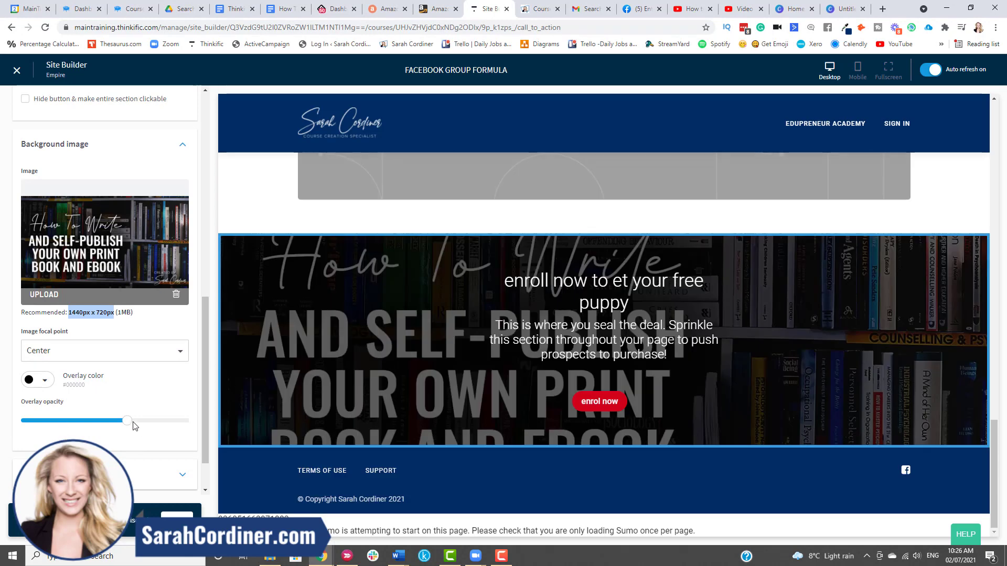
left_click_drag(128, 421, 160, 421)
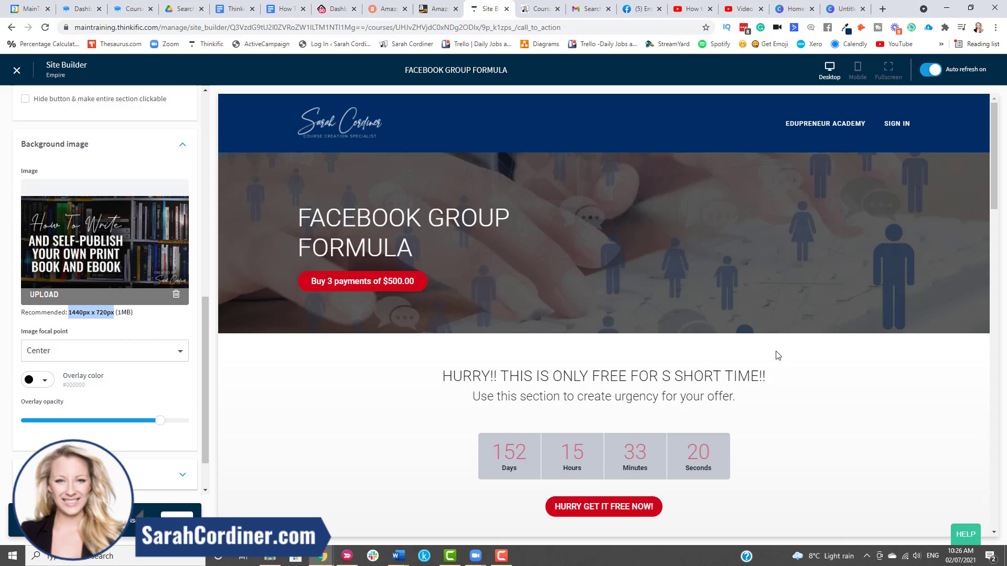
scroll("down", 3)
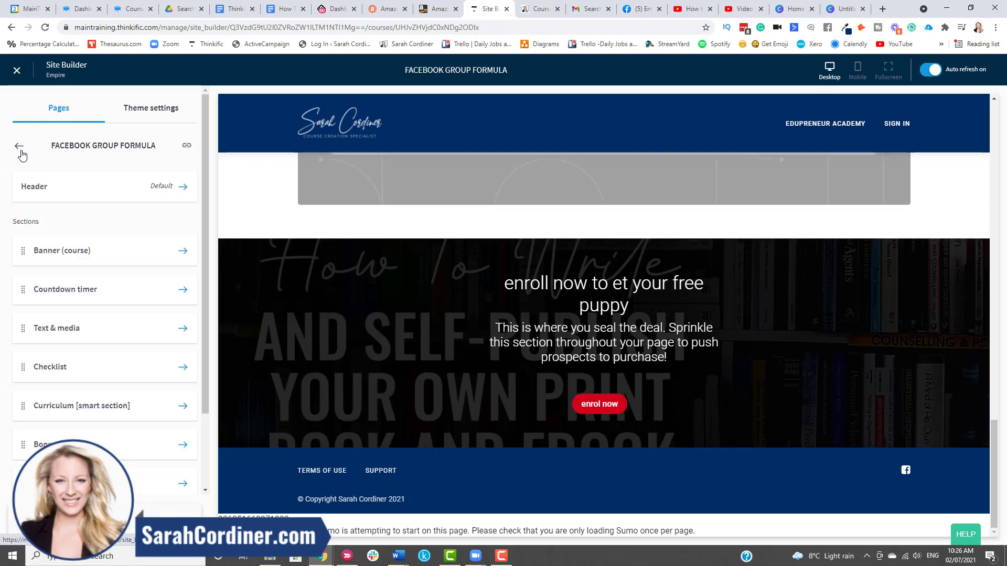
Add a CHECKLIST section beneath the call to action and open its settings.
scroll("down", 3)
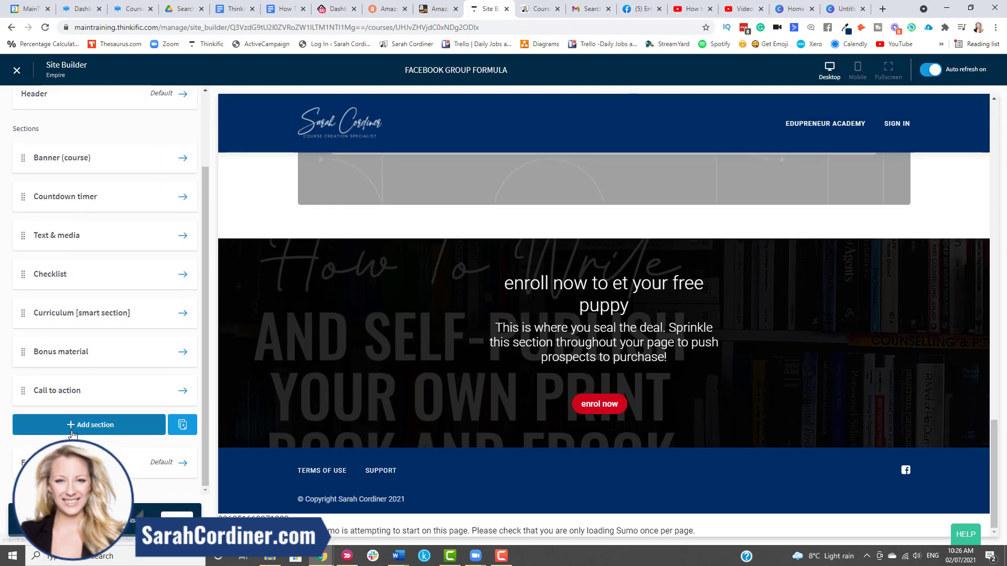
left_click(88, 425)
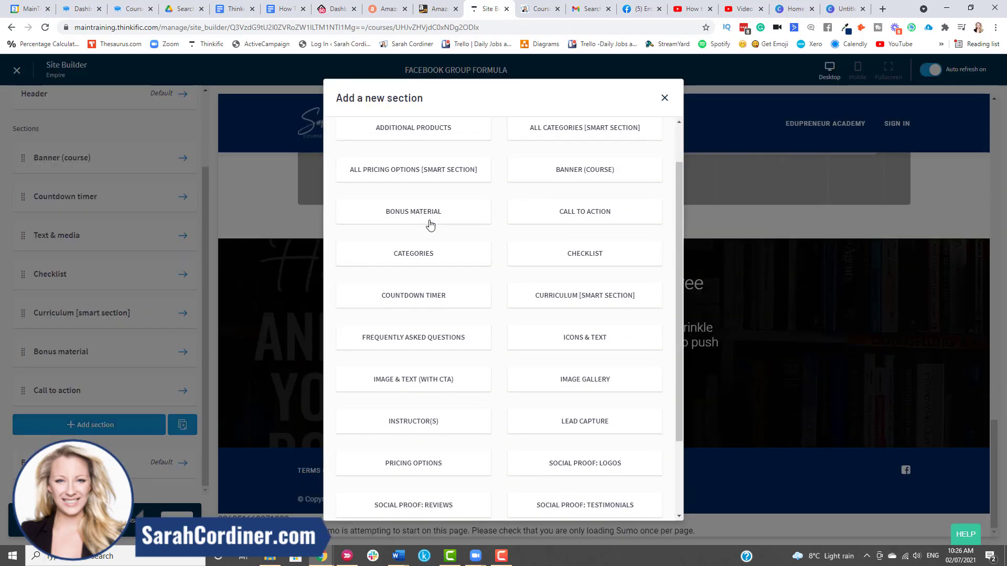
scroll("down", 3)
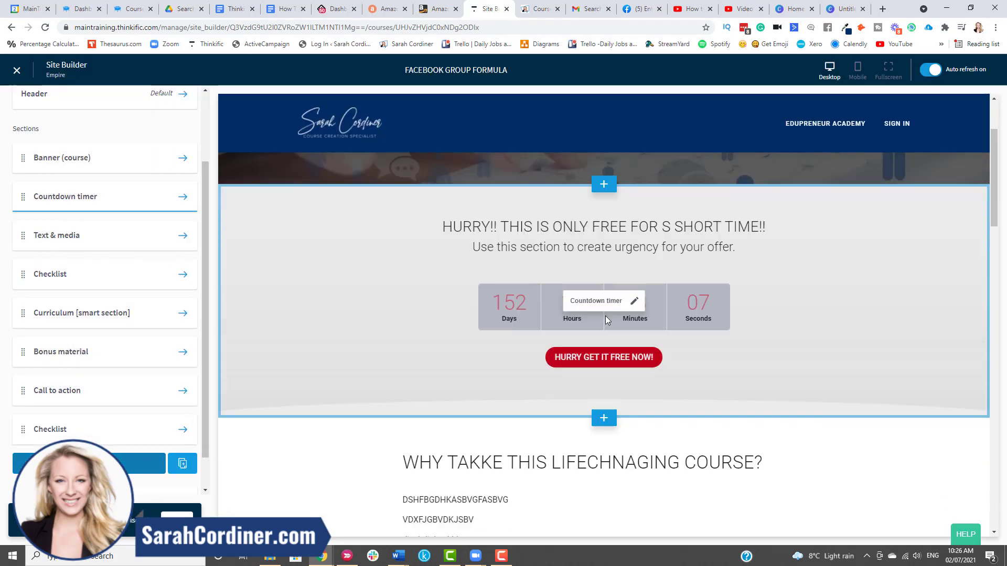
scroll("down", 3)
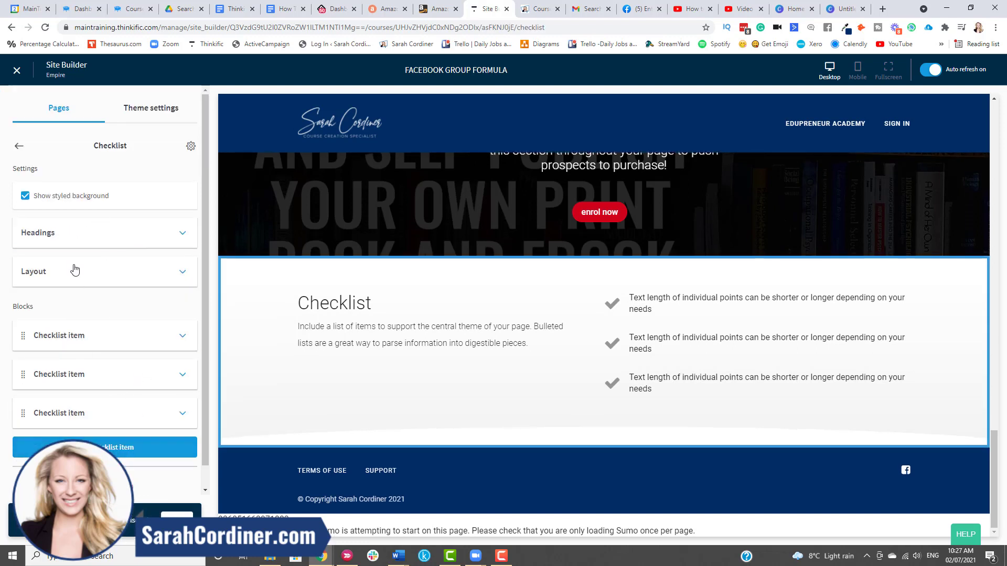
Switch the Checklist to a single column and add a fourth item with the fa-check icon.
left_click(75, 271)
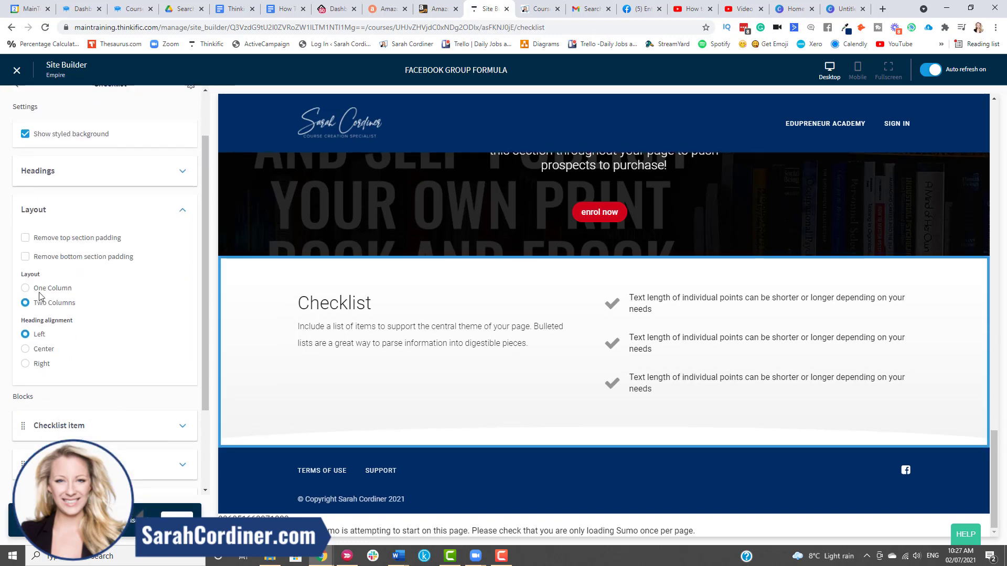
left_click(26, 288)
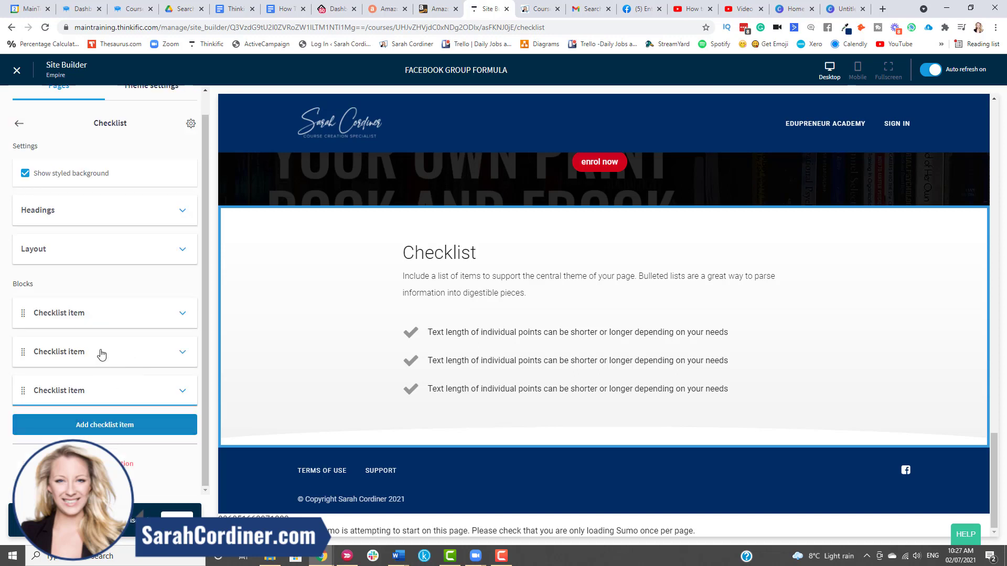
mouse_move(407, 317)
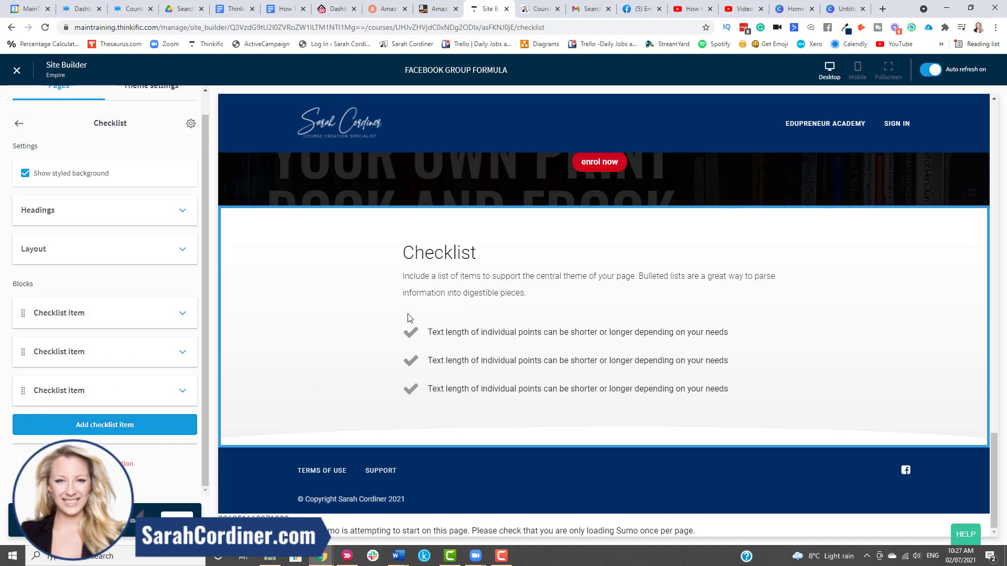
mouse_move(386, 350)
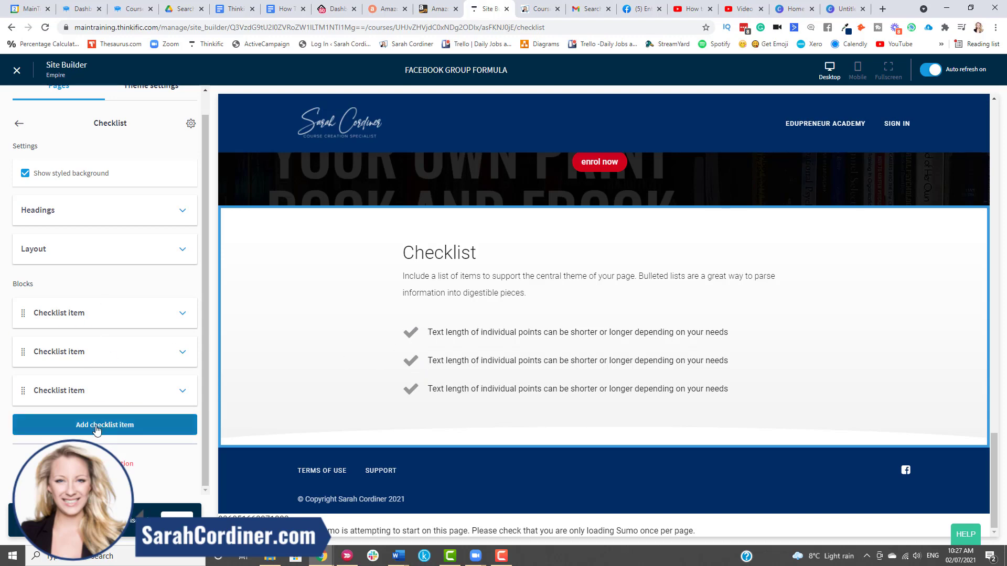
left_click(105, 425)
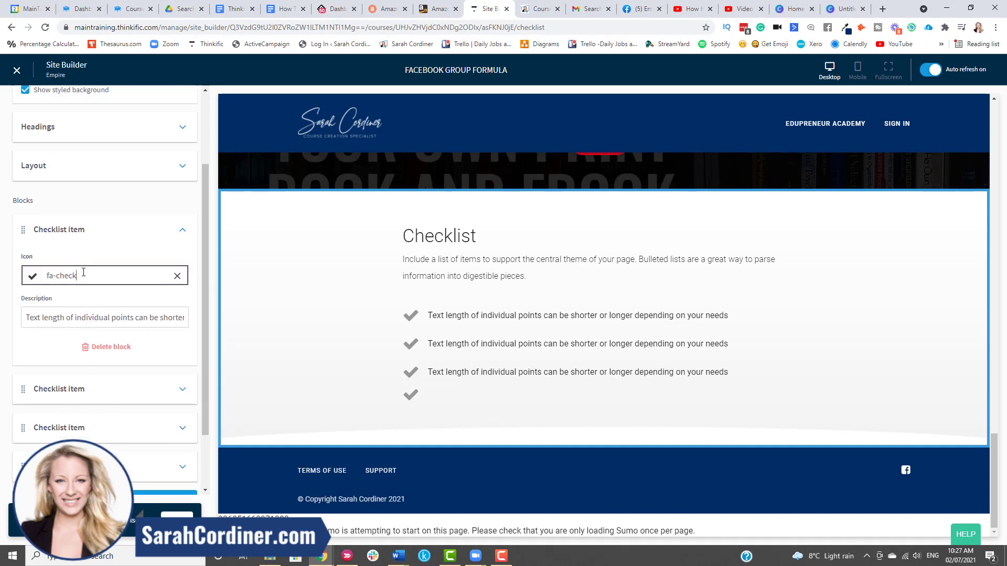
left_click(99, 275)
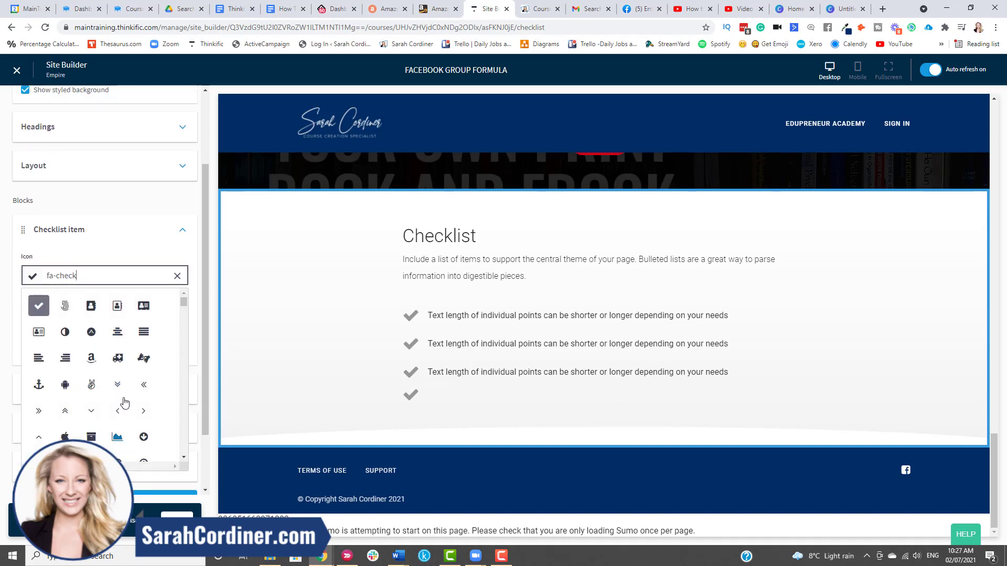
scroll("down", 3)
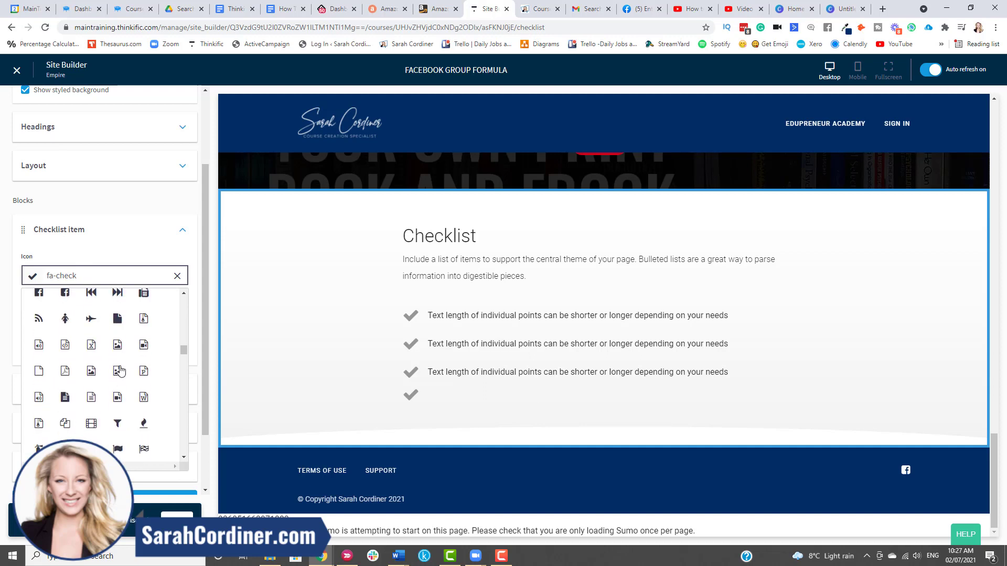
scroll("down", 3)
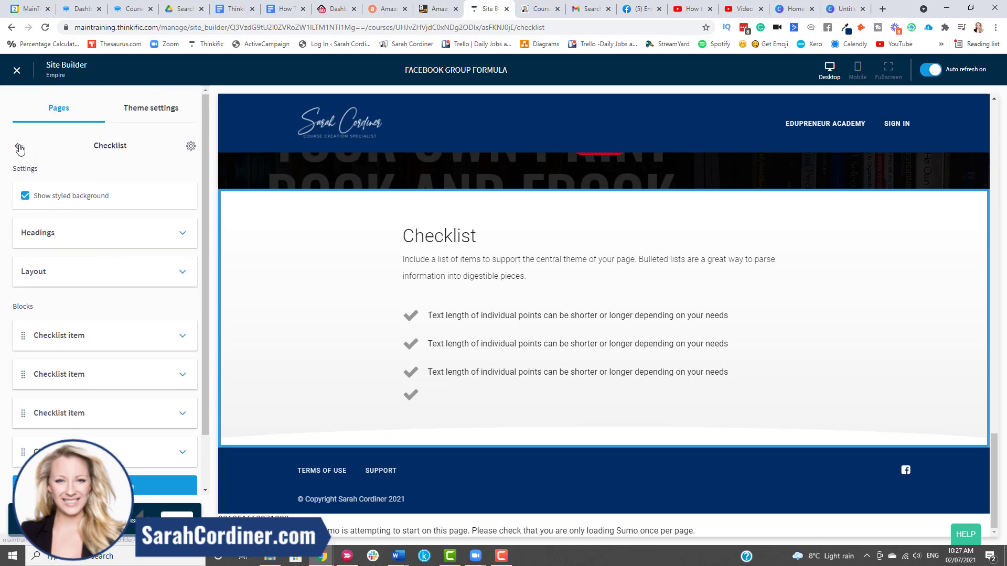
Add Icons & text, then Frequently asked questions and Image & text (with CTA) sections.
left_click(20, 147)
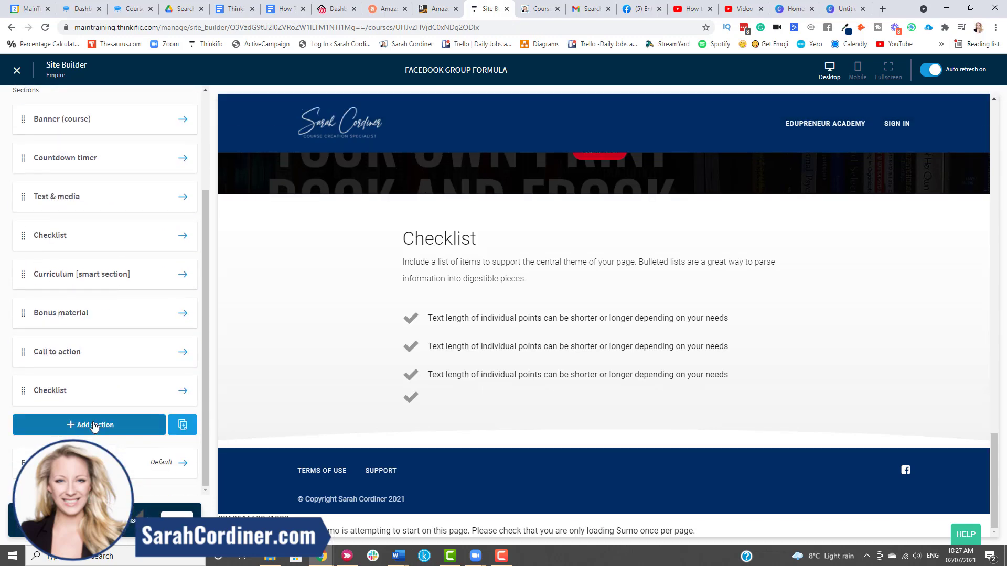
left_click(89, 424)
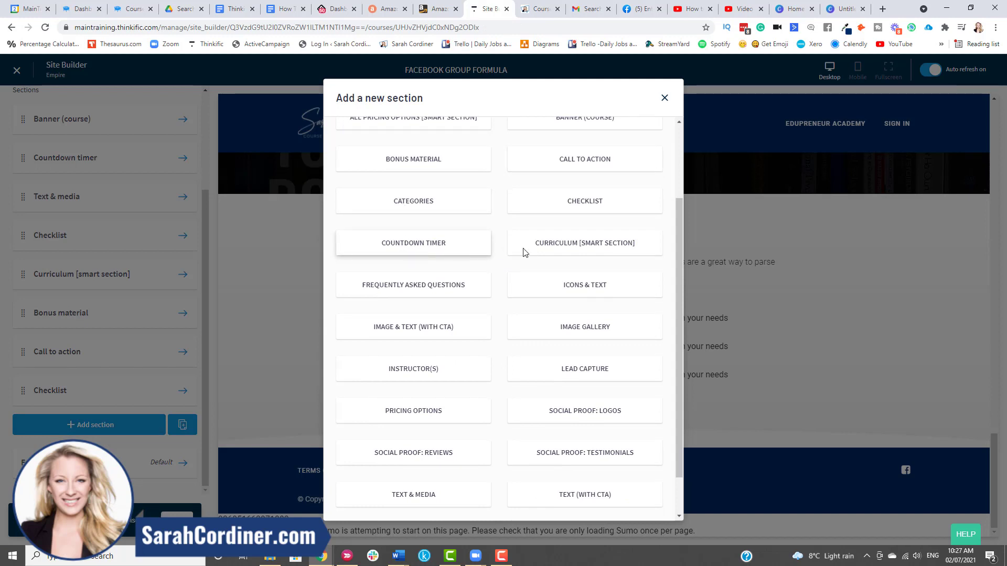
mouse_move(573, 247)
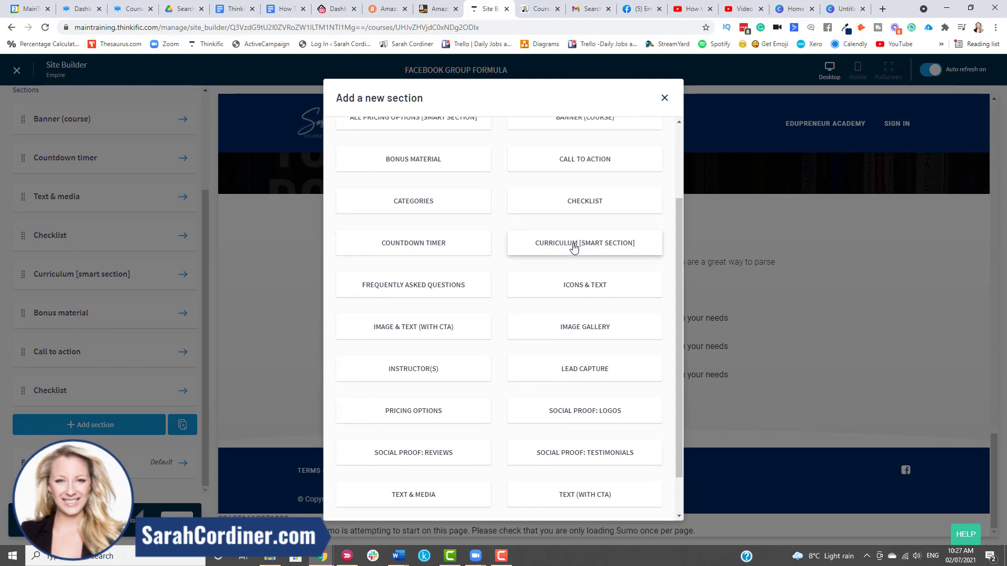
mouse_move(578, 288)
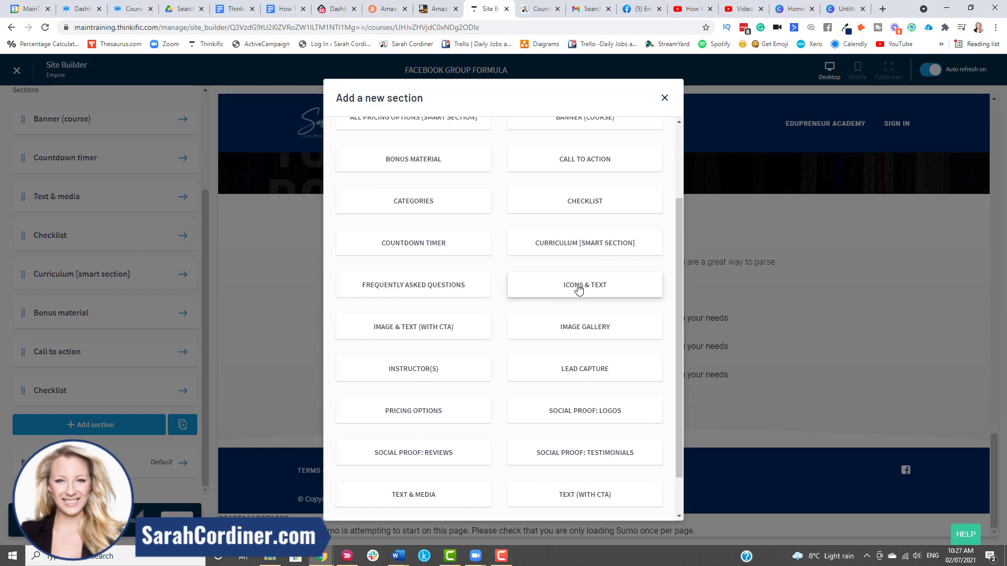
left_click(584, 284)
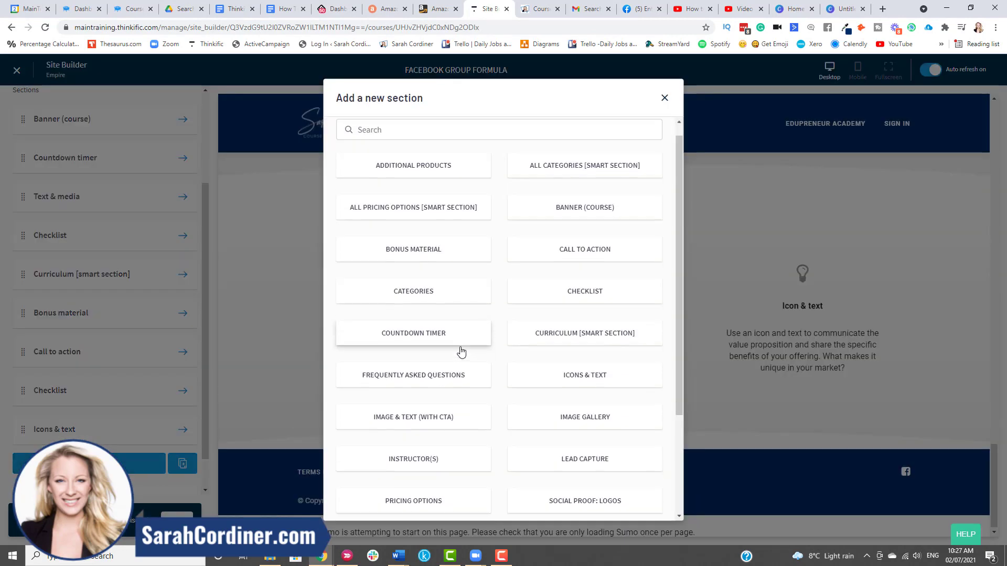
scroll("down", 3)
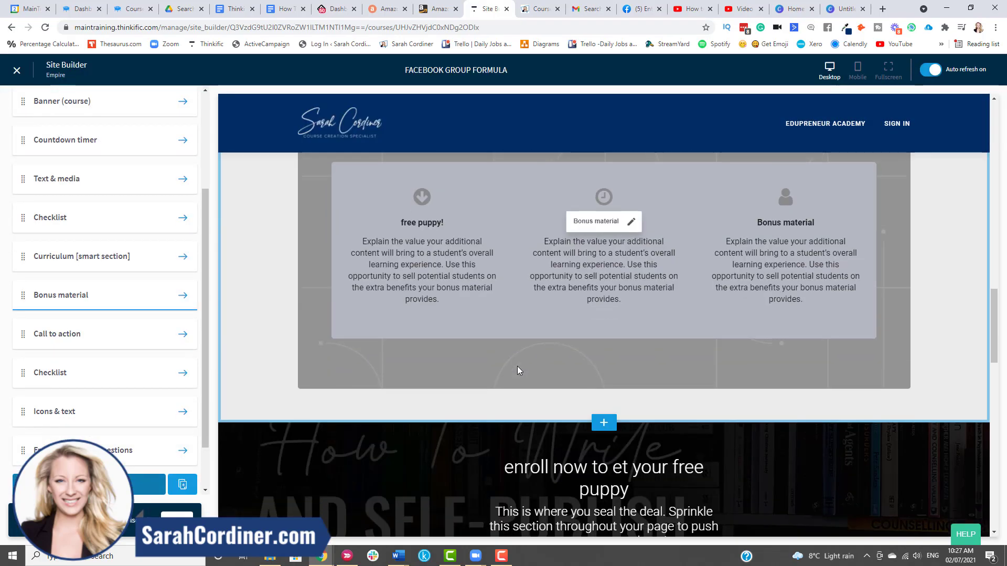
scroll("down", 3)
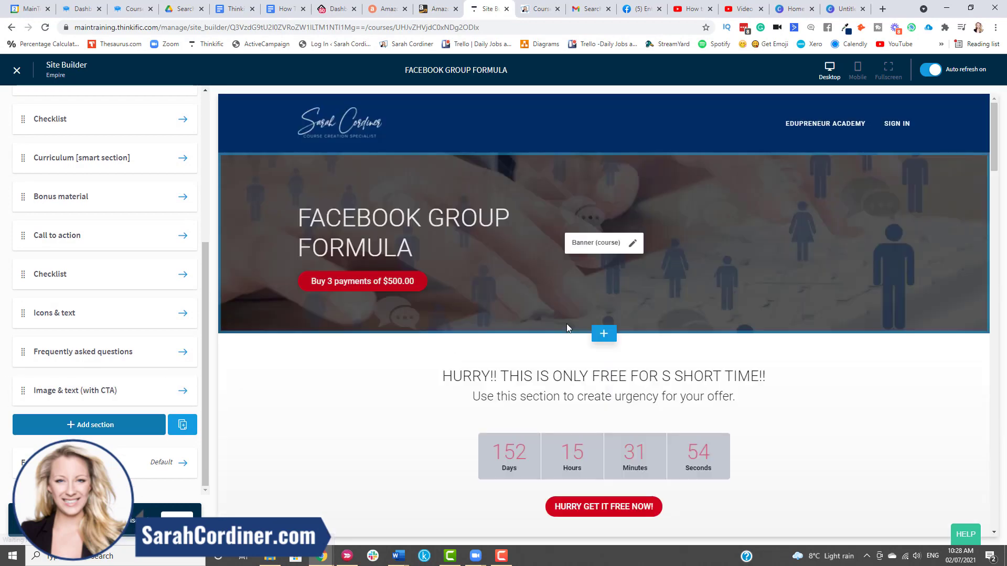
scroll("down", 3)
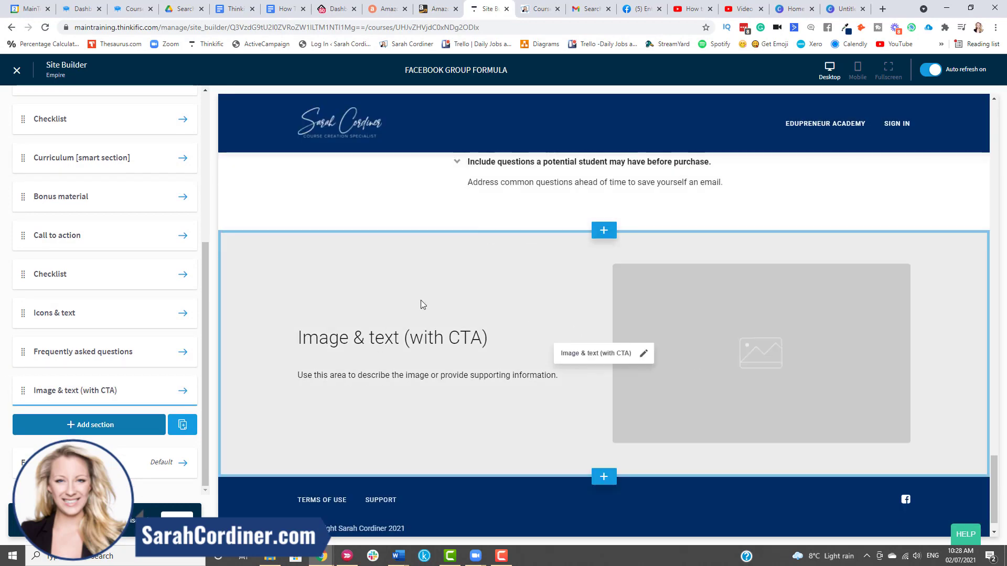
mouse_move(210, 387)
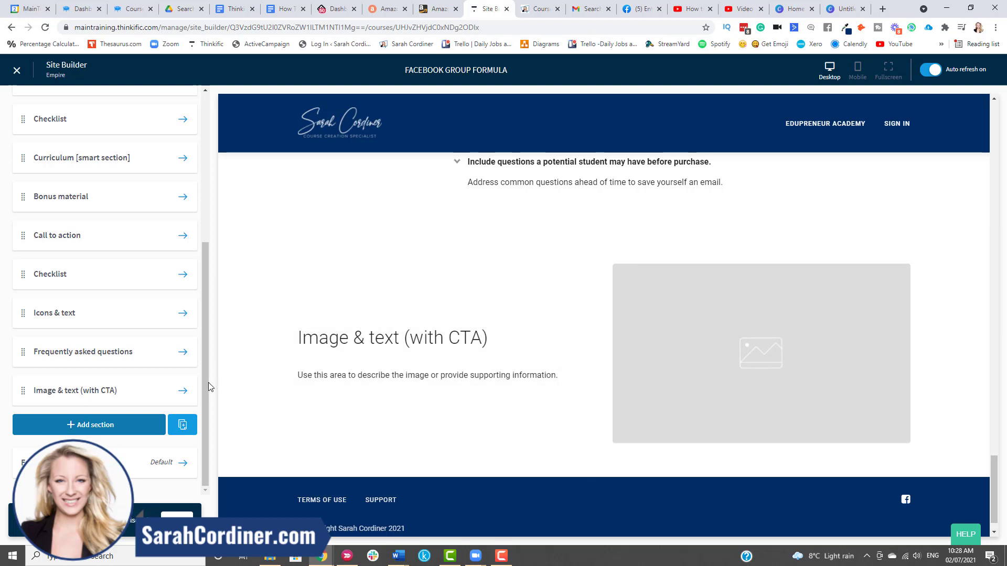
left_click(80, 389)
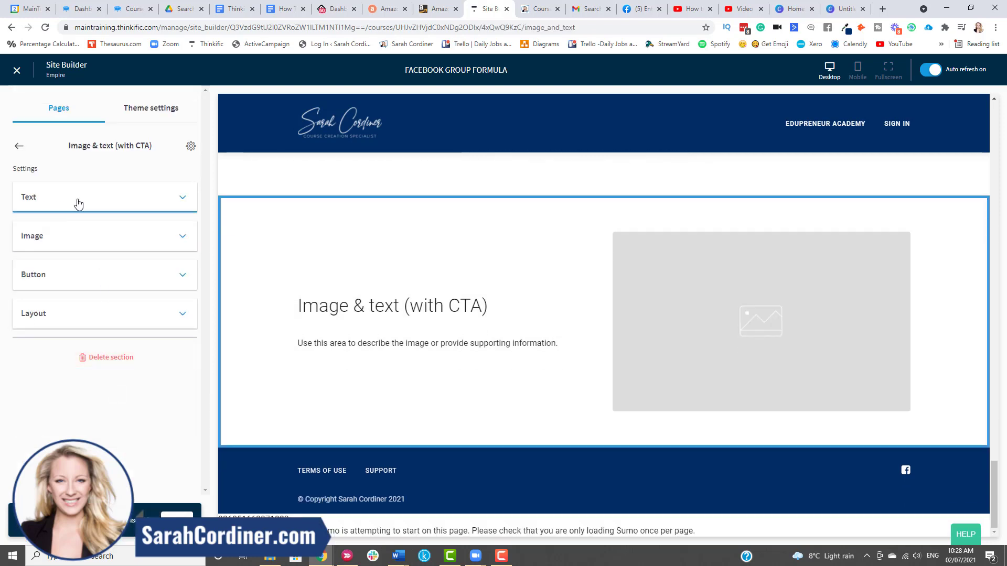
left_click(103, 314)
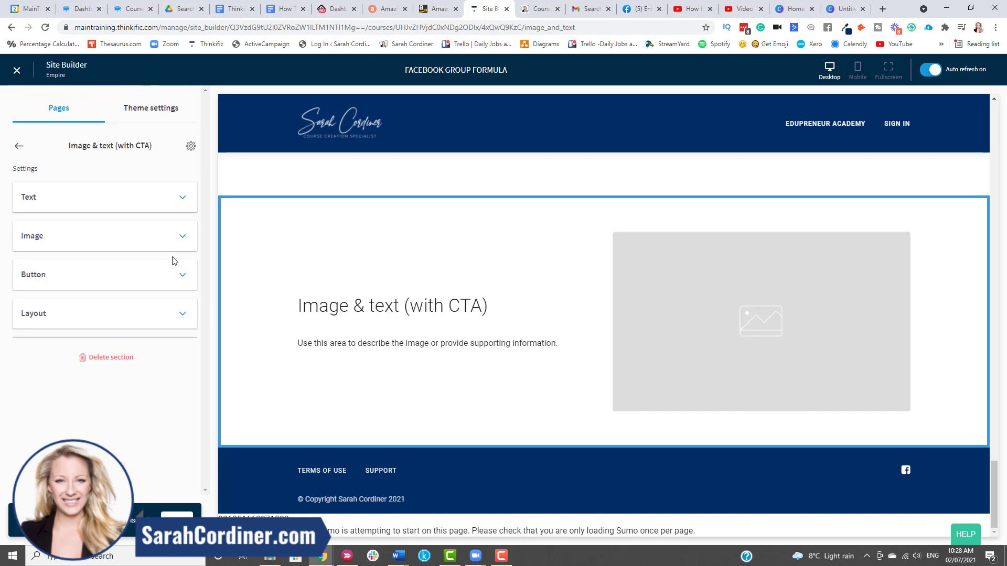
left_click(19, 146)
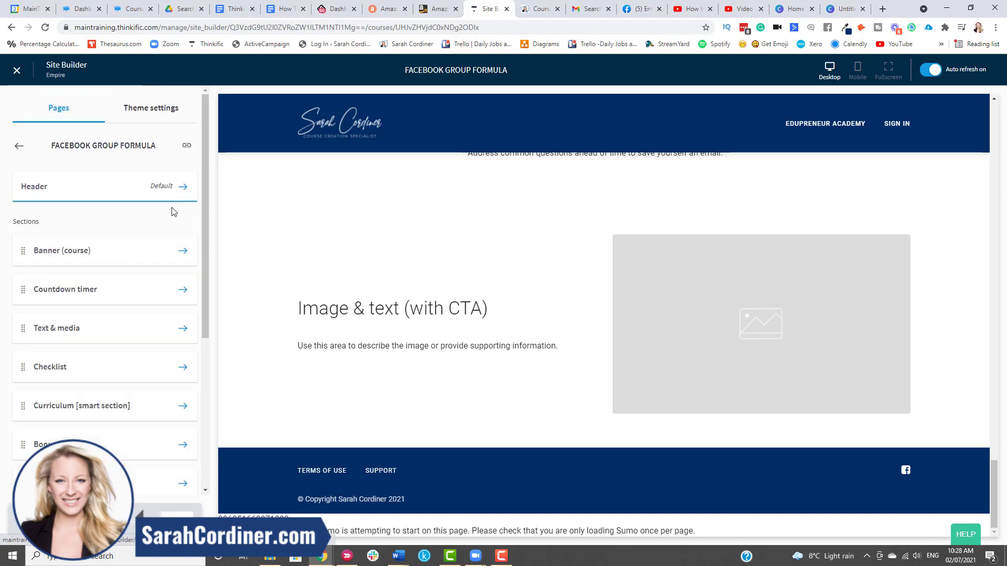
scroll("down", 3)
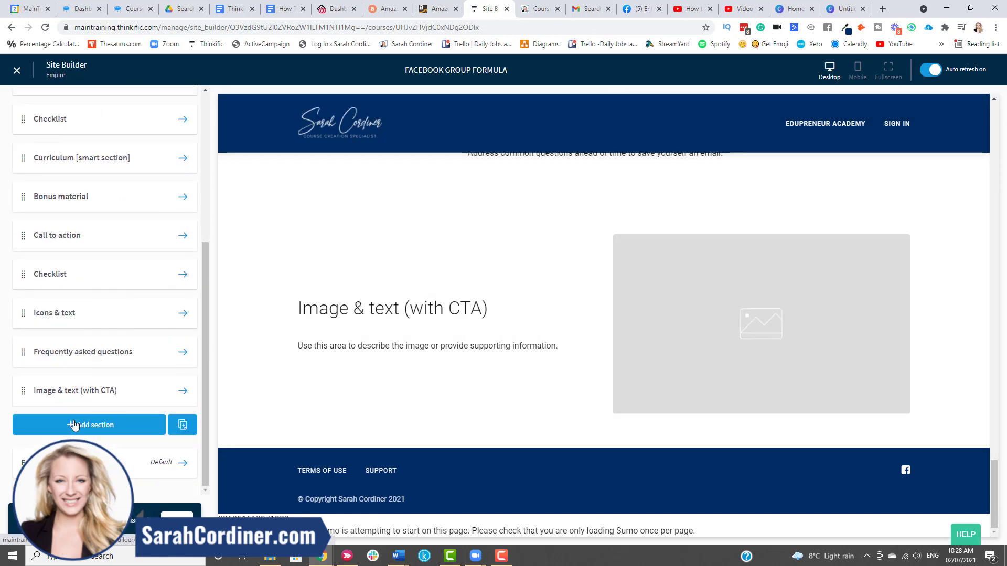
Choose Social proof: logos in the Add a new section dialog, below Image & text.
left_click(89, 425)
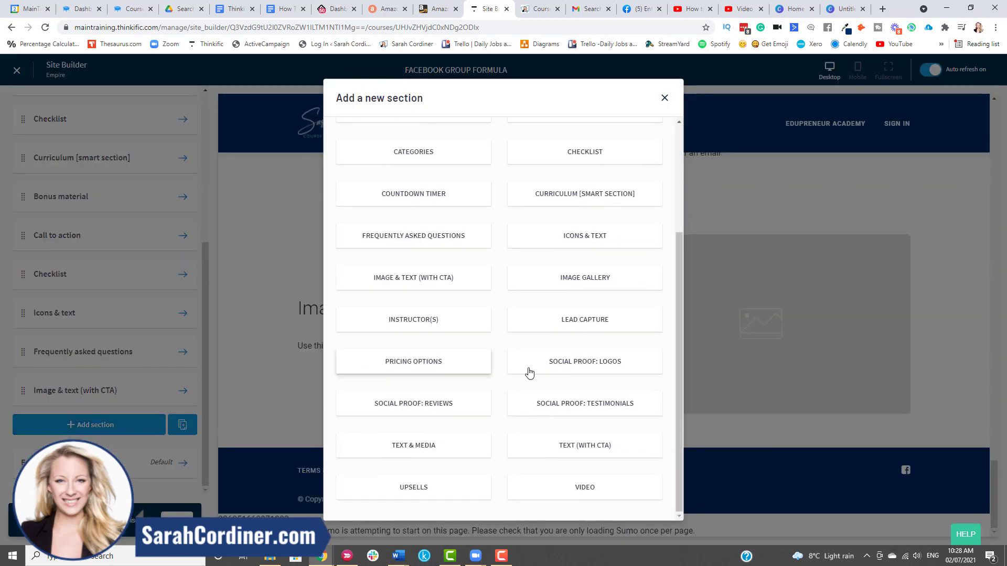
mouse_move(583, 486)
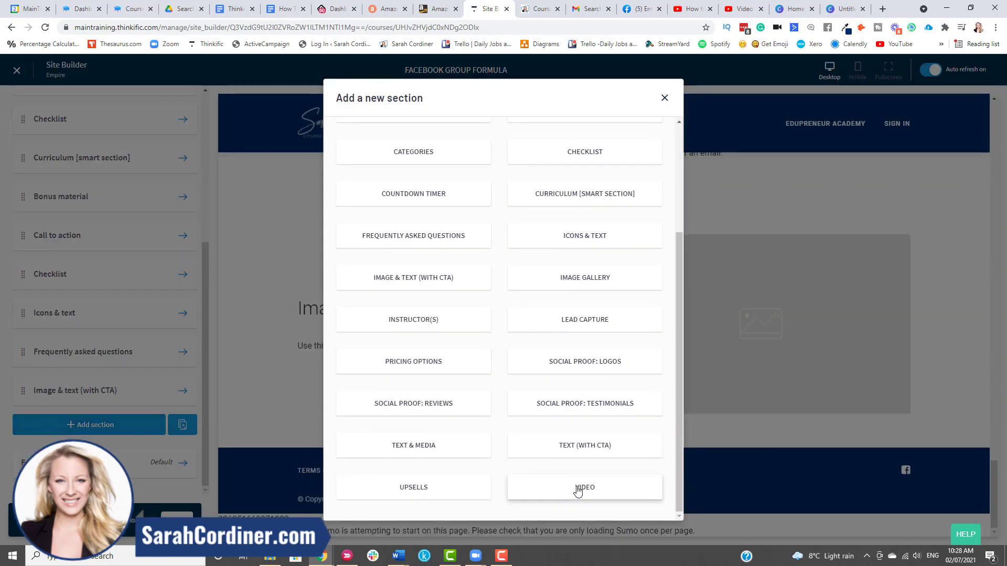
mouse_move(504, 486)
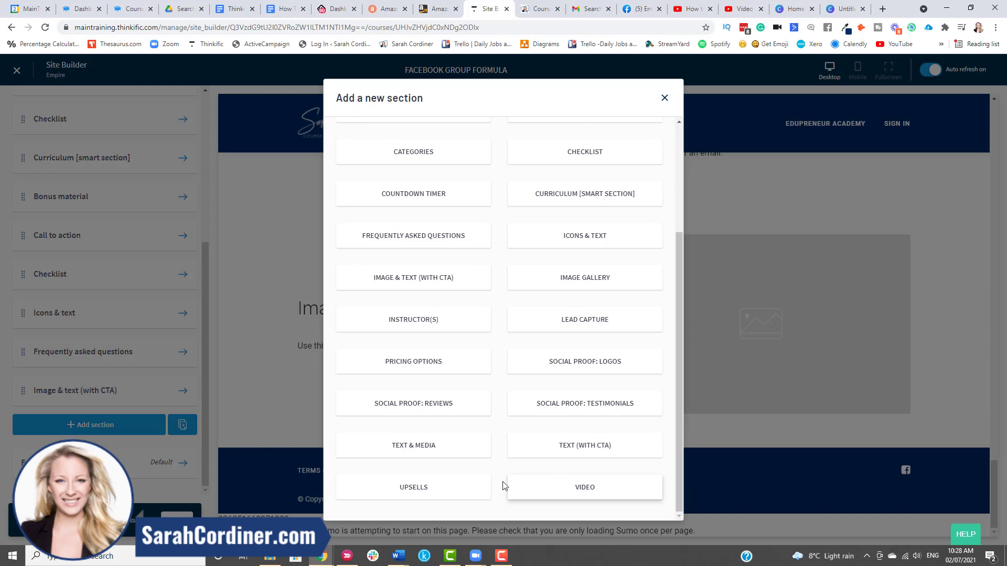
mouse_move(423, 414)
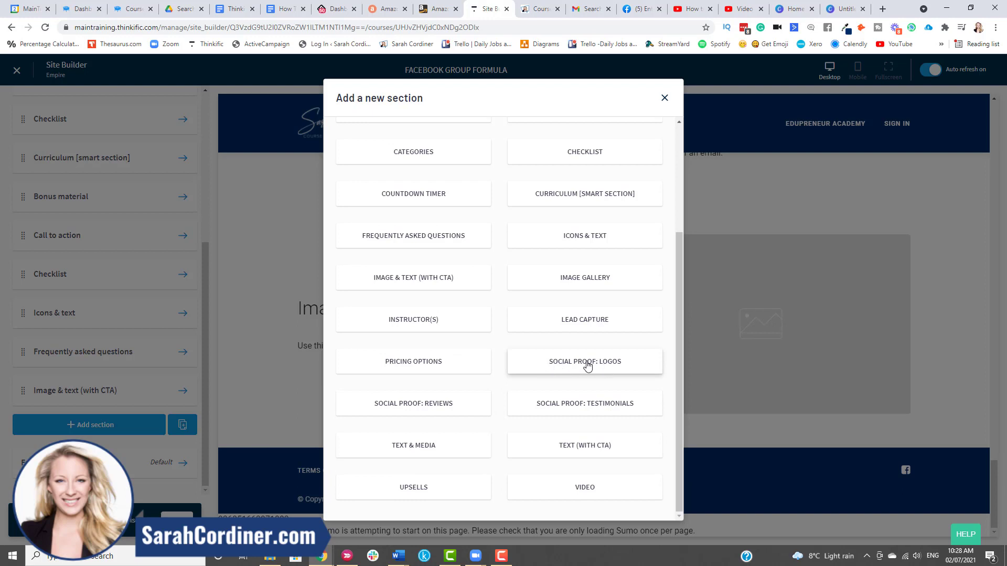
mouse_move(618, 370)
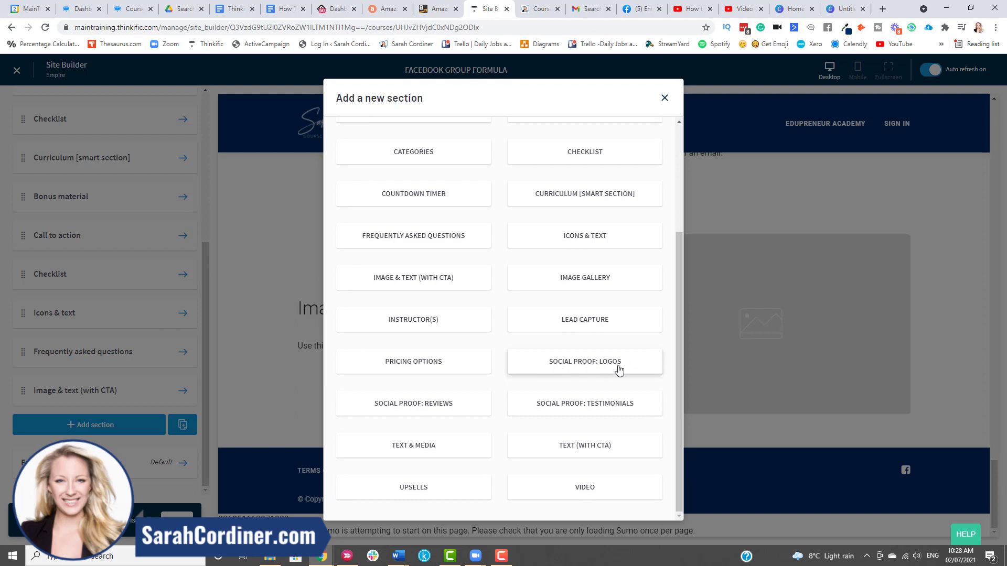
mouse_move(553, 366)
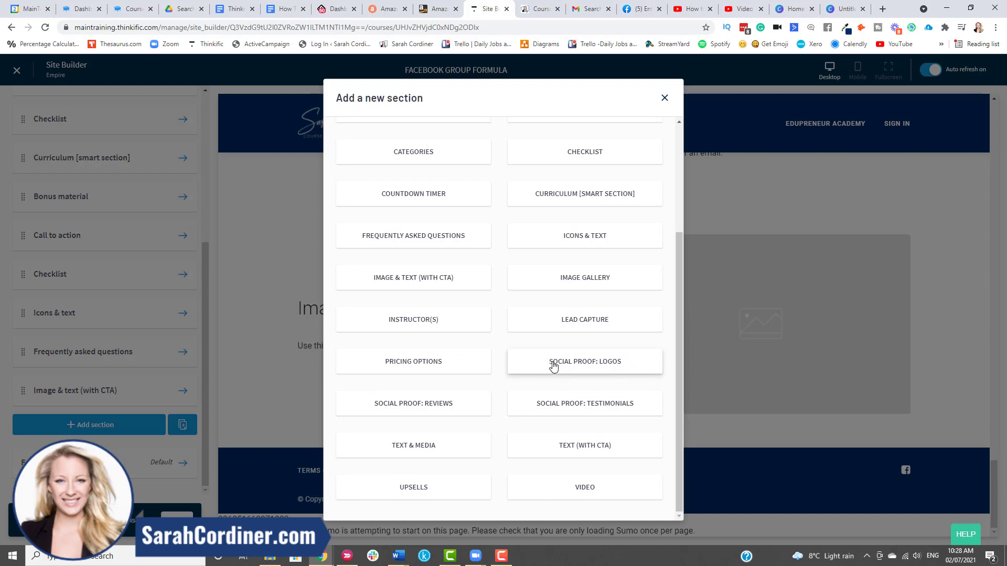
left_click(584, 361)
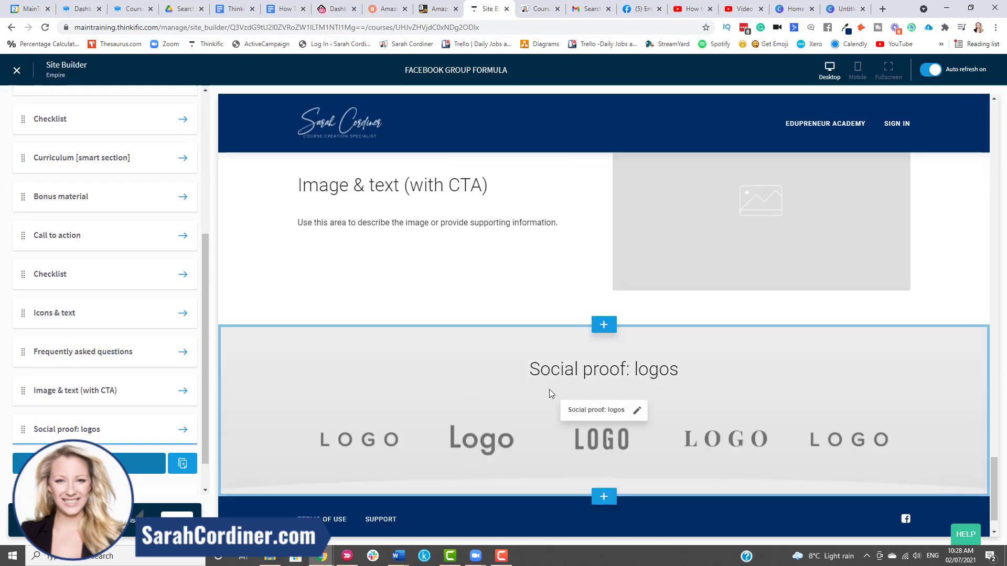
mouse_move(130, 424)
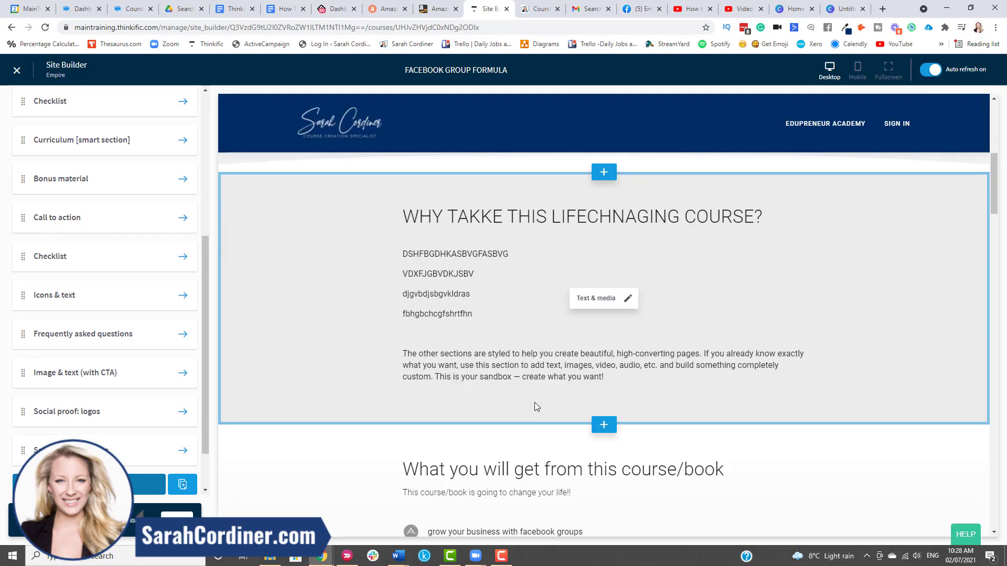
Scroll the builder to review the section order under the banner.
scroll("down", 3)
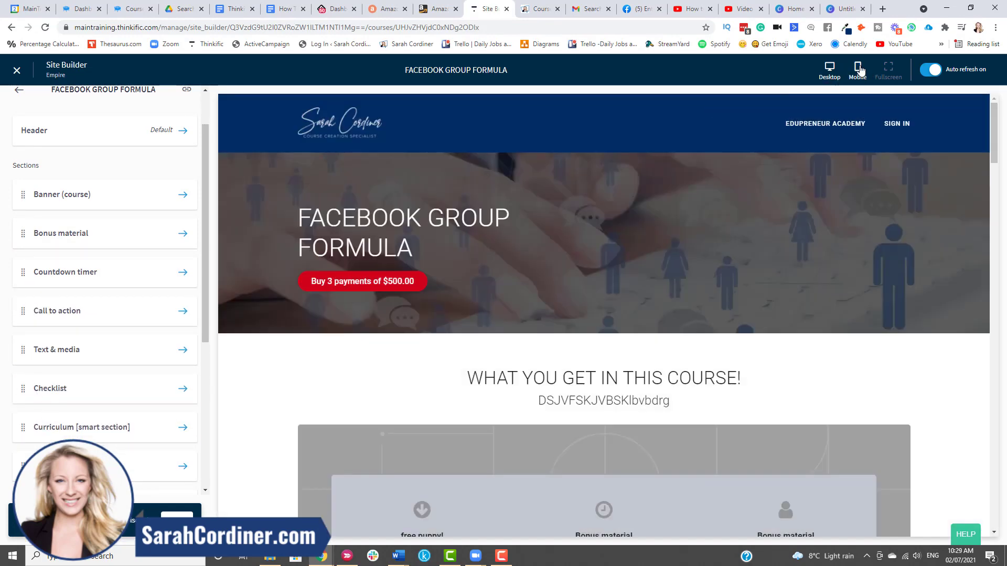
Switch to Mobile preview and scroll through the stacked banner, bonus material and text sections.
left_click(856, 67)
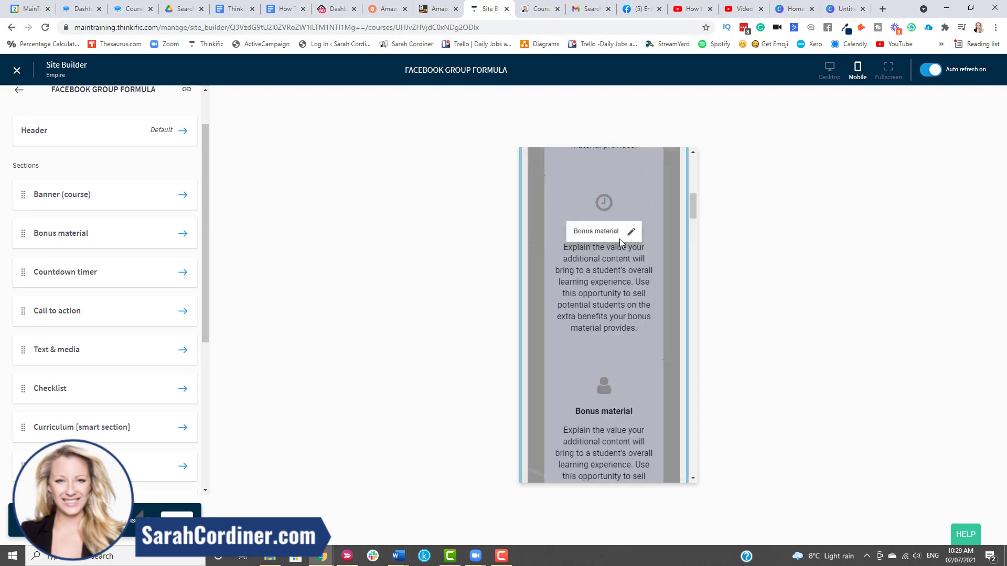
scroll("down", 3)
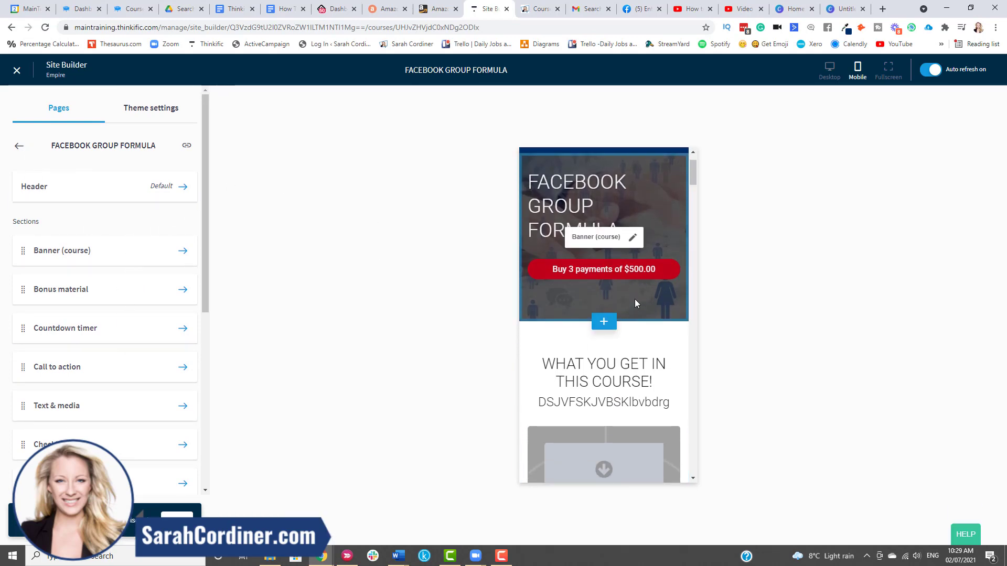
scroll("down", 3)
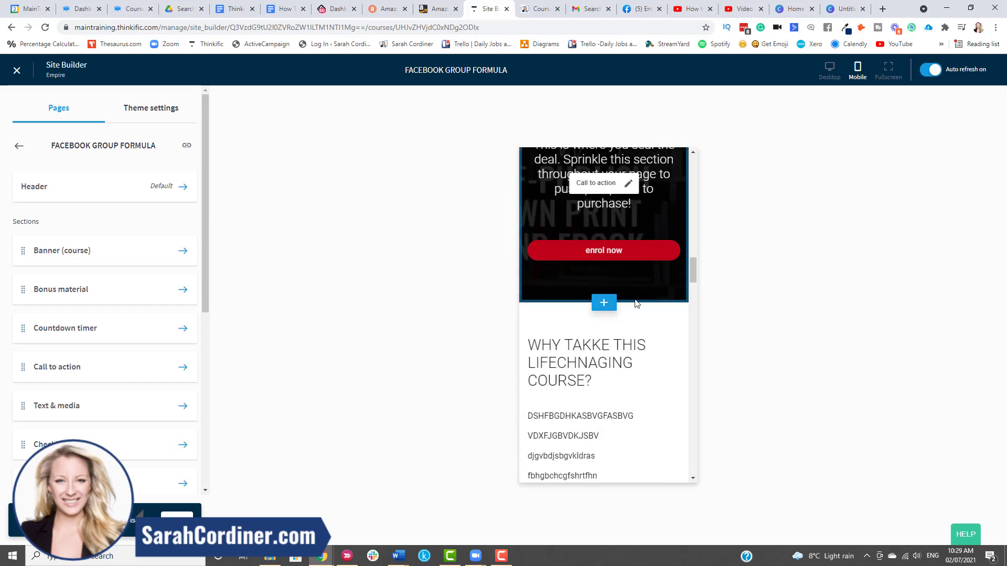